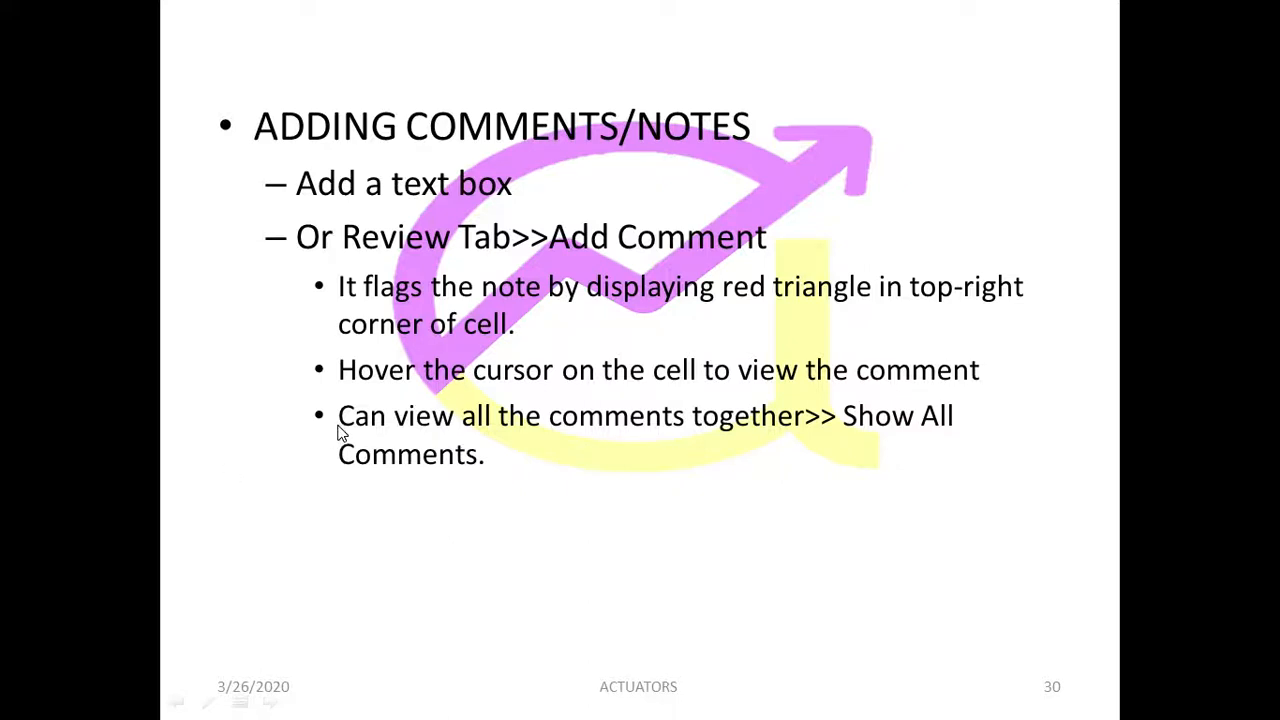
pyautogui.moveTo(348, 424)
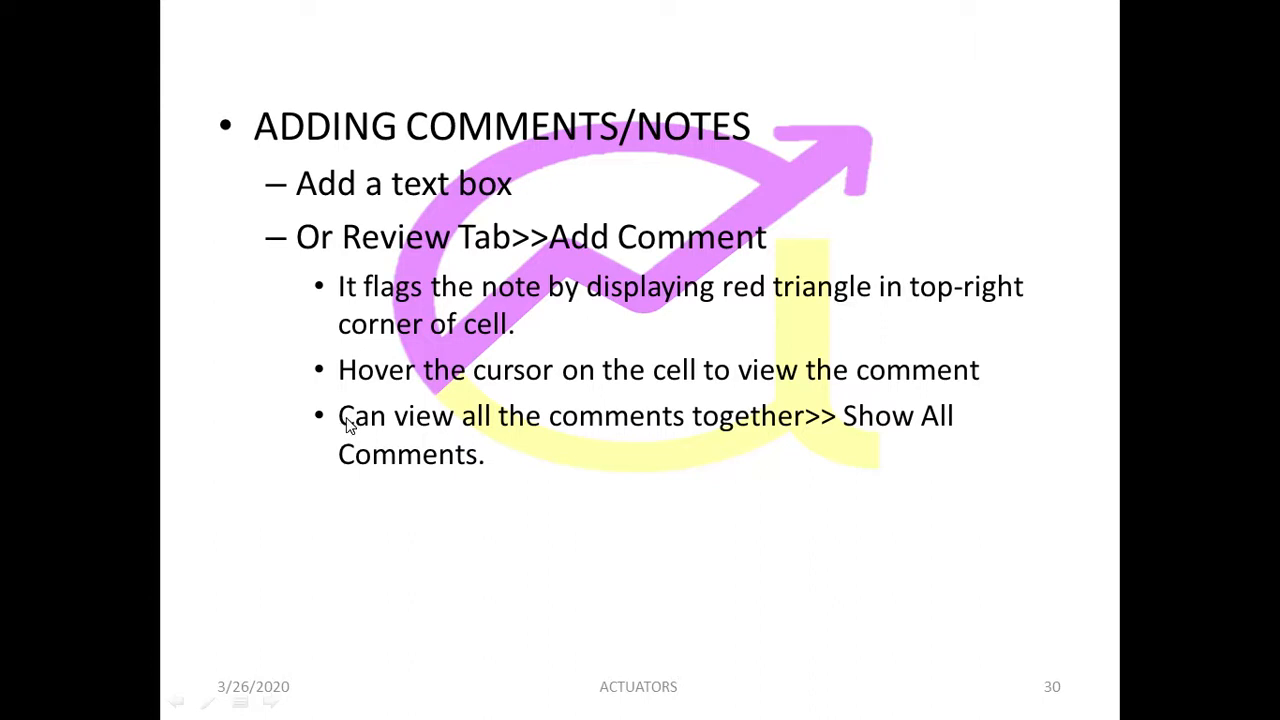
pyautogui.moveTo(344, 450)
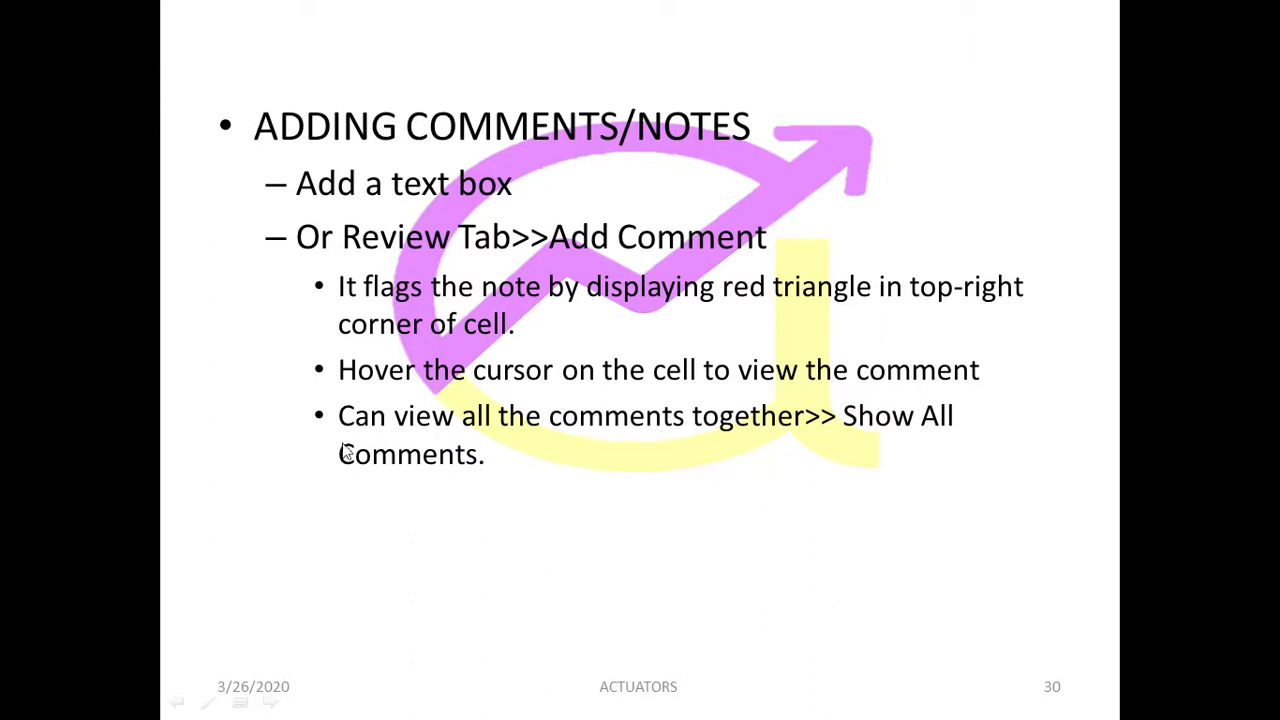
pyautogui.moveTo(344, 464)
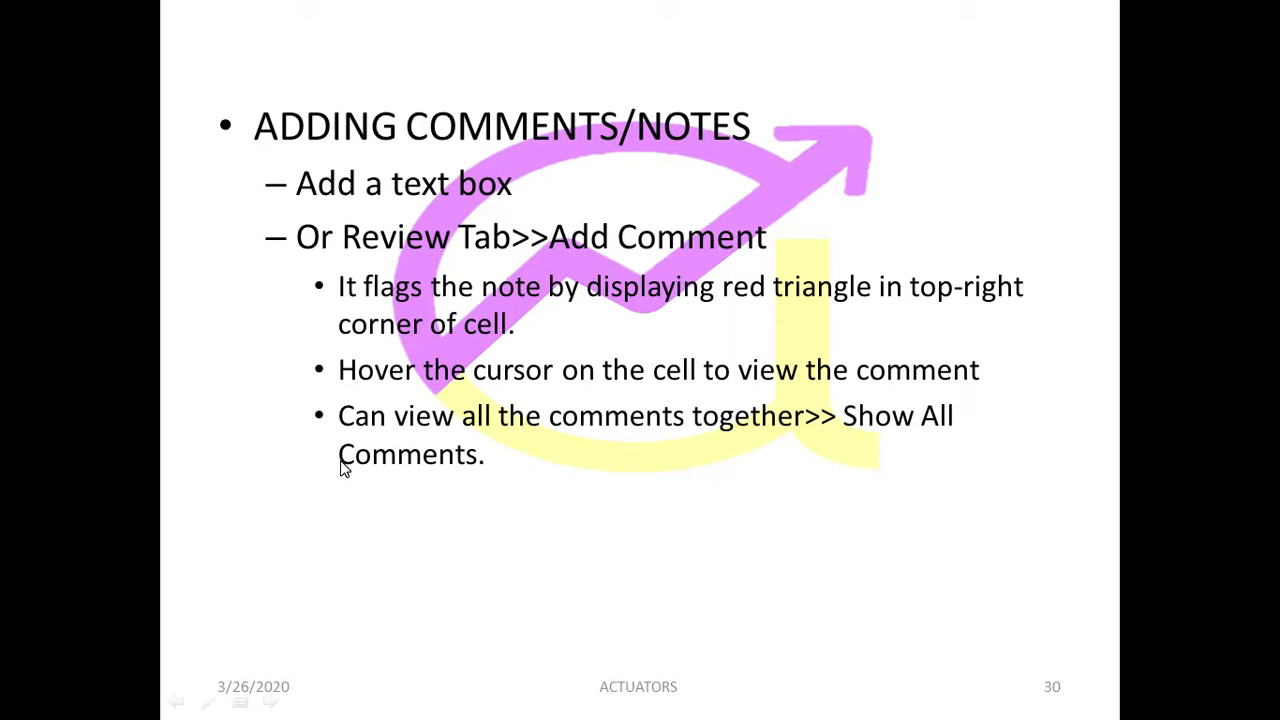
pyautogui.moveTo(344, 468)
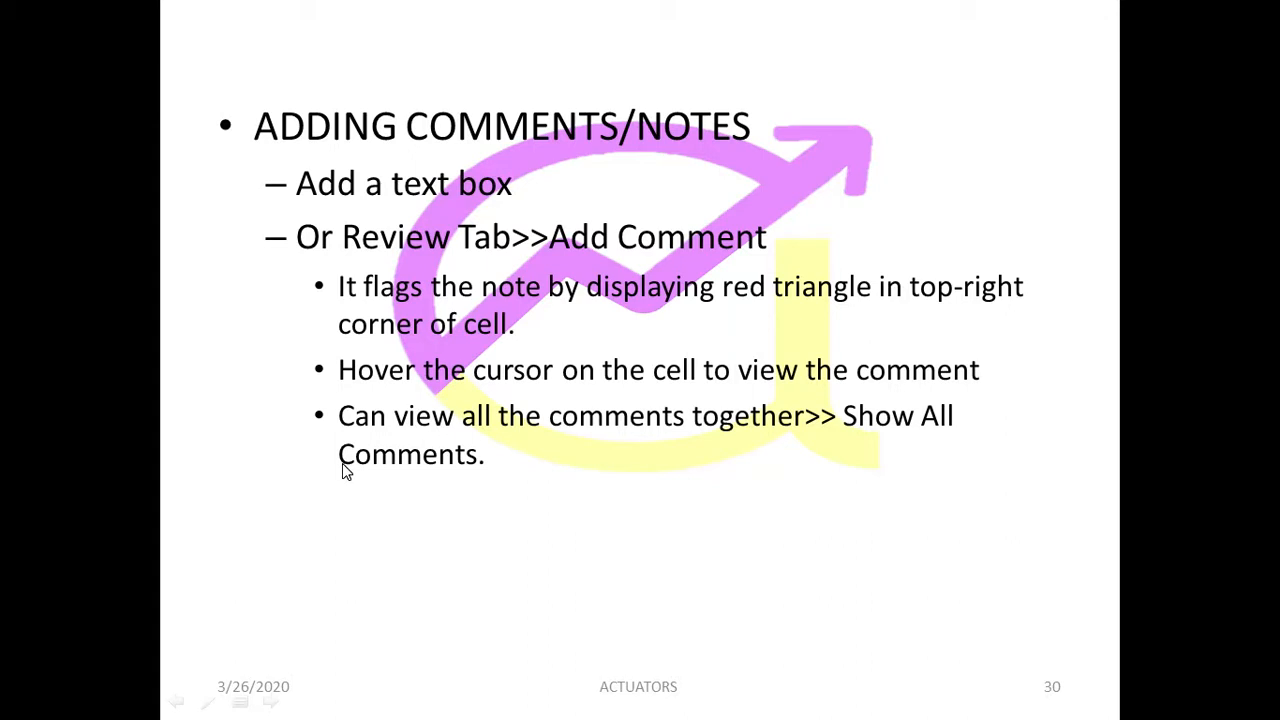
pyautogui.moveTo(348, 480)
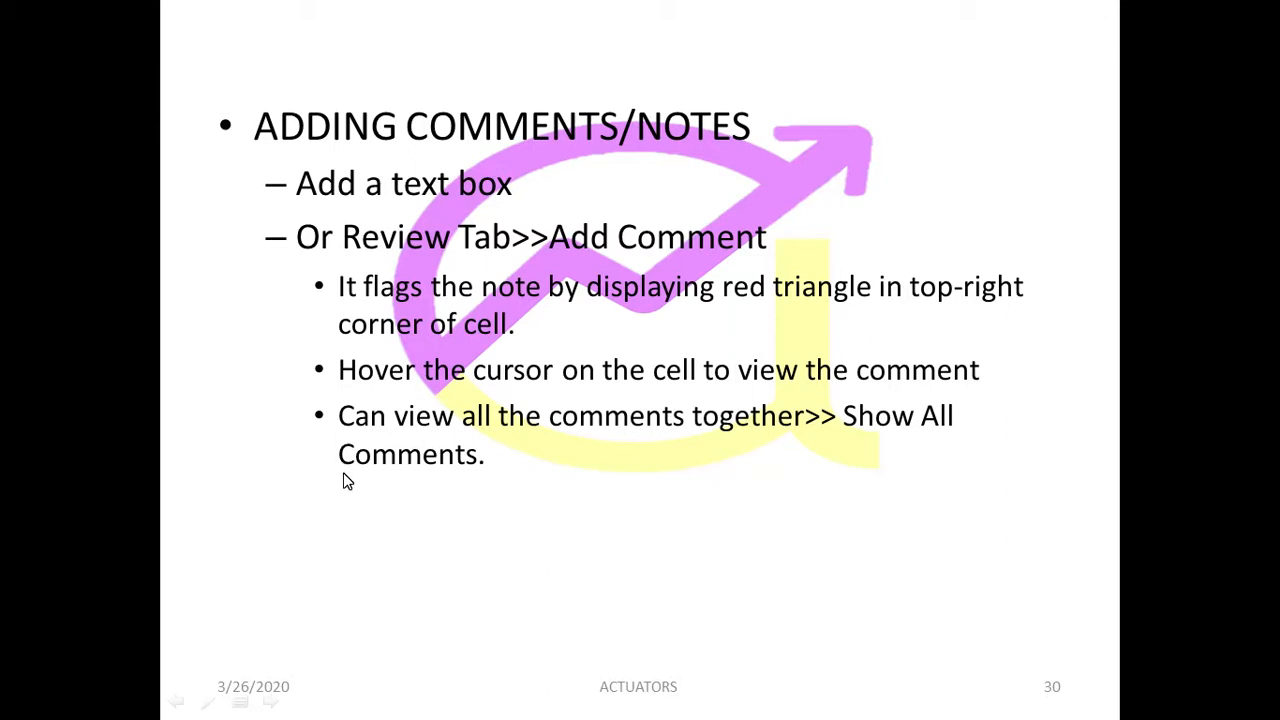
pyautogui.moveTo(346, 490)
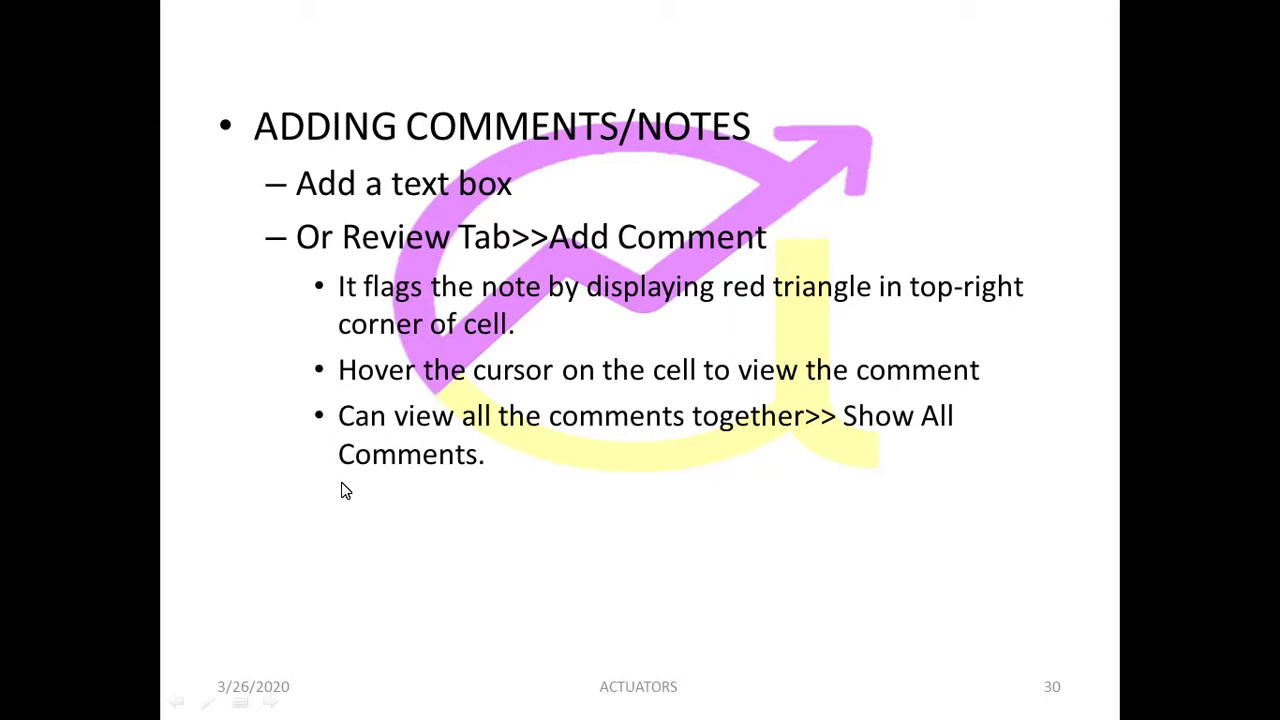
pyautogui.moveTo(356, 486)
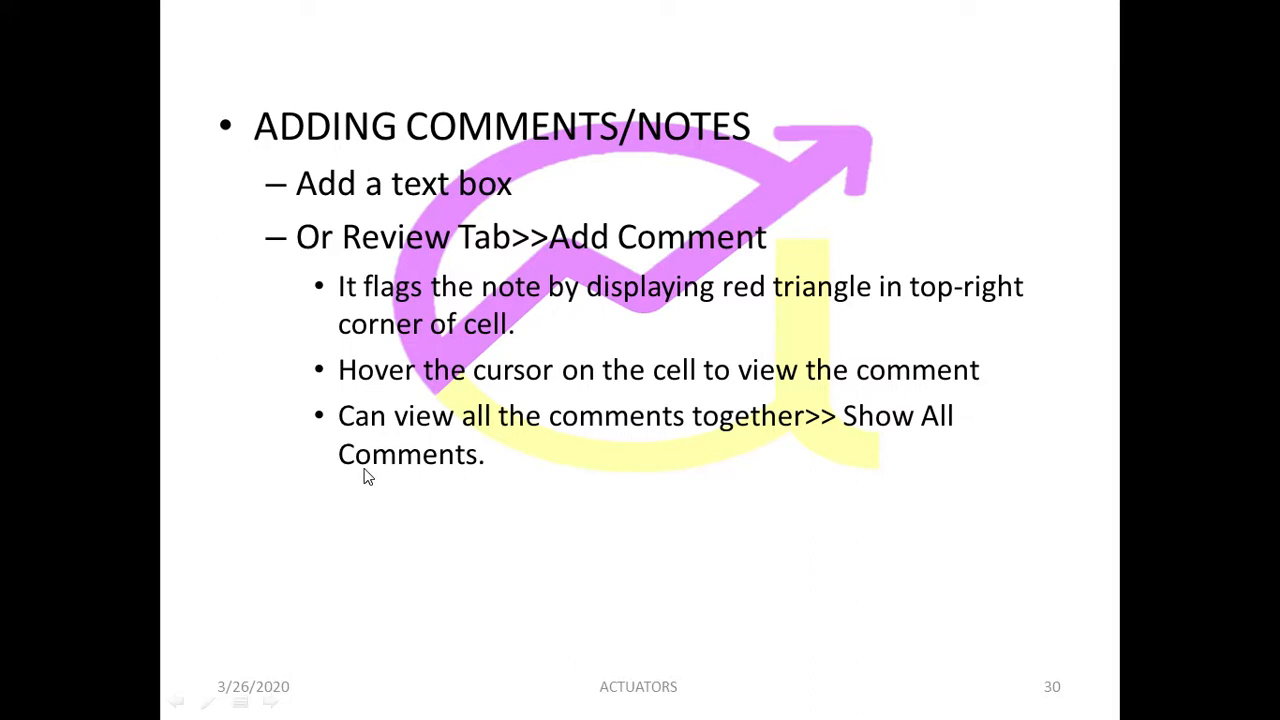
# - Switch from the slideshow over to the Excel workbook
pyautogui.press('alt+tab')
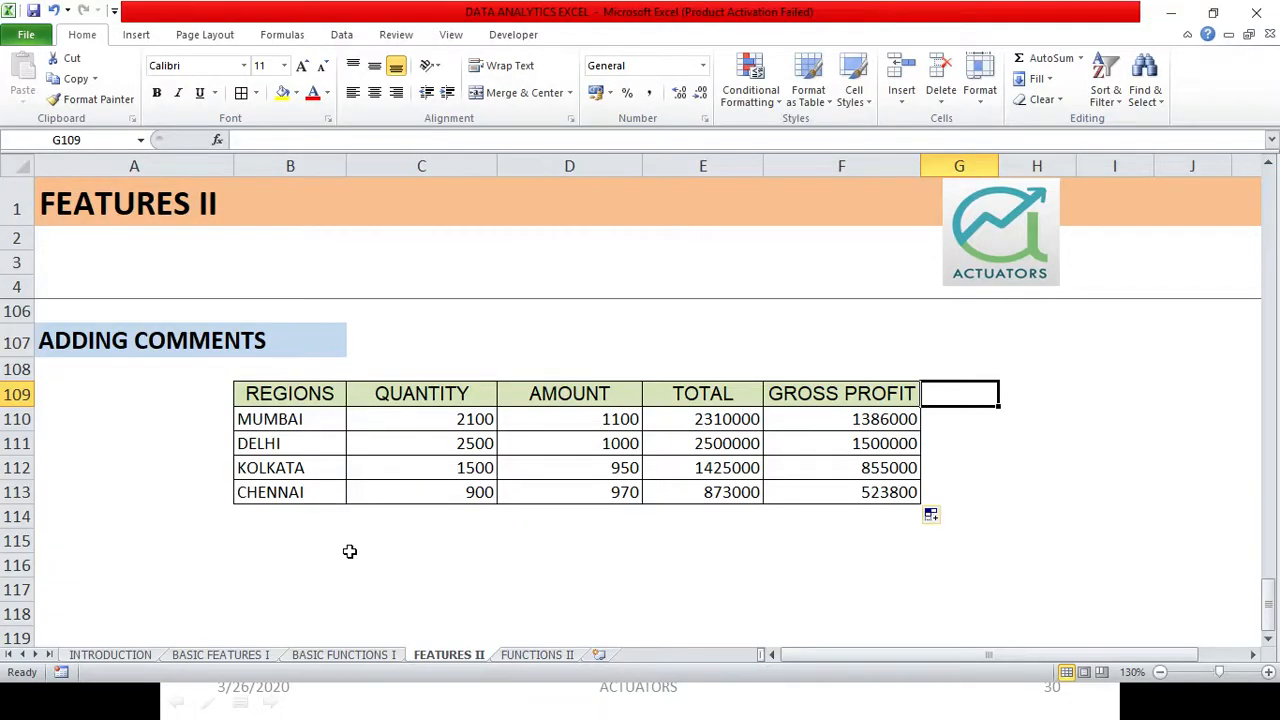
pyautogui.moveTo(356, 574)
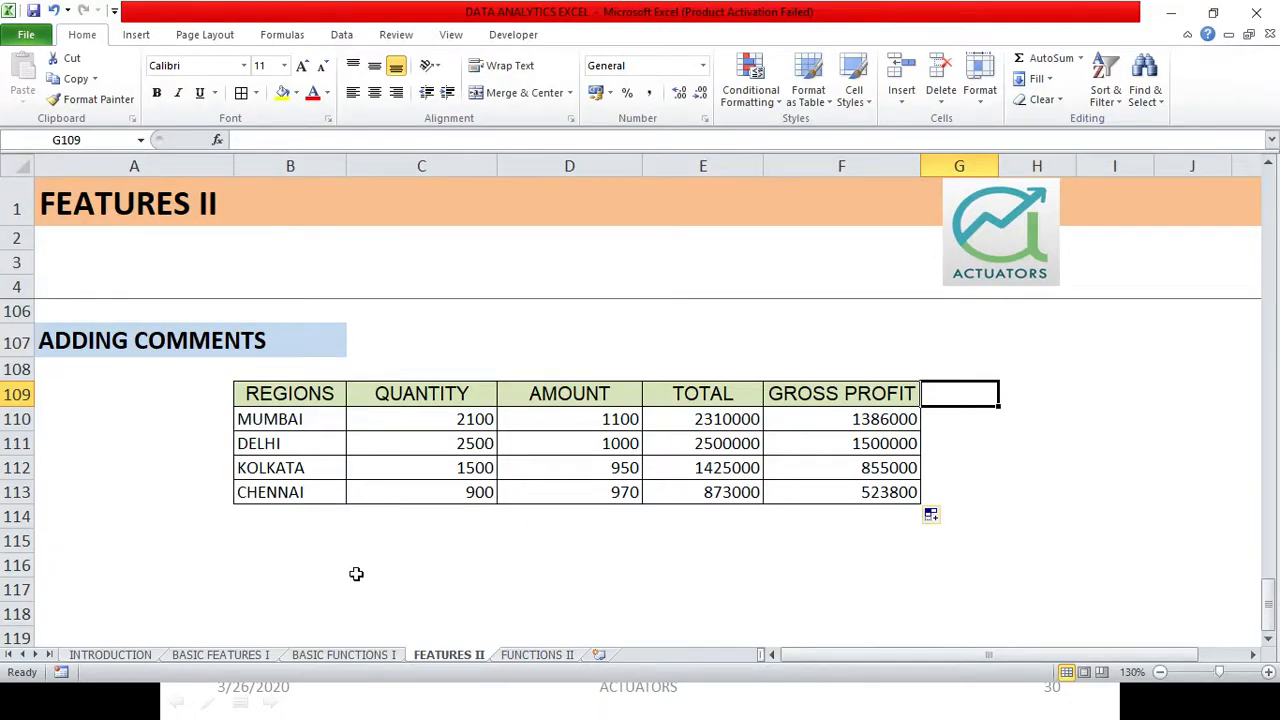
pyautogui.moveTo(380, 536)
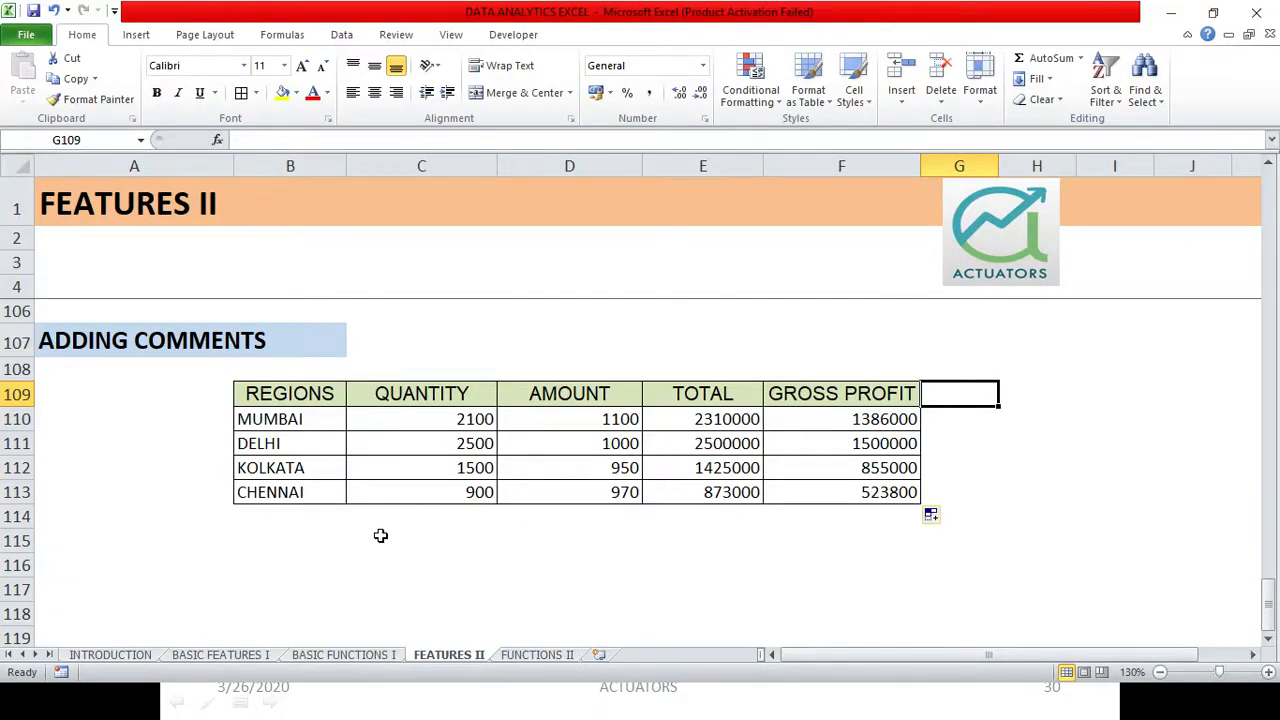
pyautogui.moveTo(472, 340)
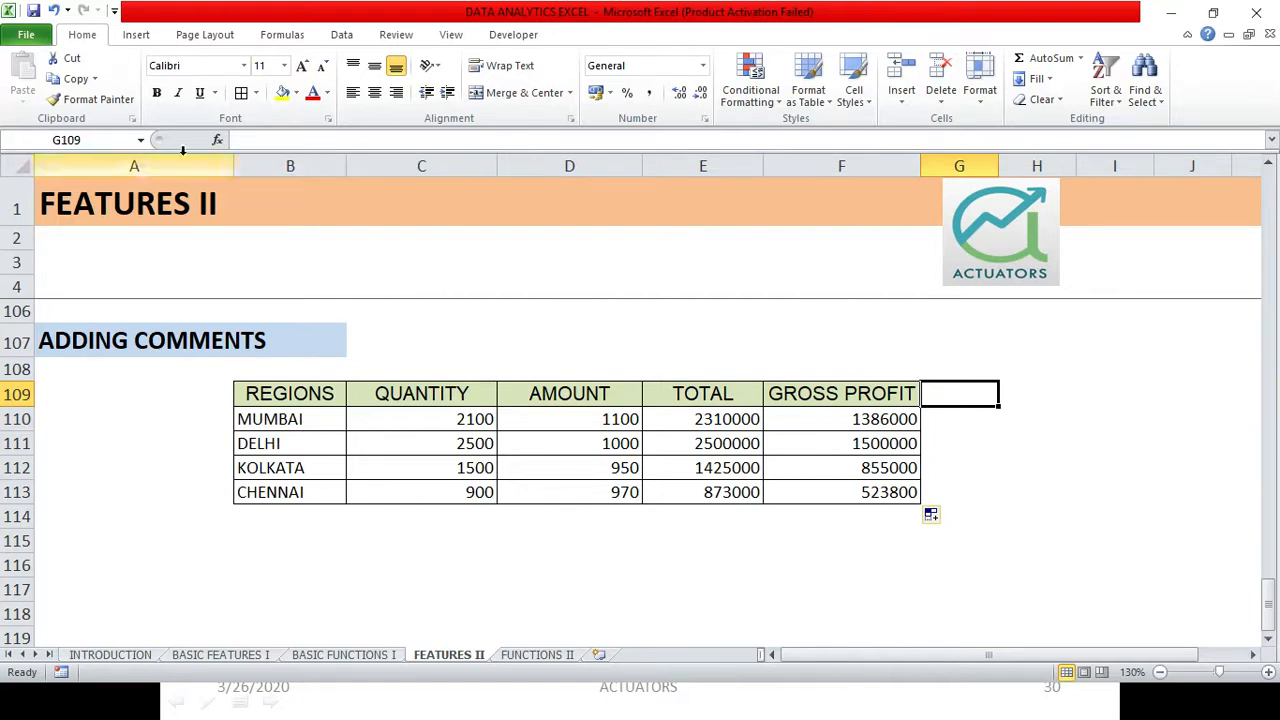
# - Show the ribbon's Insert commands above the Adding Comments table
pyautogui.click(136, 34)
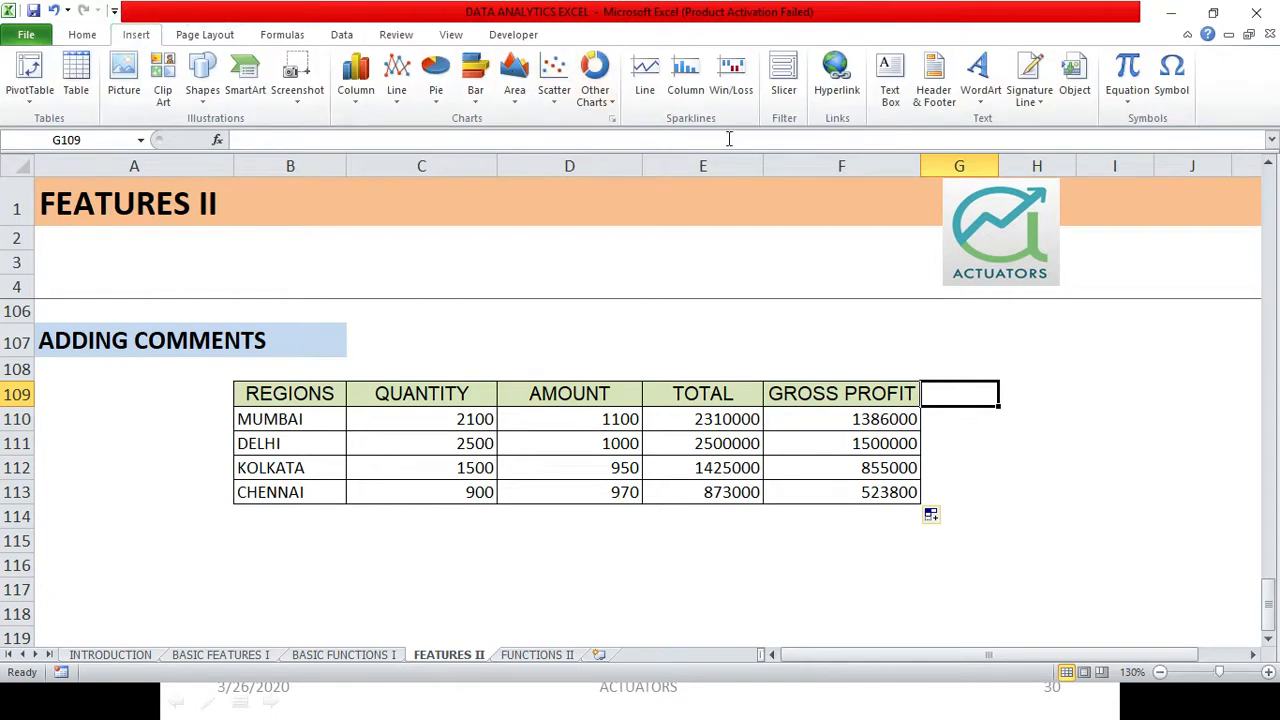
pyautogui.moveTo(888, 48)
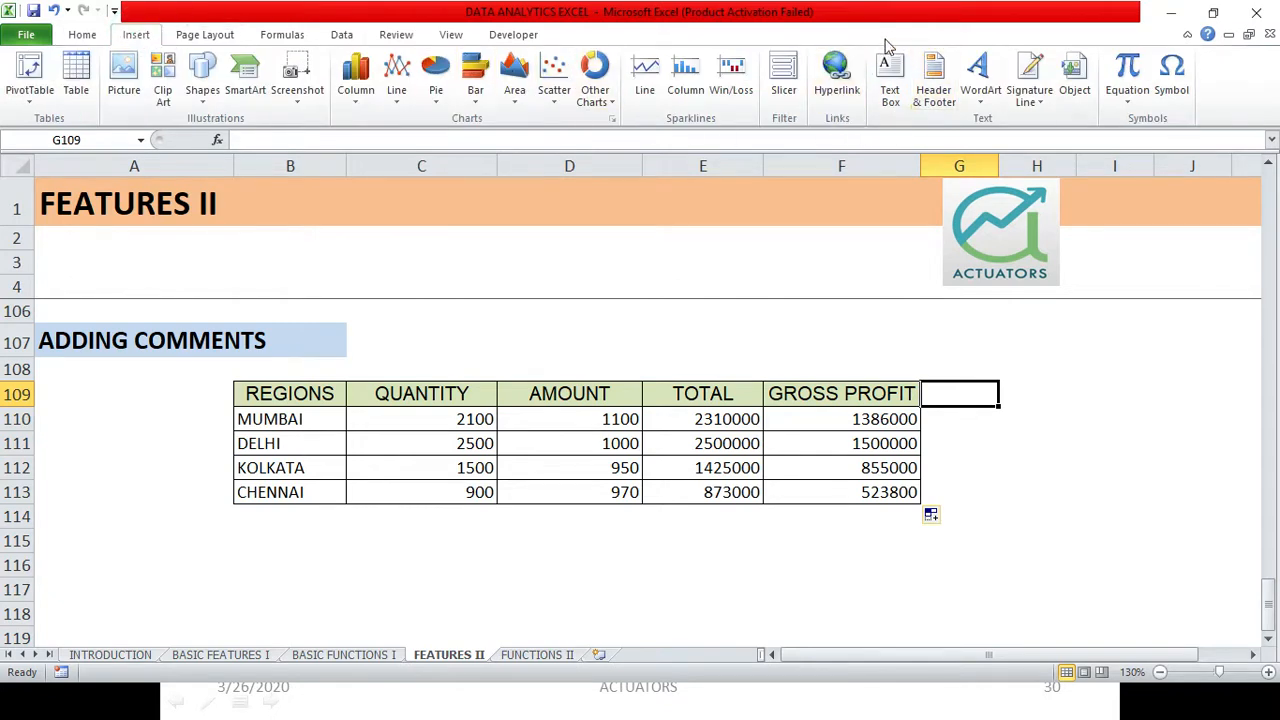
# - Draw a text box right of the heading reading ADD YOUR COMMENT HERE
pyautogui.click(888, 76)
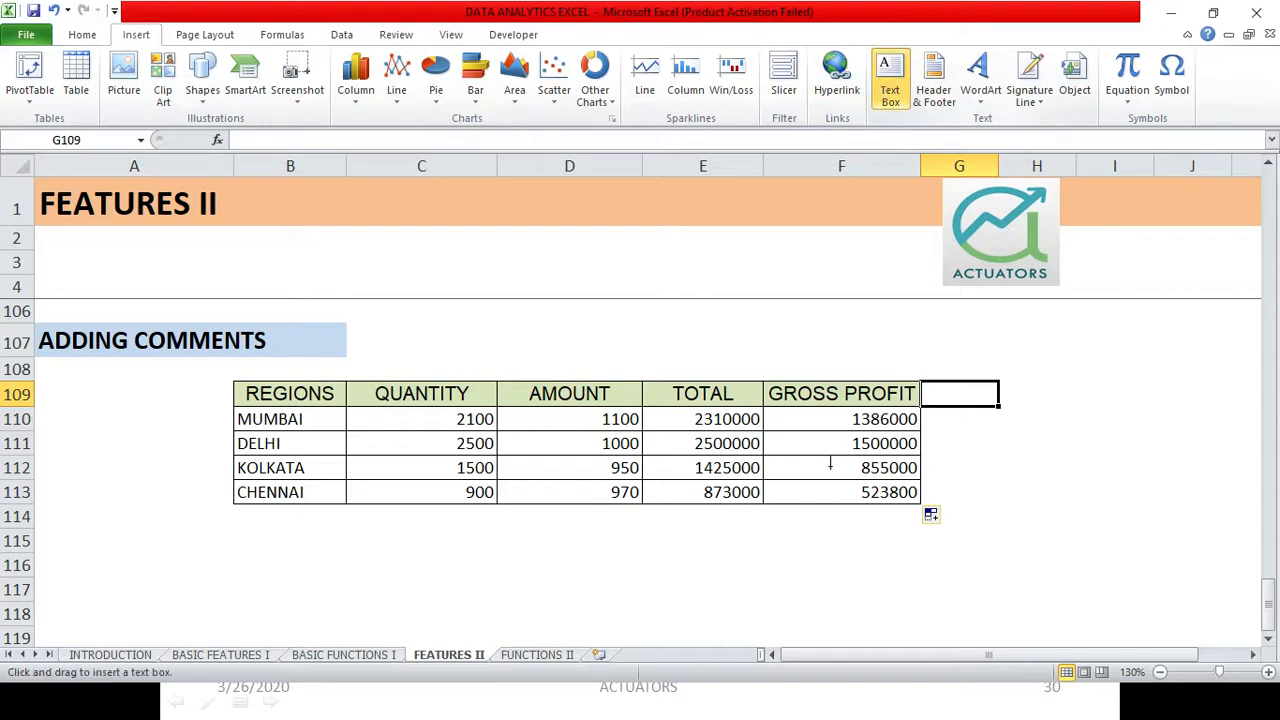
pyautogui.moveTo(612, 336); pyautogui.dragTo(948, 468)
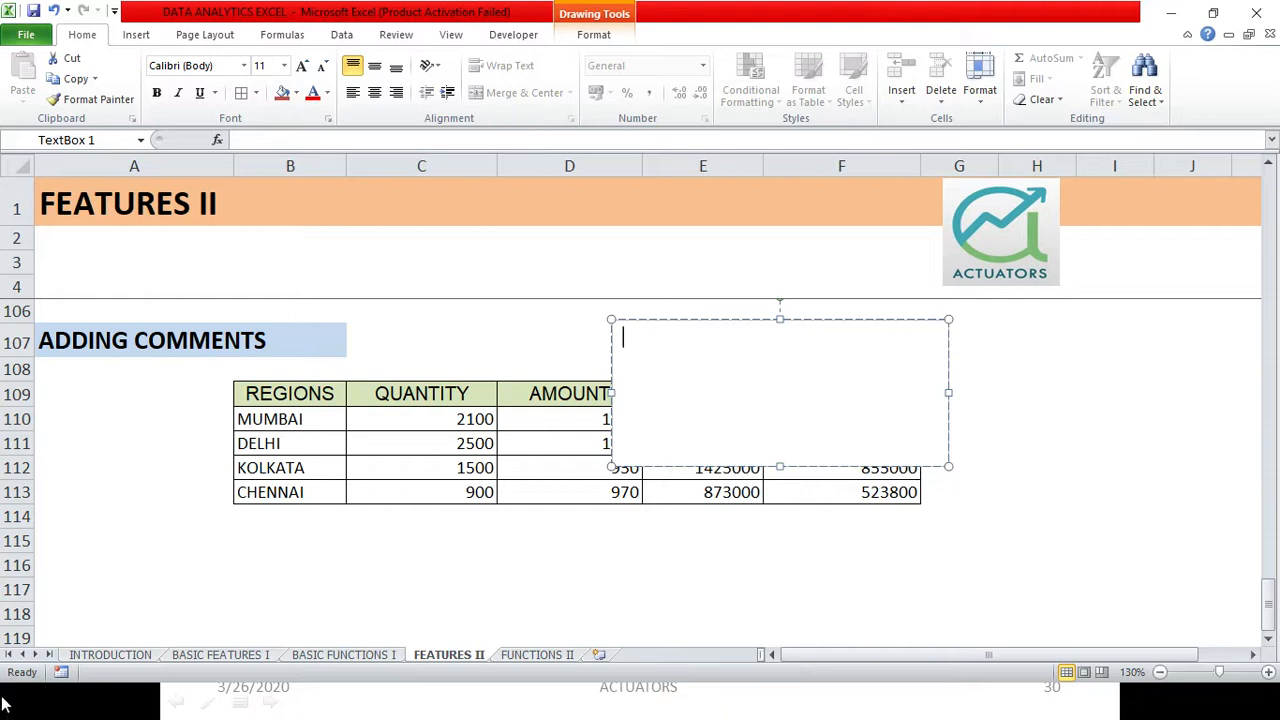
pyautogui.write('ADD')
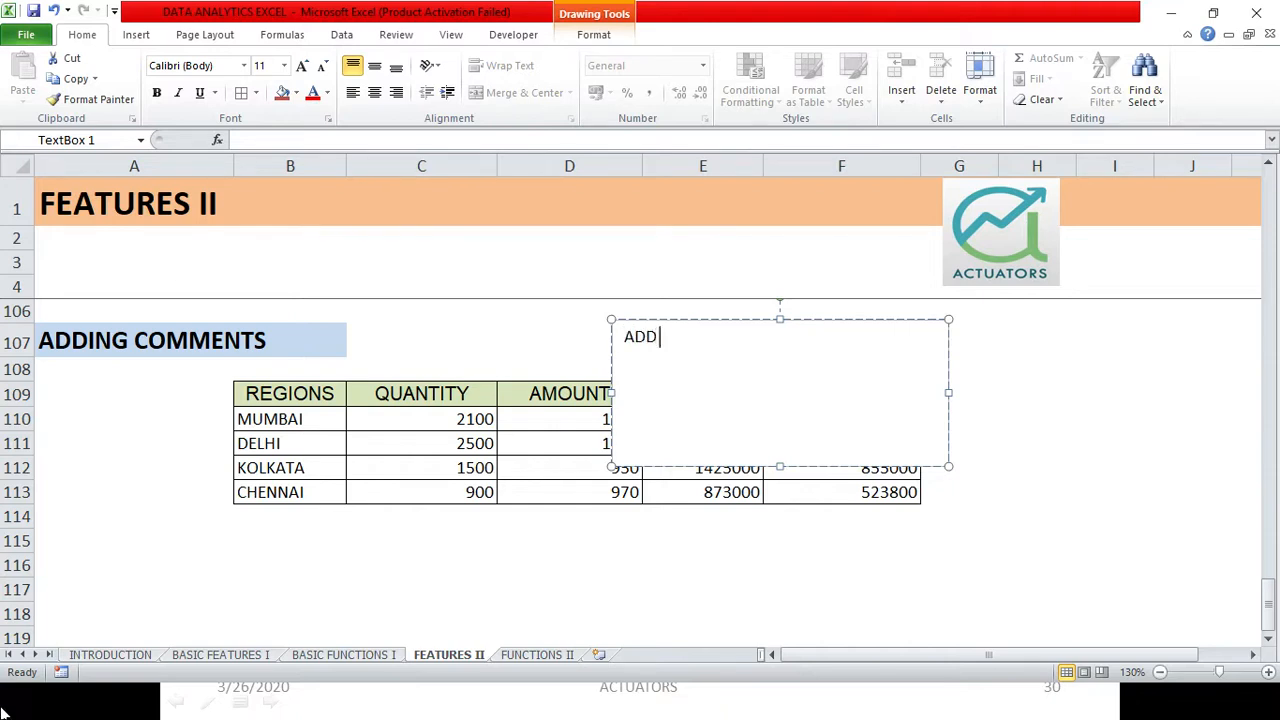
pyautogui.write('YOU')
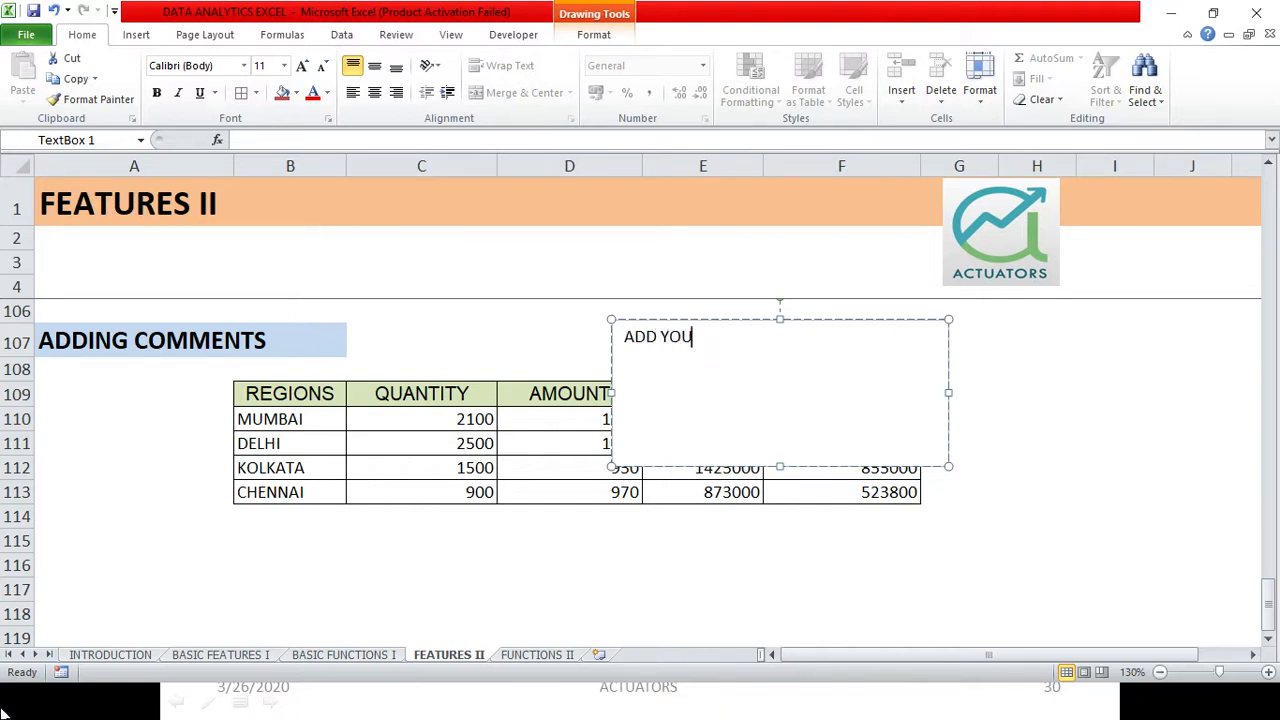
pyautogui.write('R COMME')
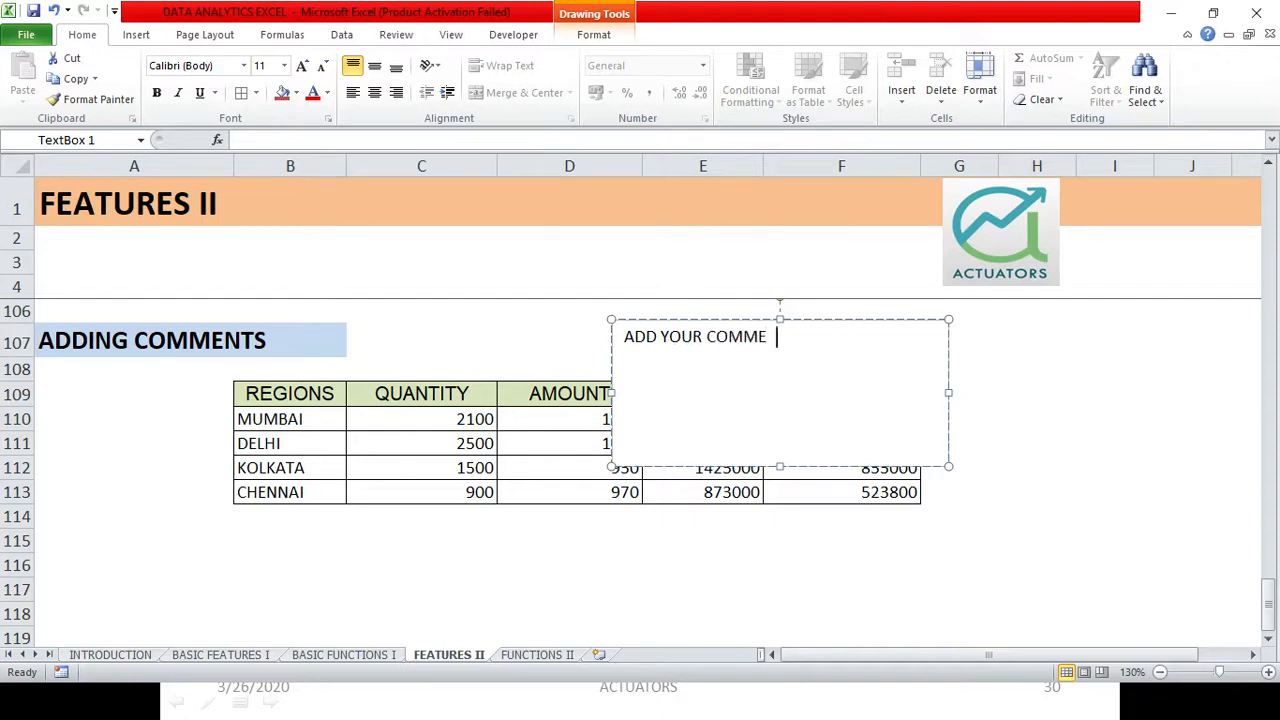
pyautogui.write('NT HERE')
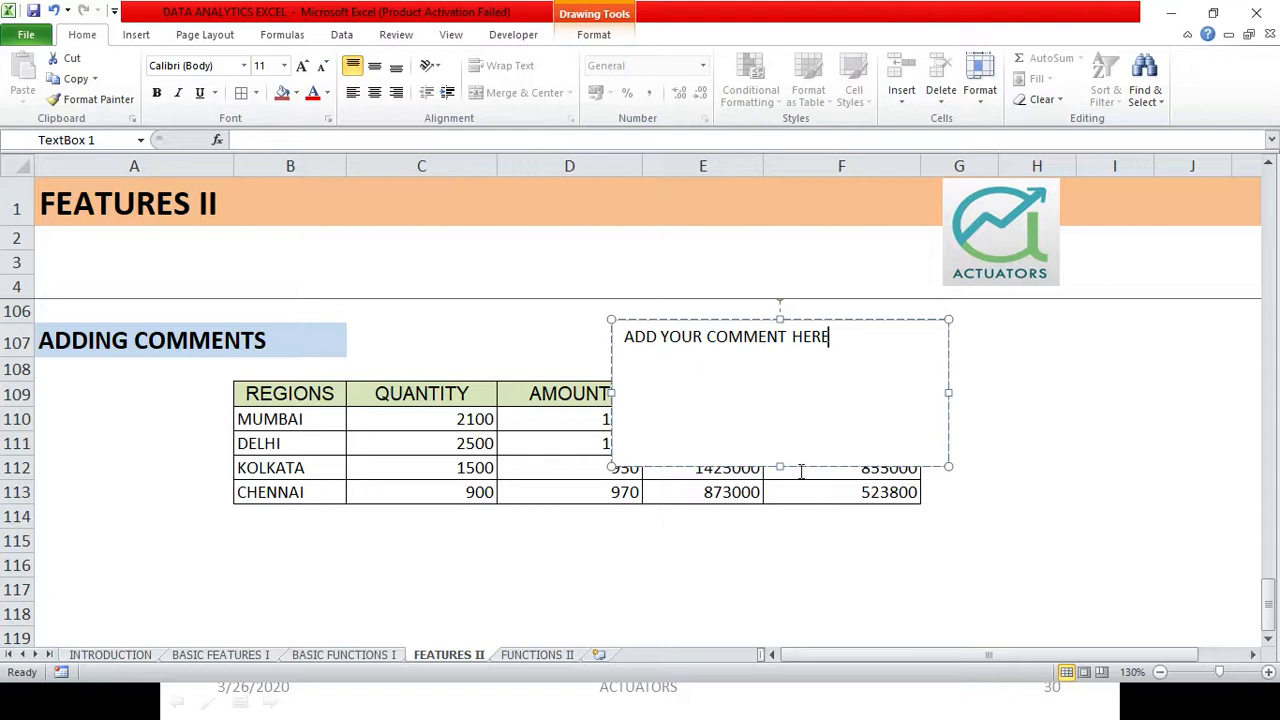
pyautogui.moveTo(568, 436)
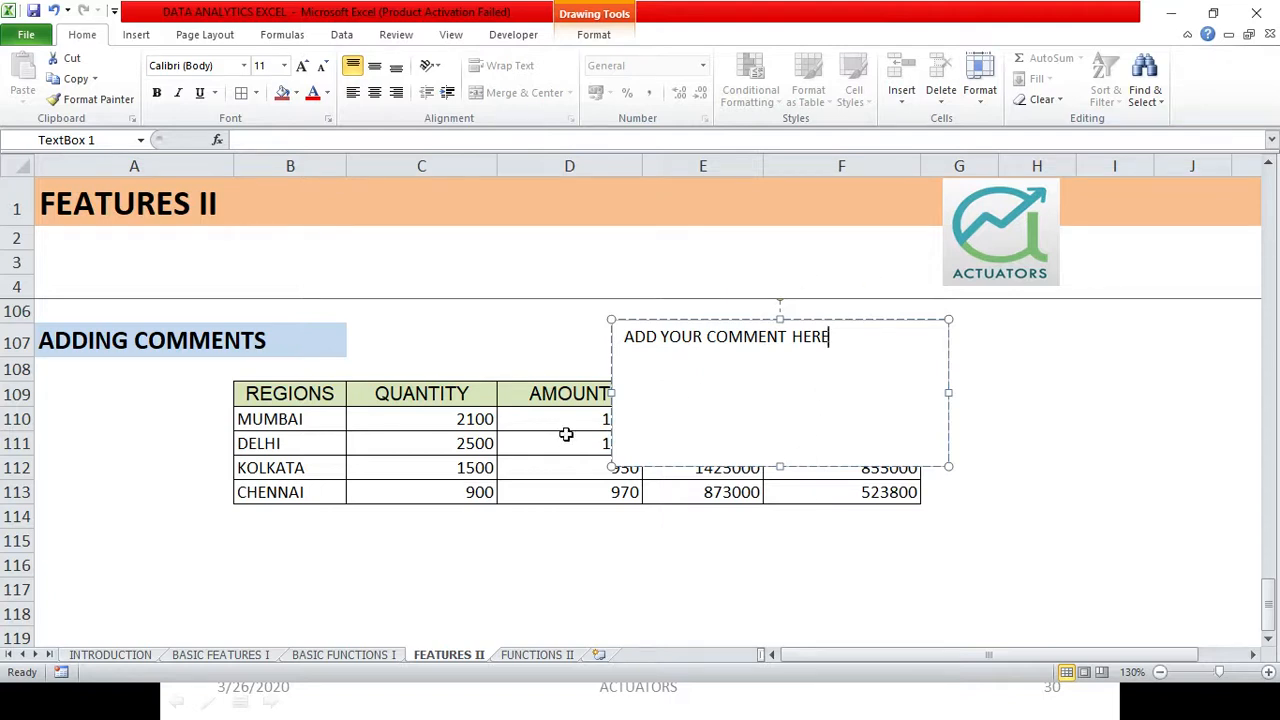
pyautogui.moveTo(688, 370)
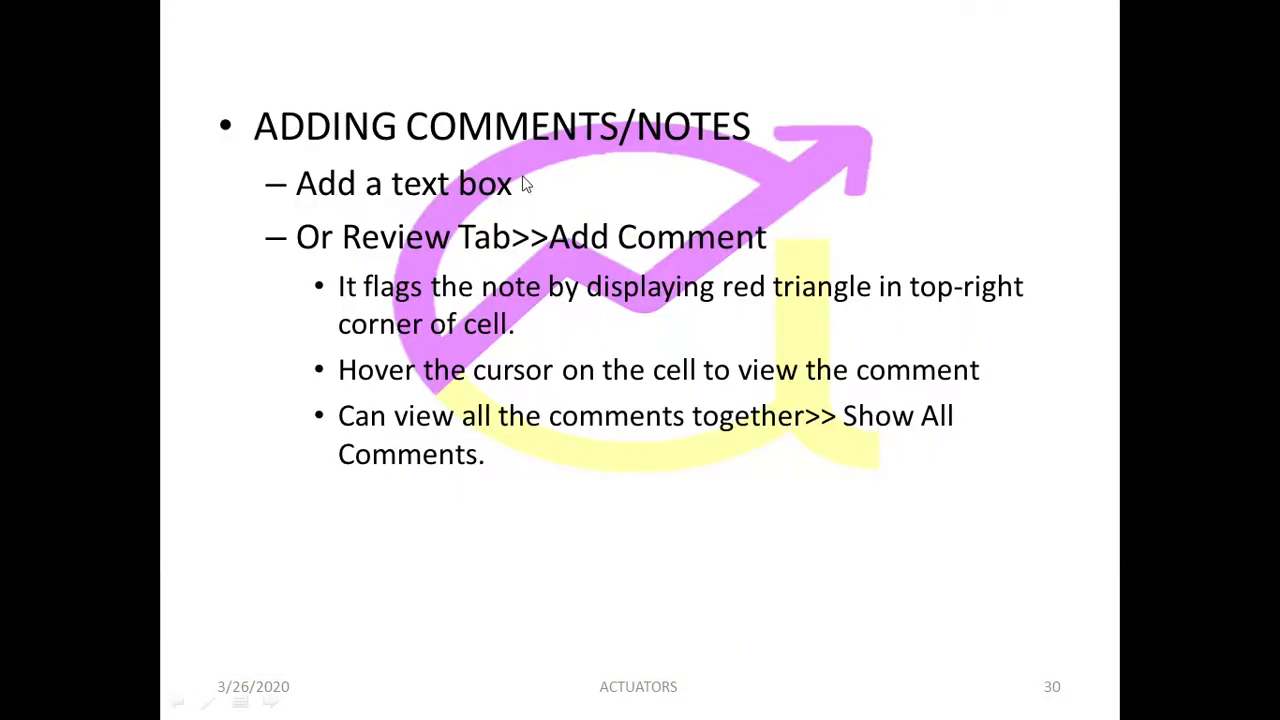
pyautogui.moveTo(358, 204)
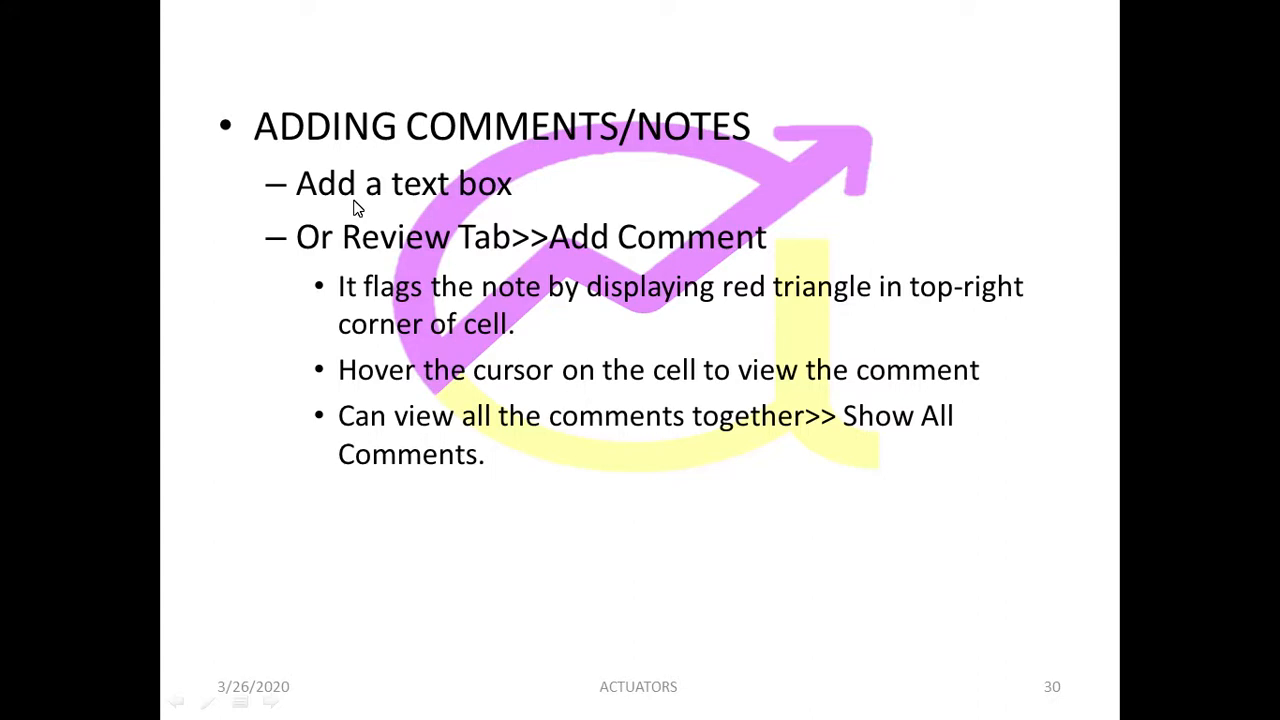
pyautogui.moveTo(488, 284)
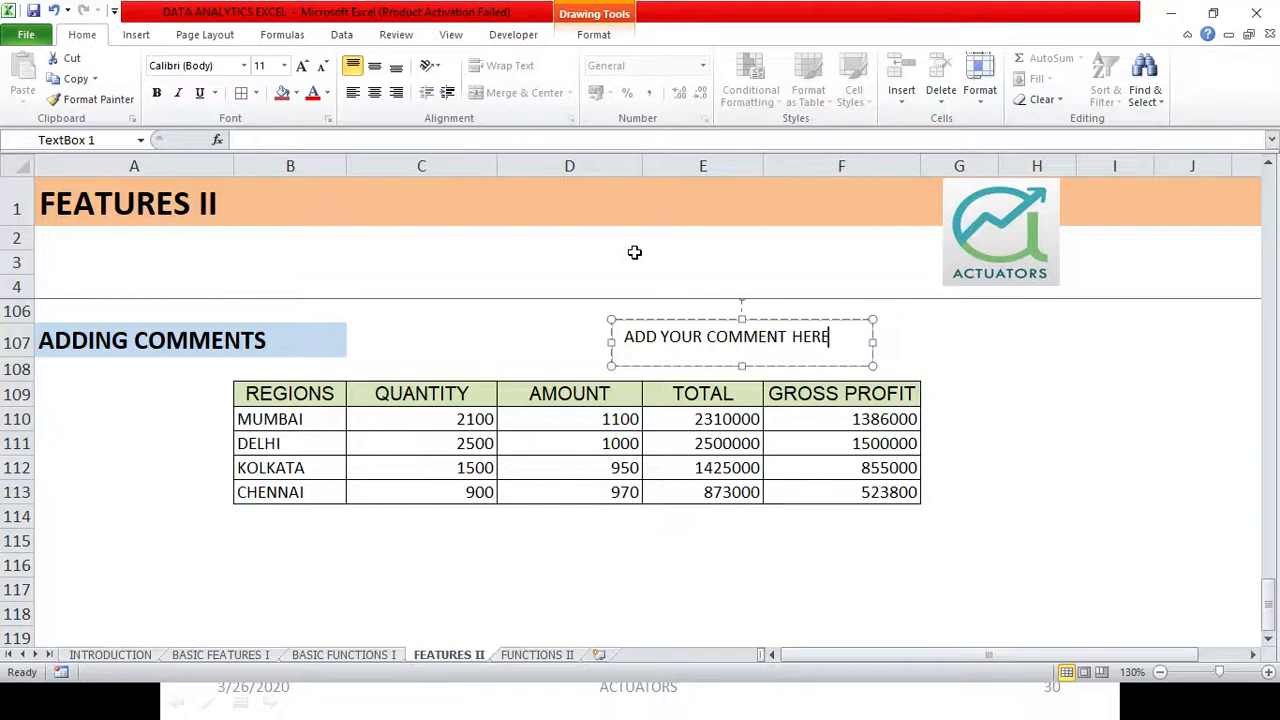
# - Inspect the row 110 TOTAL formula =E110*0.6 and select the GROSS PROFIT header
pyautogui.click(568, 468)
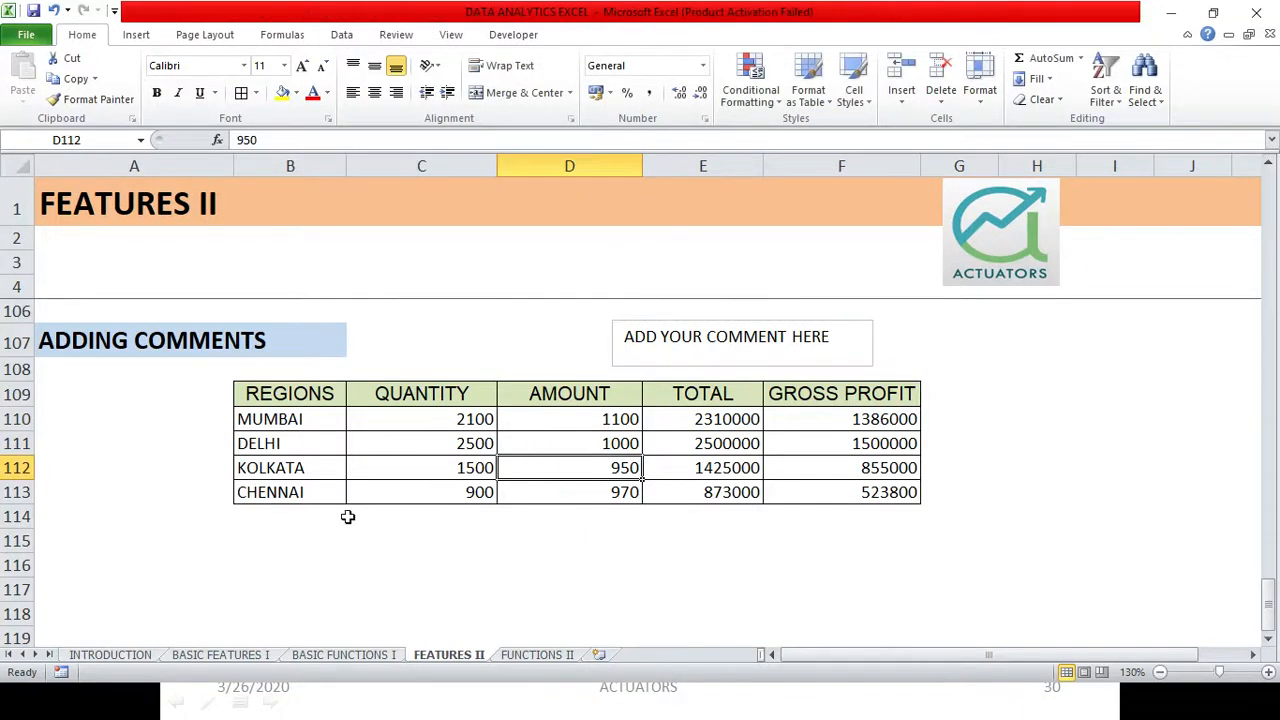
pyautogui.moveTo(872, 424)
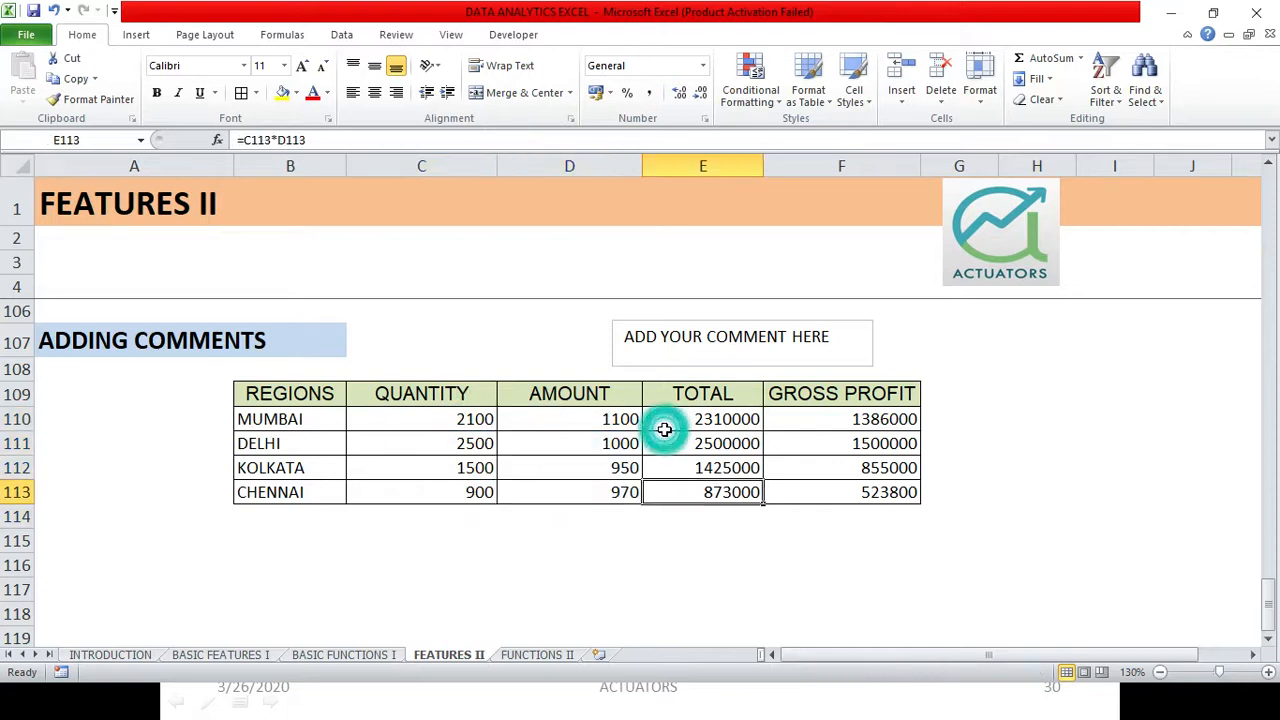
pyautogui.doubleClick(702, 418)
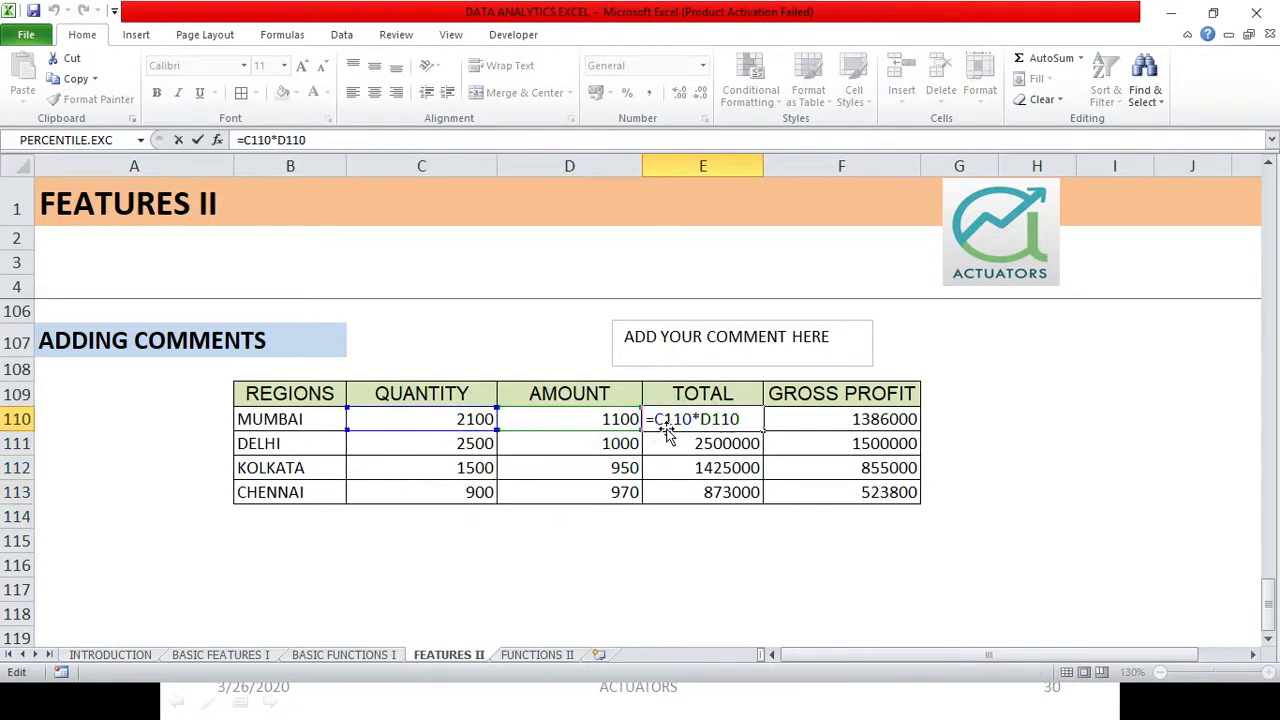
pyautogui.write('=E110*0.6')
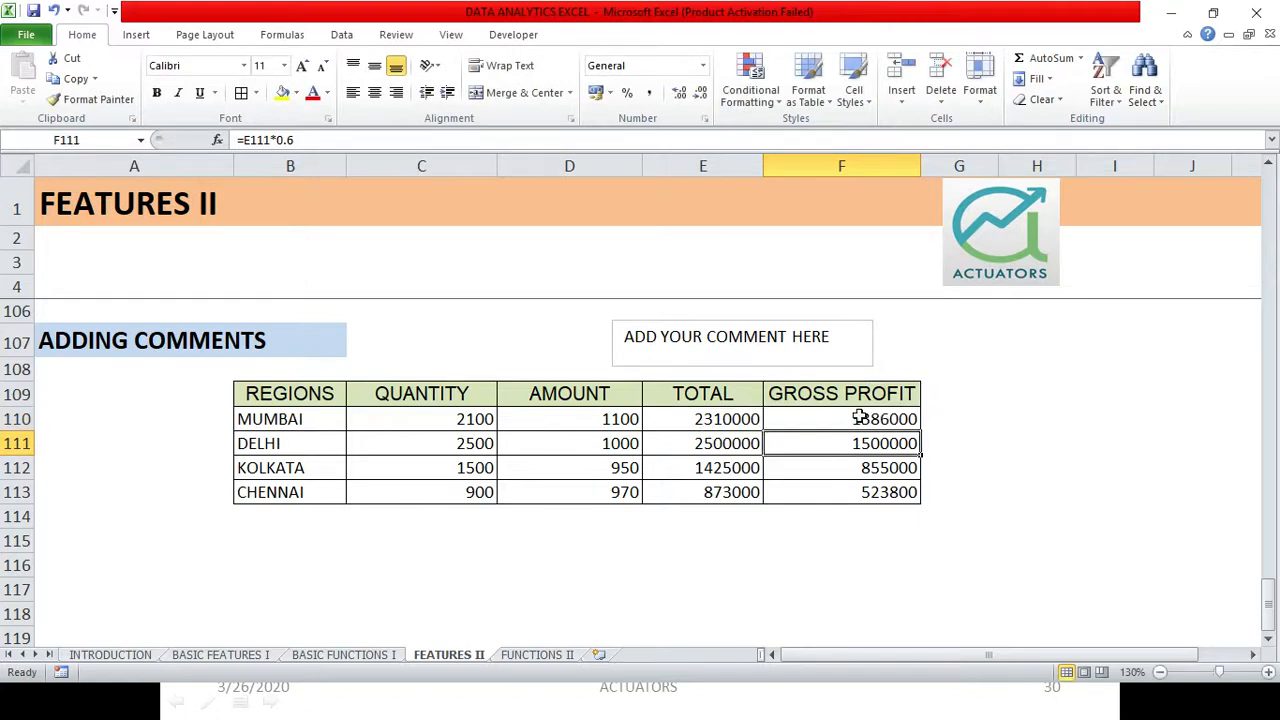
pyautogui.click(840, 392)
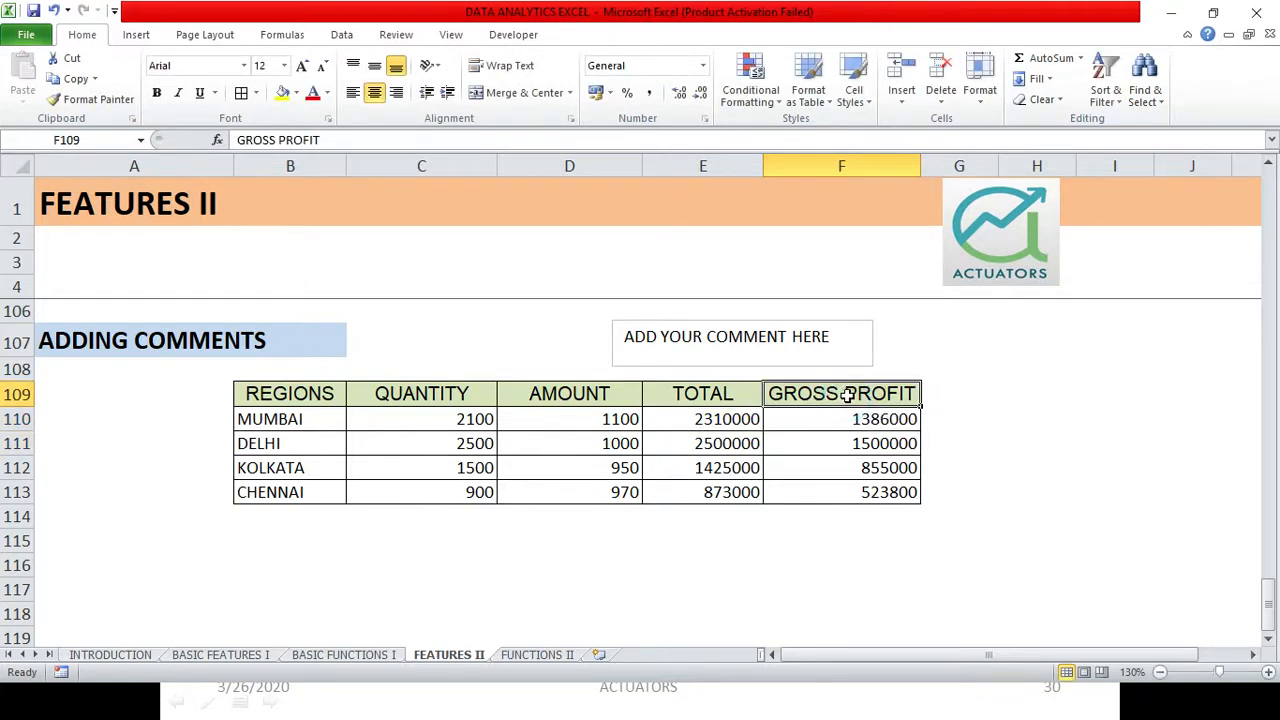
pyautogui.moveTo(862, 388)
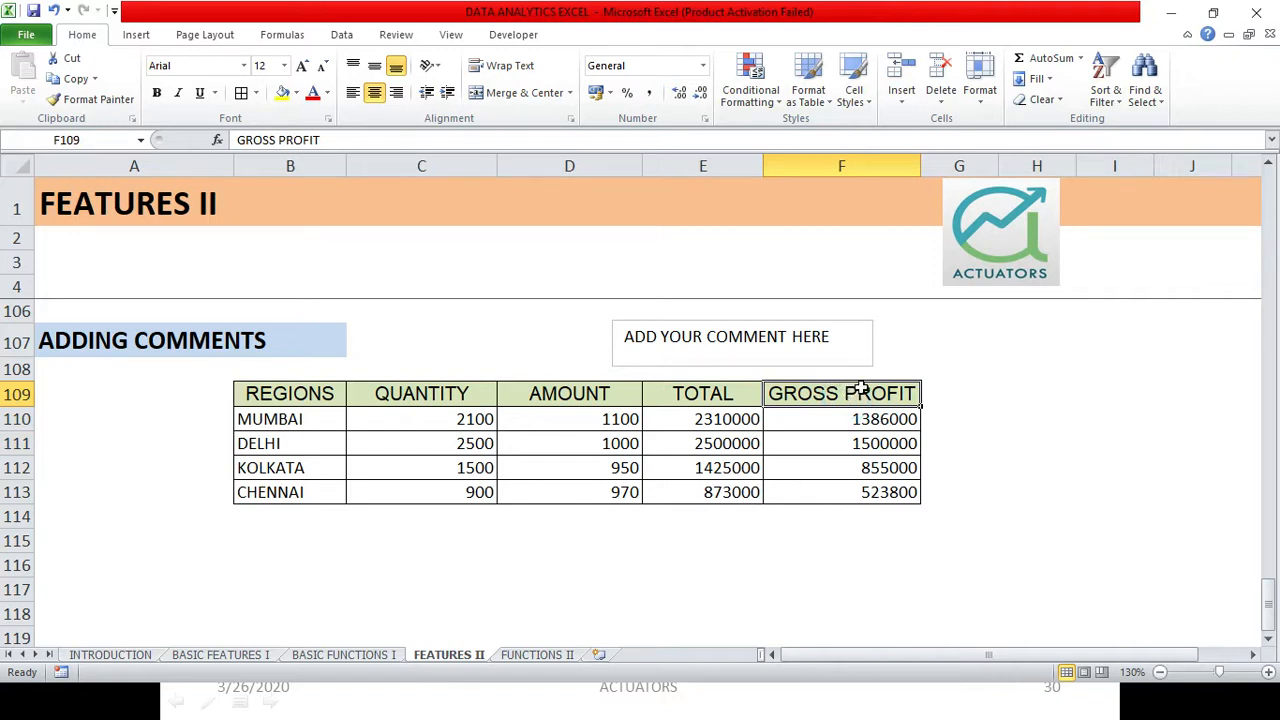
pyautogui.moveTo(862, 378)
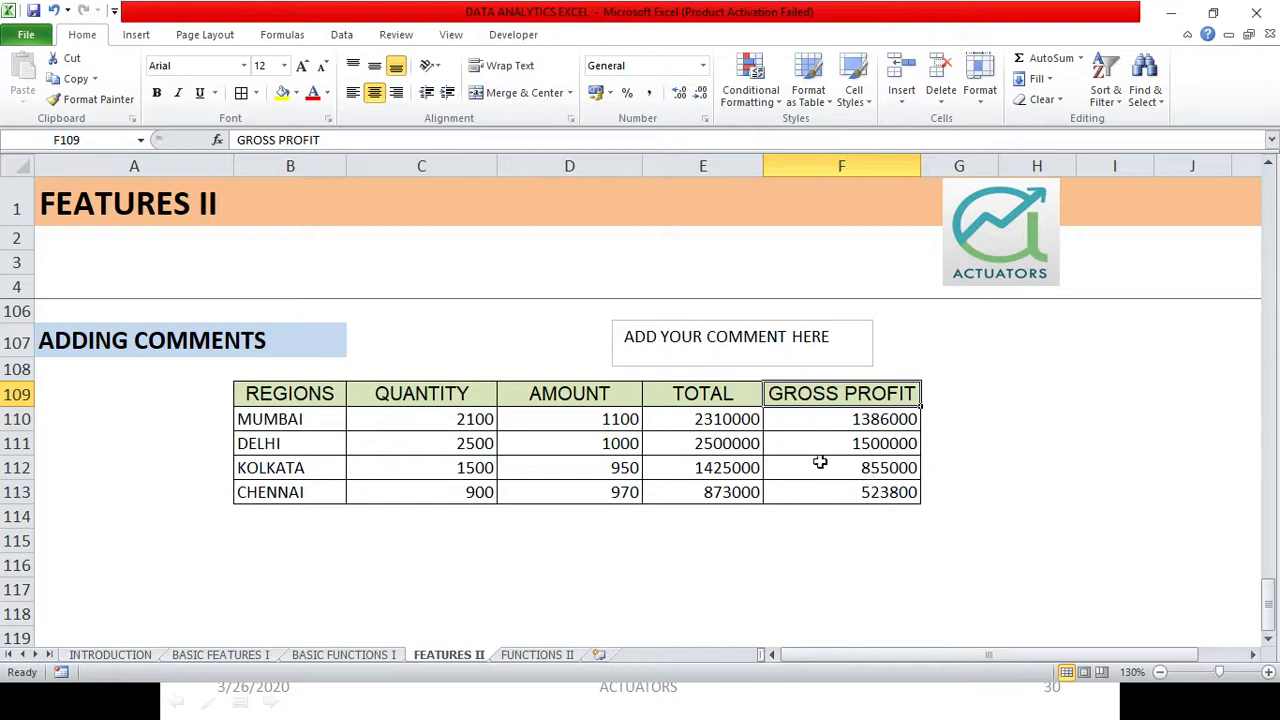
pyautogui.moveTo(848, 436)
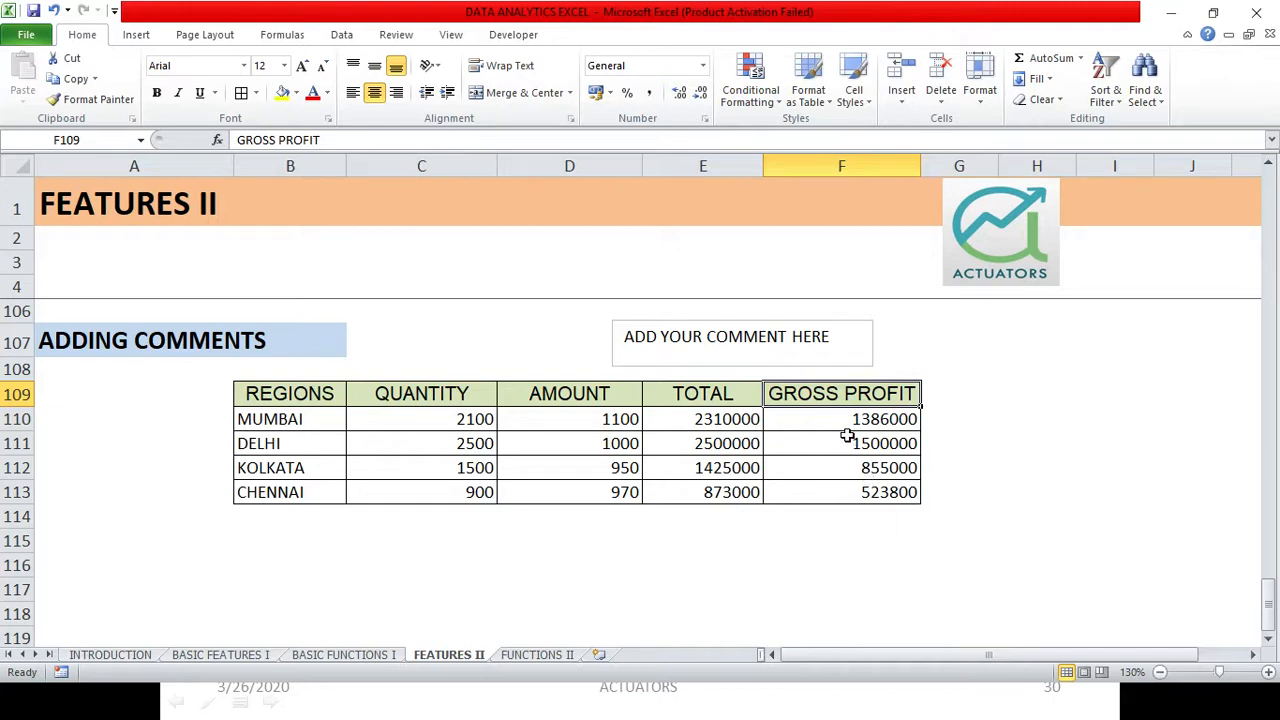
pyautogui.moveTo(848, 420)
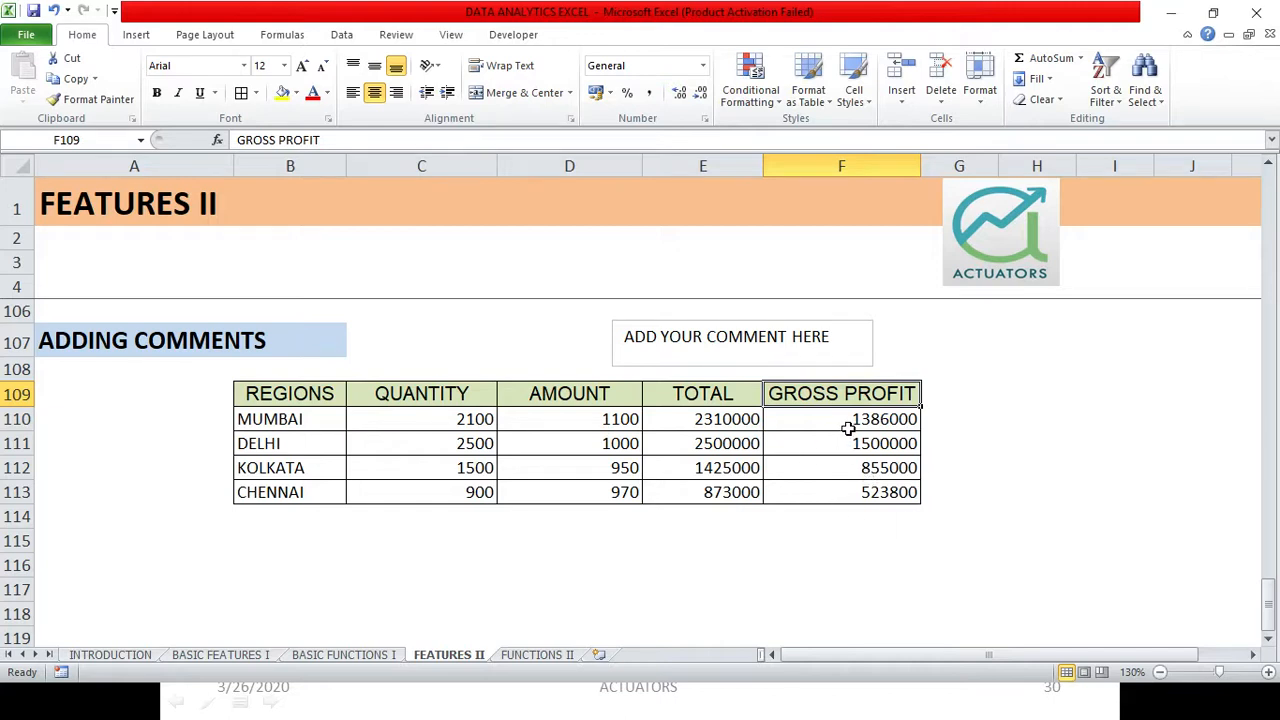
pyautogui.moveTo(848, 430)
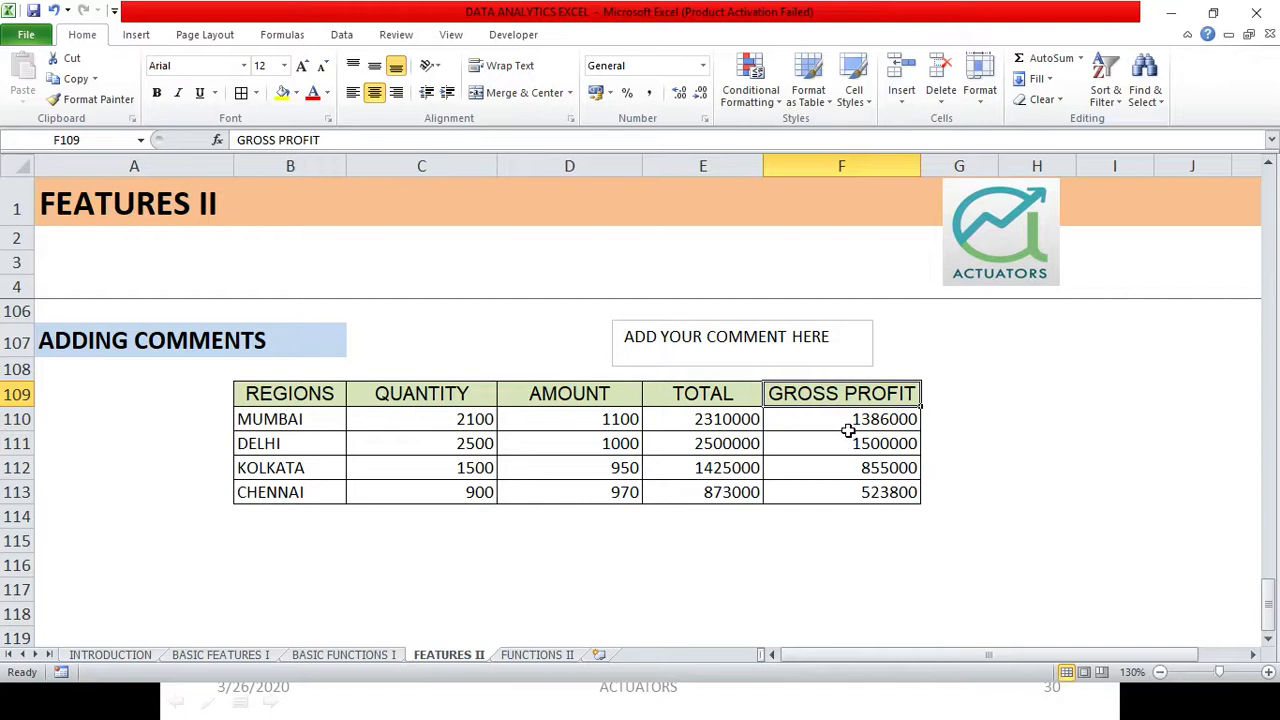
pyautogui.moveTo(548, 202)
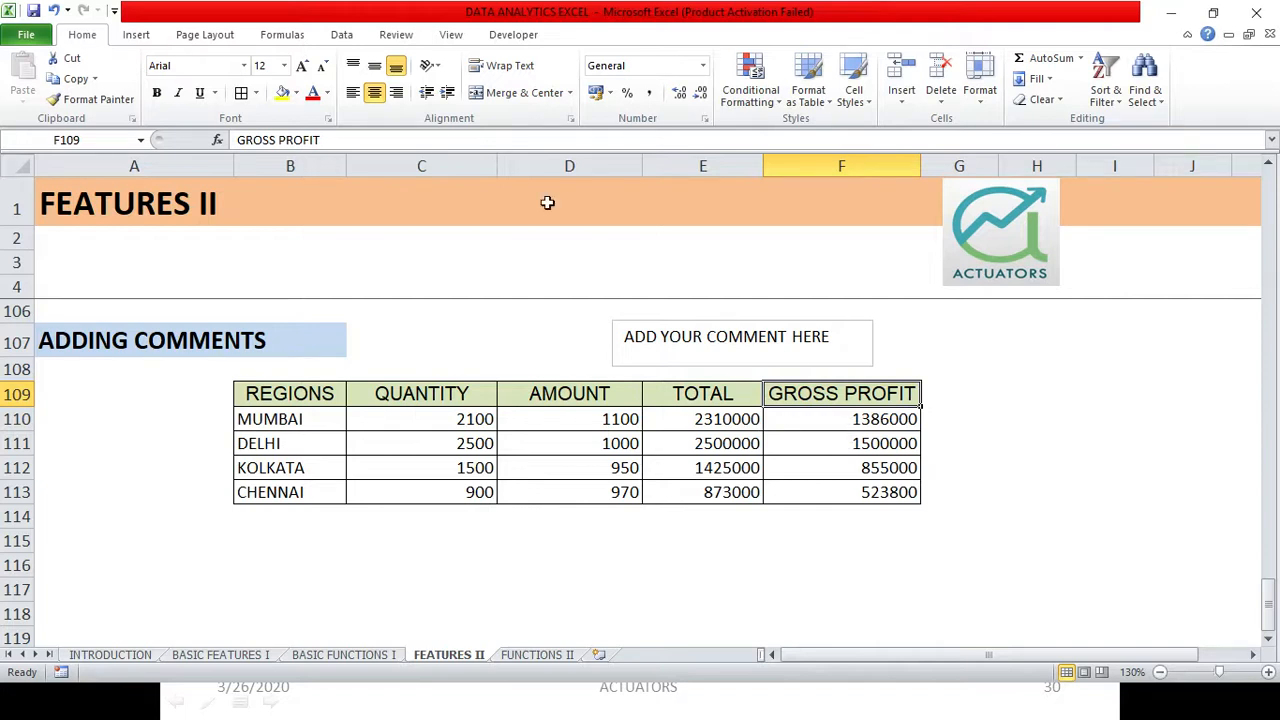
# - Give the GROSS PROFIT header a comment reading REASON FOR USING 60% and hide it again
pyautogui.click(392, 34)
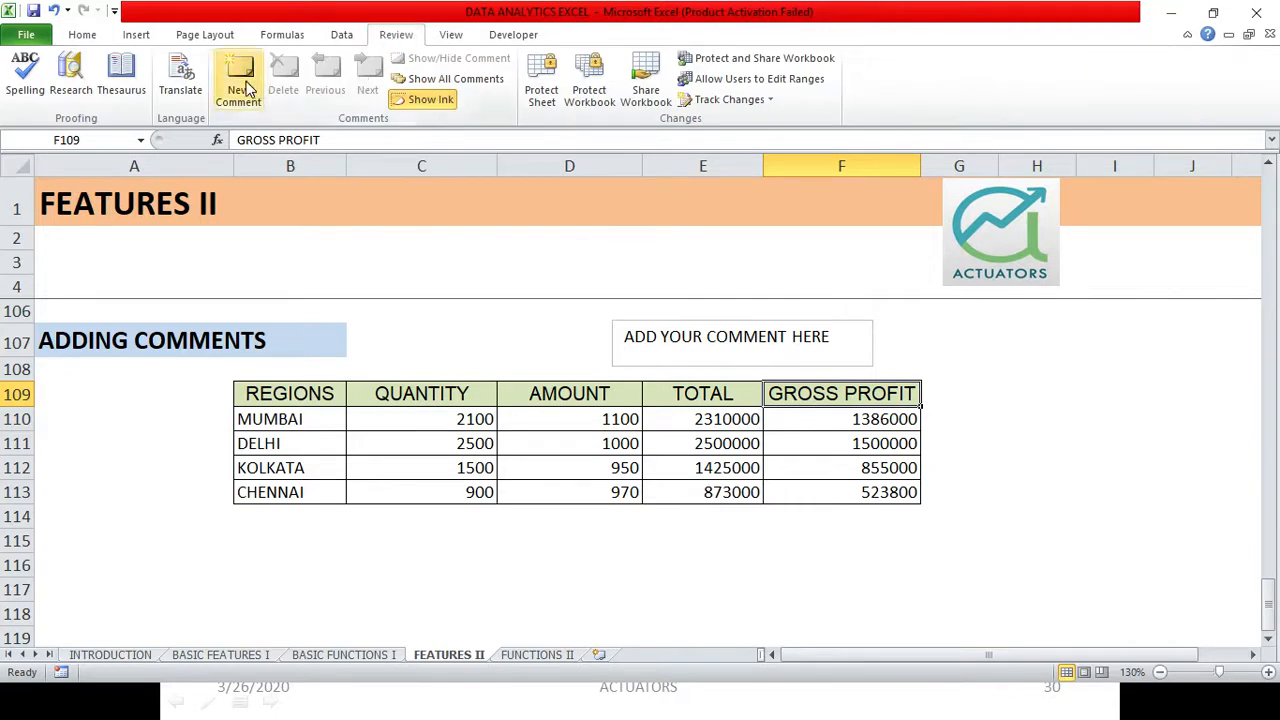
pyautogui.moveTo(238, 80)
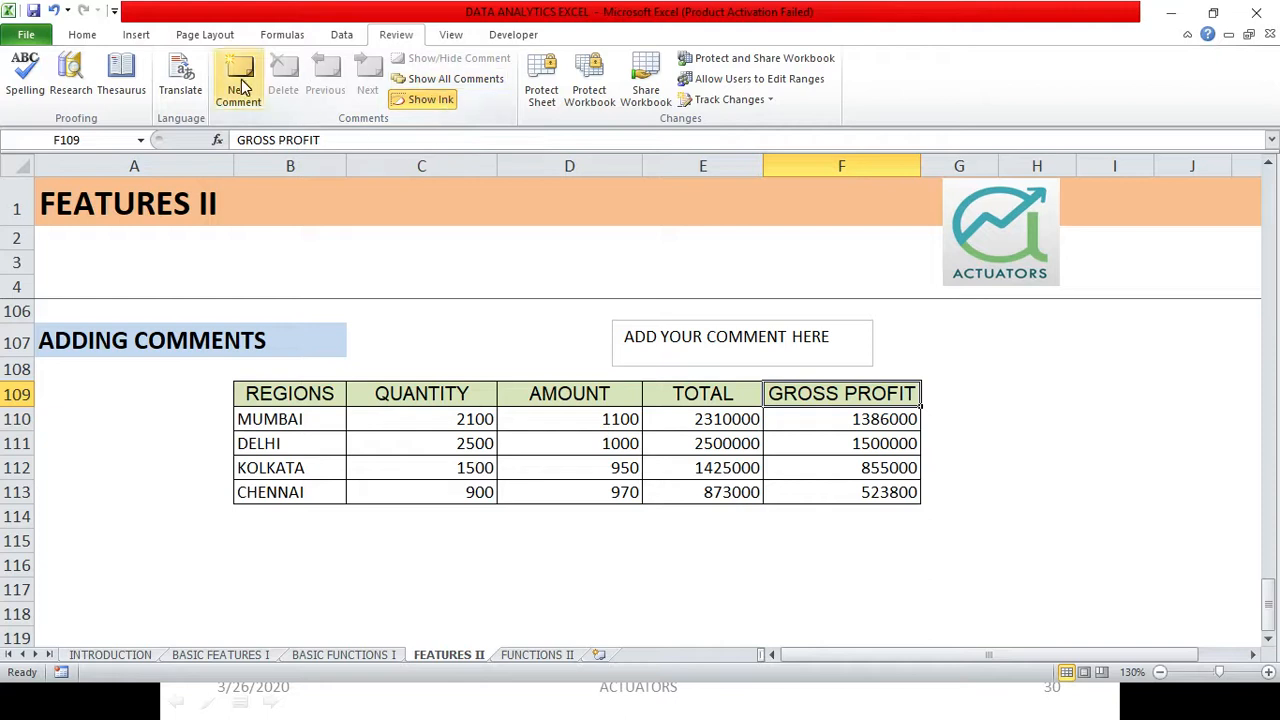
pyautogui.click(238, 76)
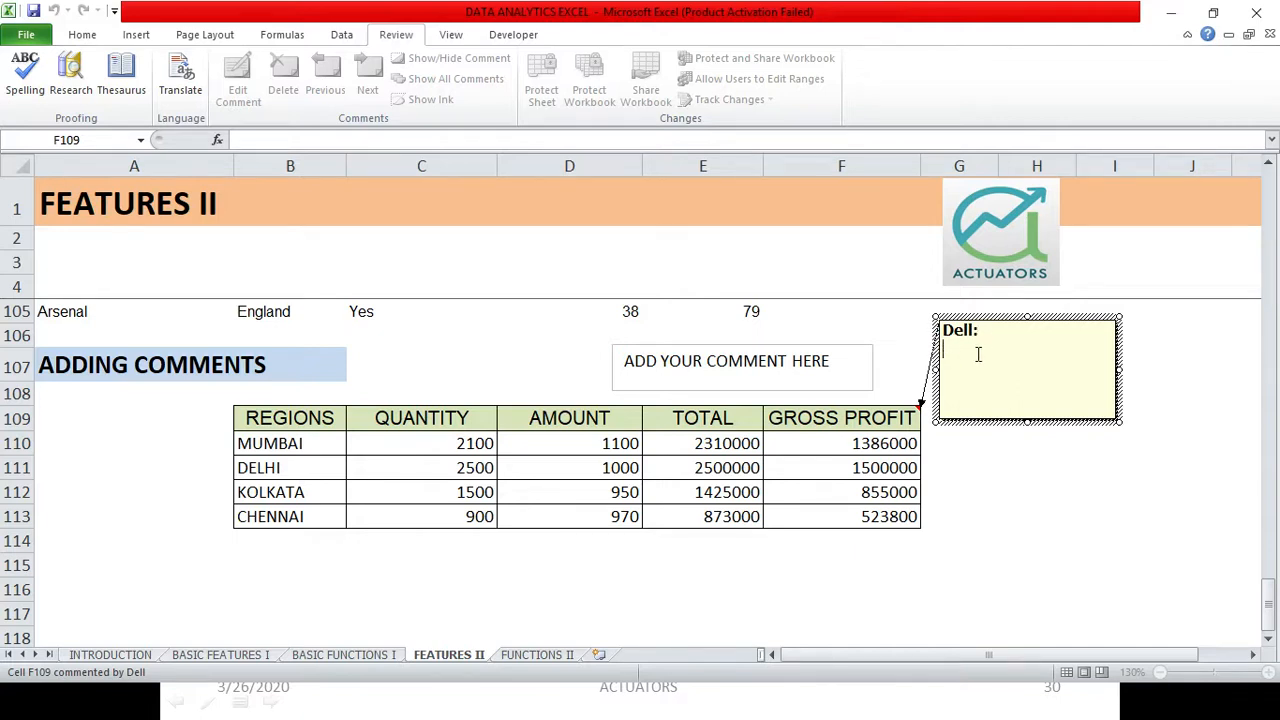
pyautogui.moveTo(976, 372)
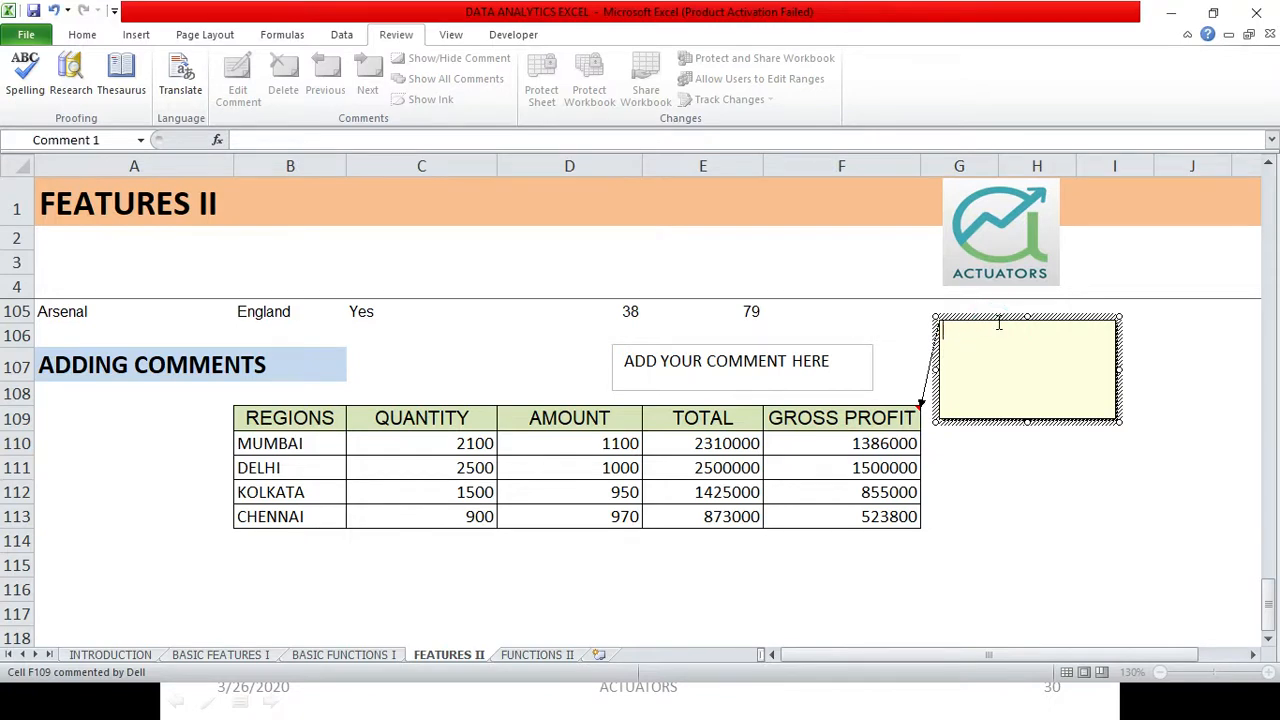
pyautogui.write('REASON FOR')
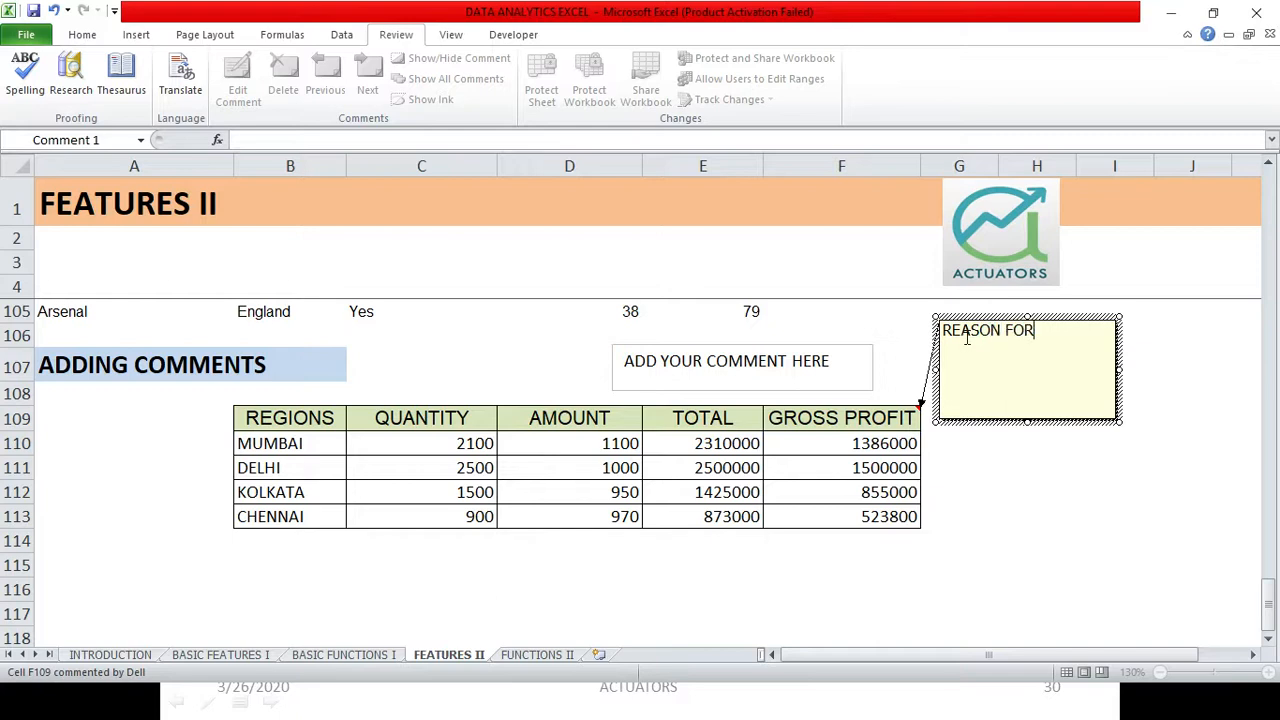
pyautogui.write('U')
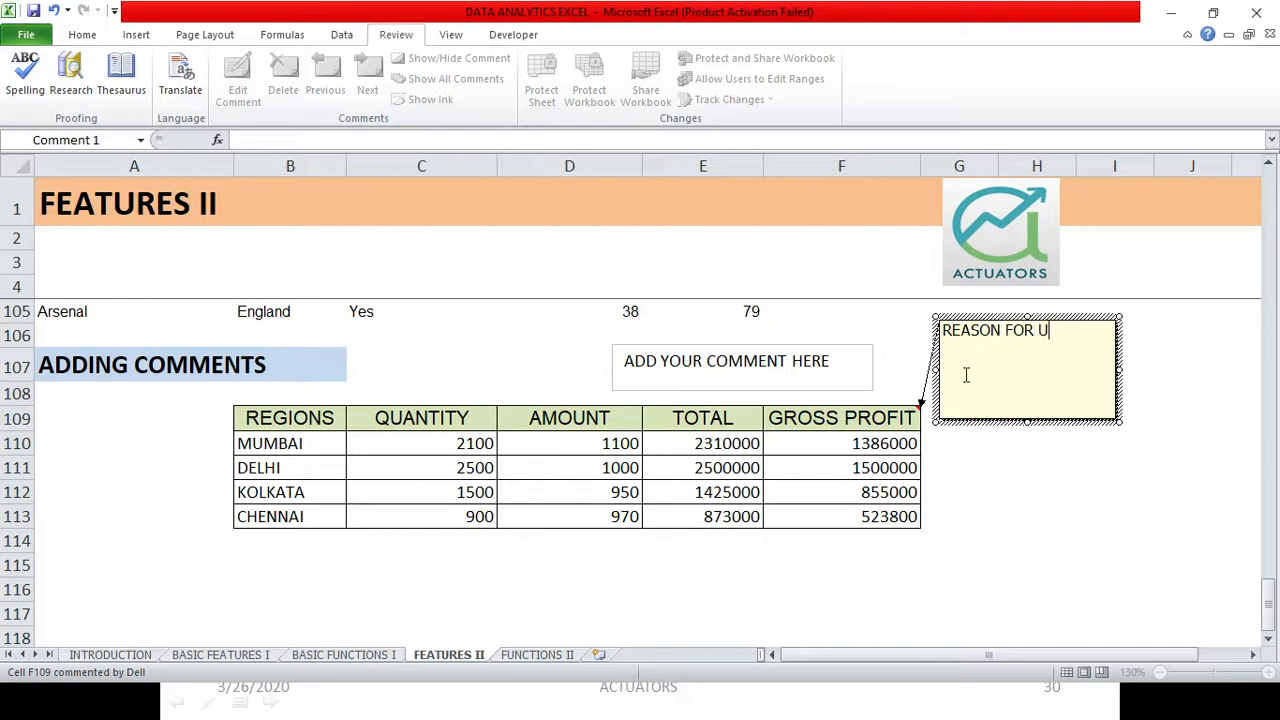
pyautogui.write('SING')
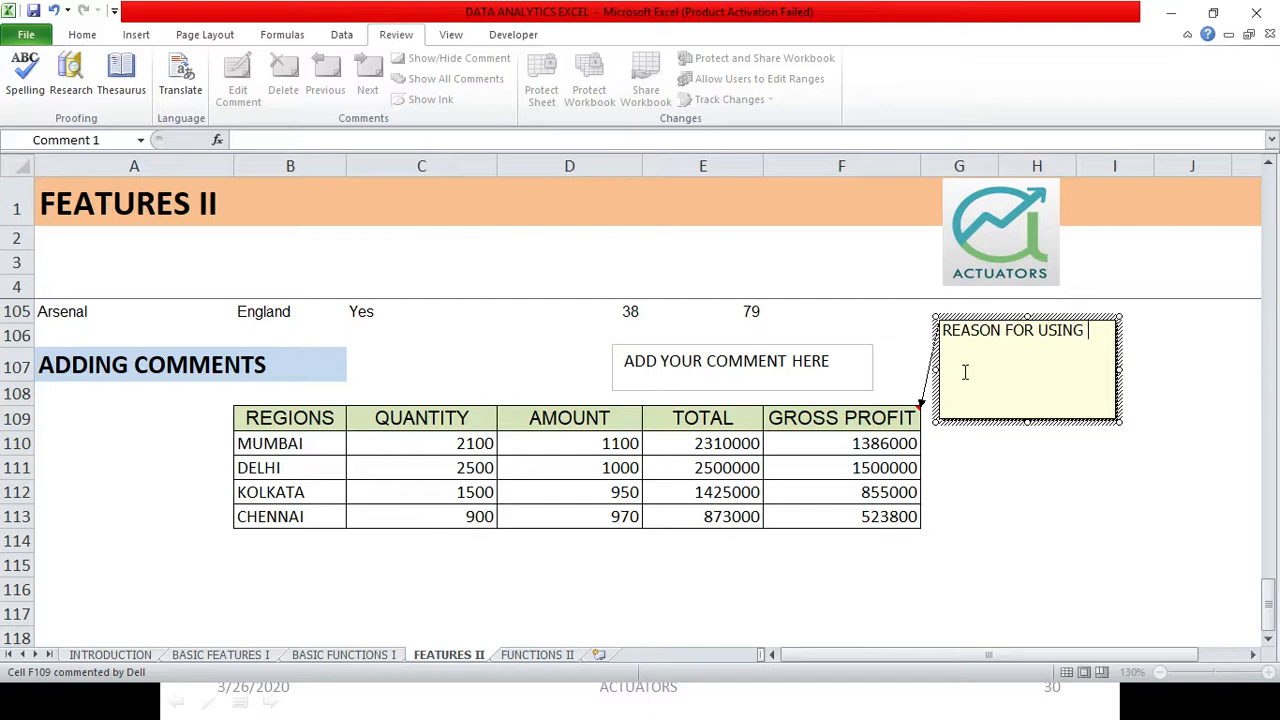
pyautogui.write('60%')
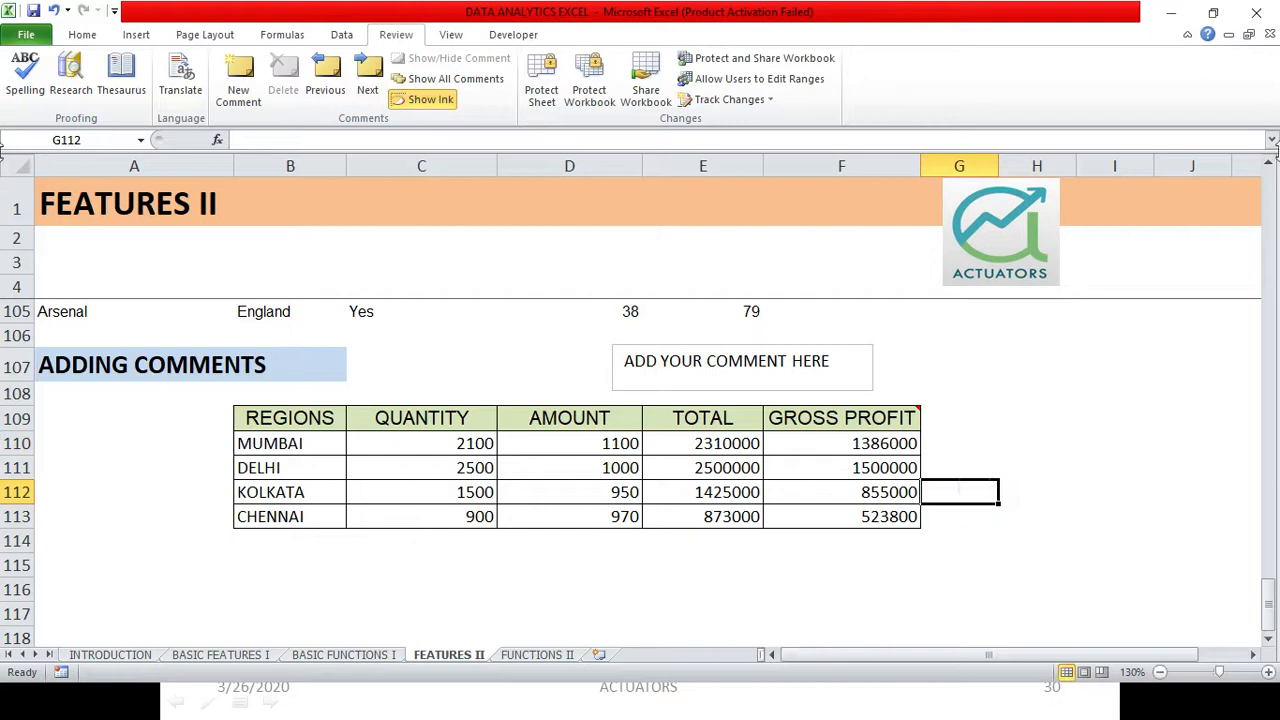
pyautogui.moveTo(844, 418)
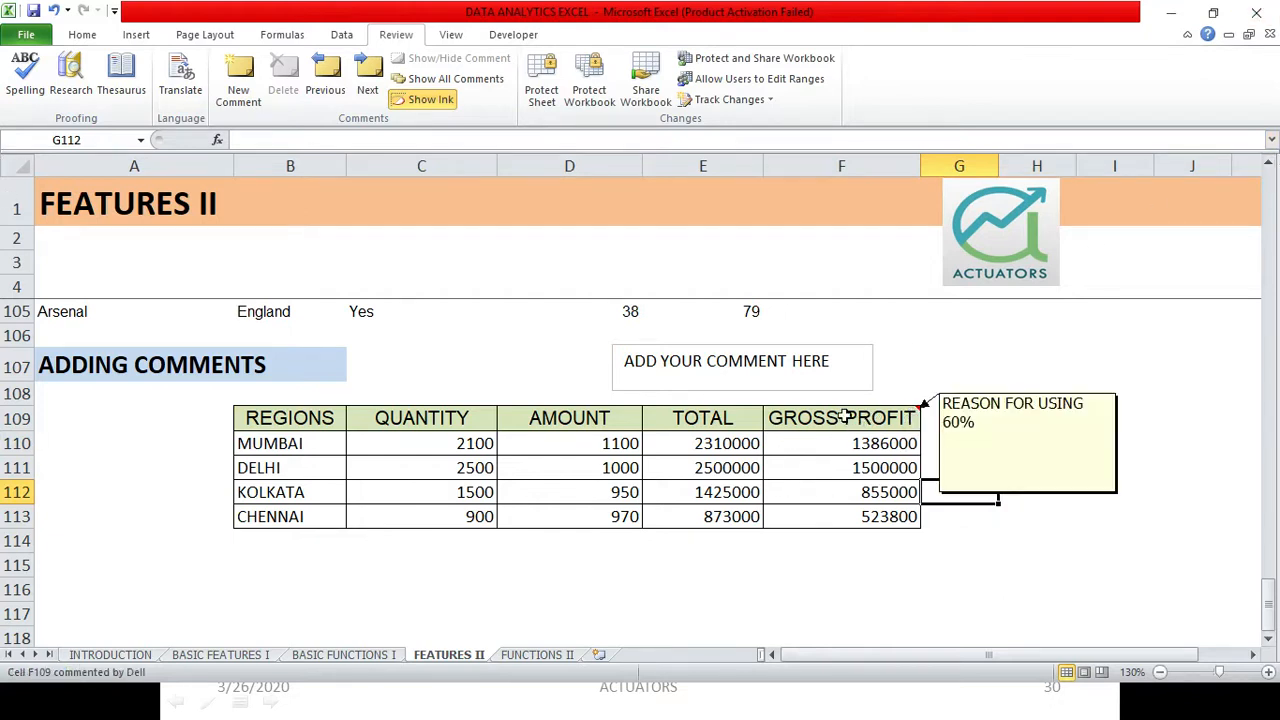
pyautogui.moveTo(818, 418)
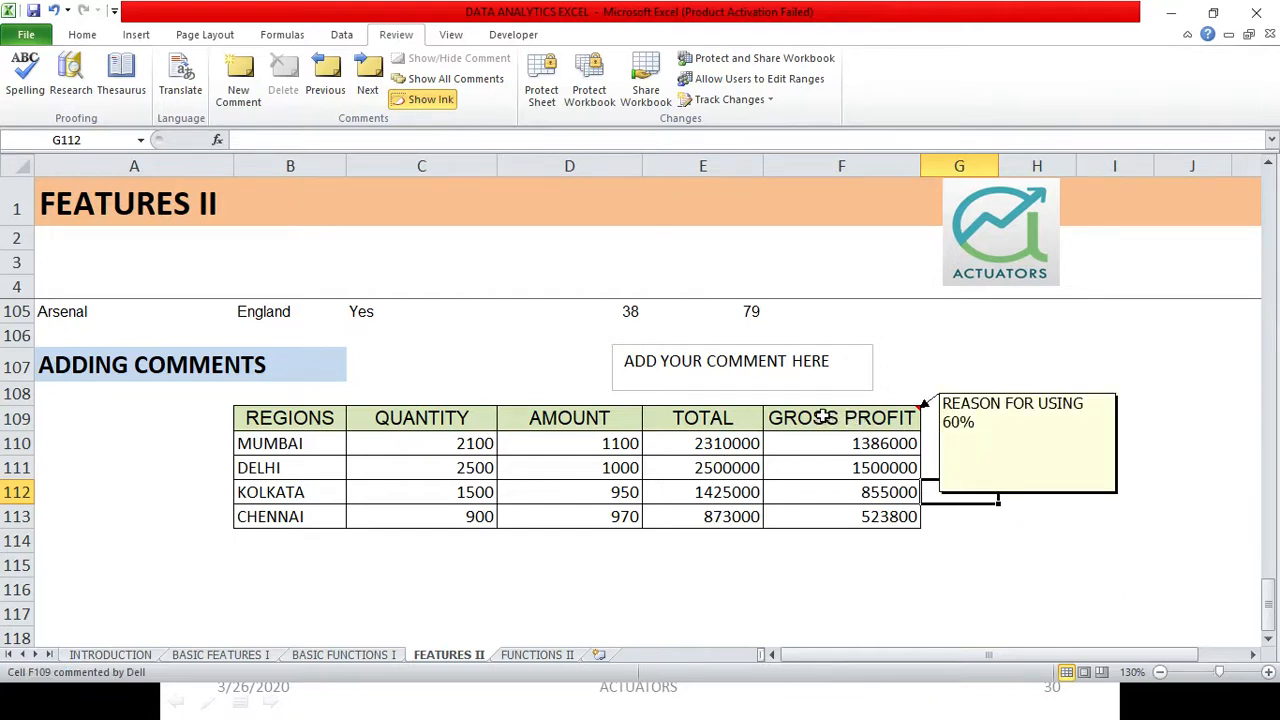
pyautogui.click(960, 492)
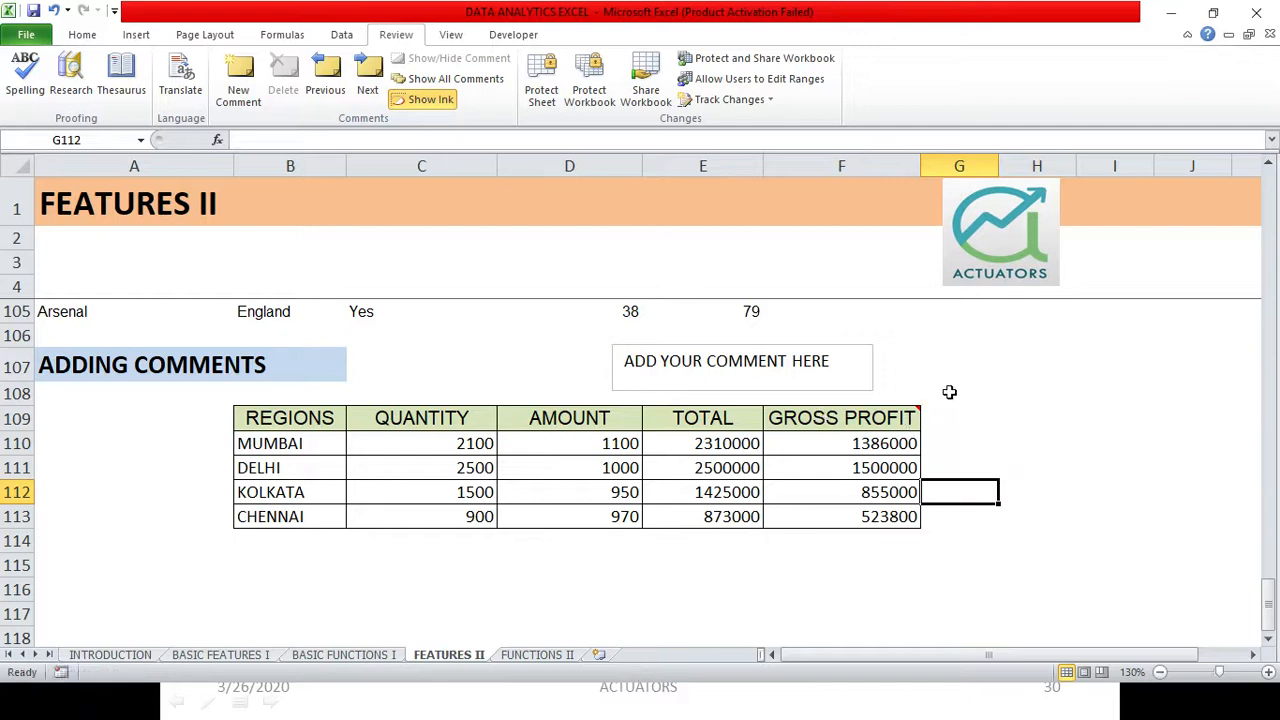
pyautogui.moveTo(884, 460)
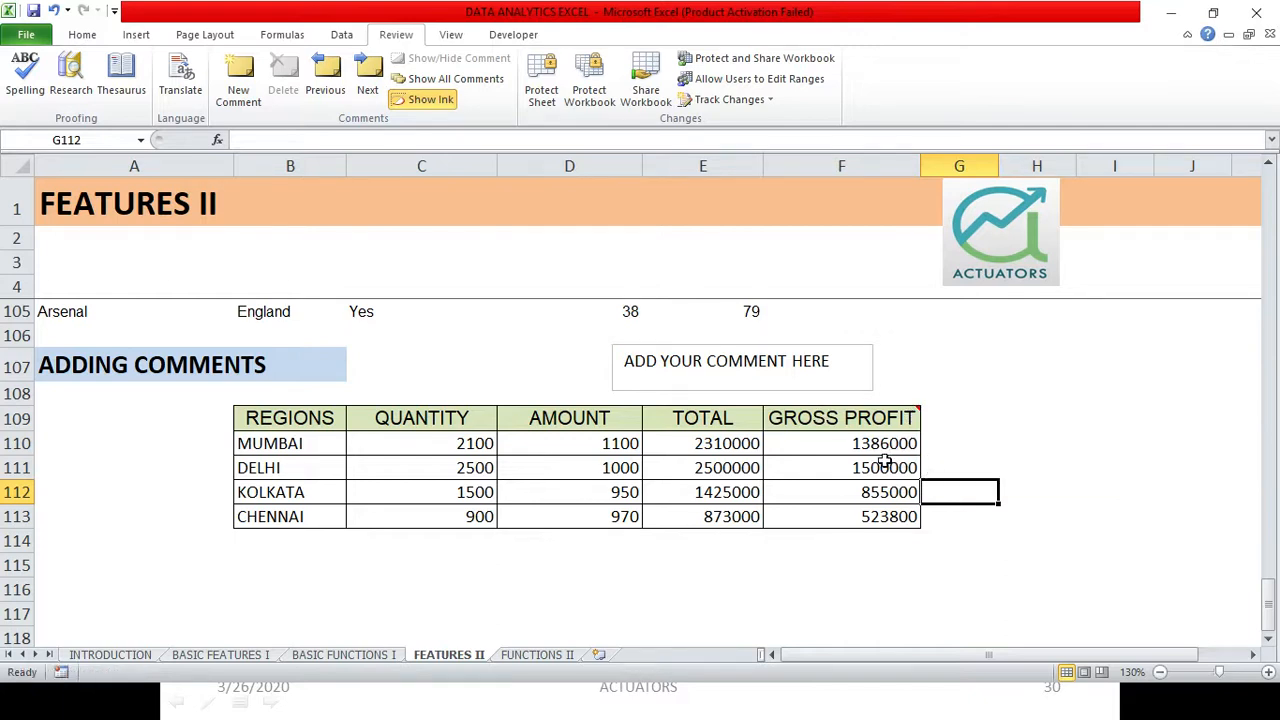
pyautogui.moveTo(878, 460)
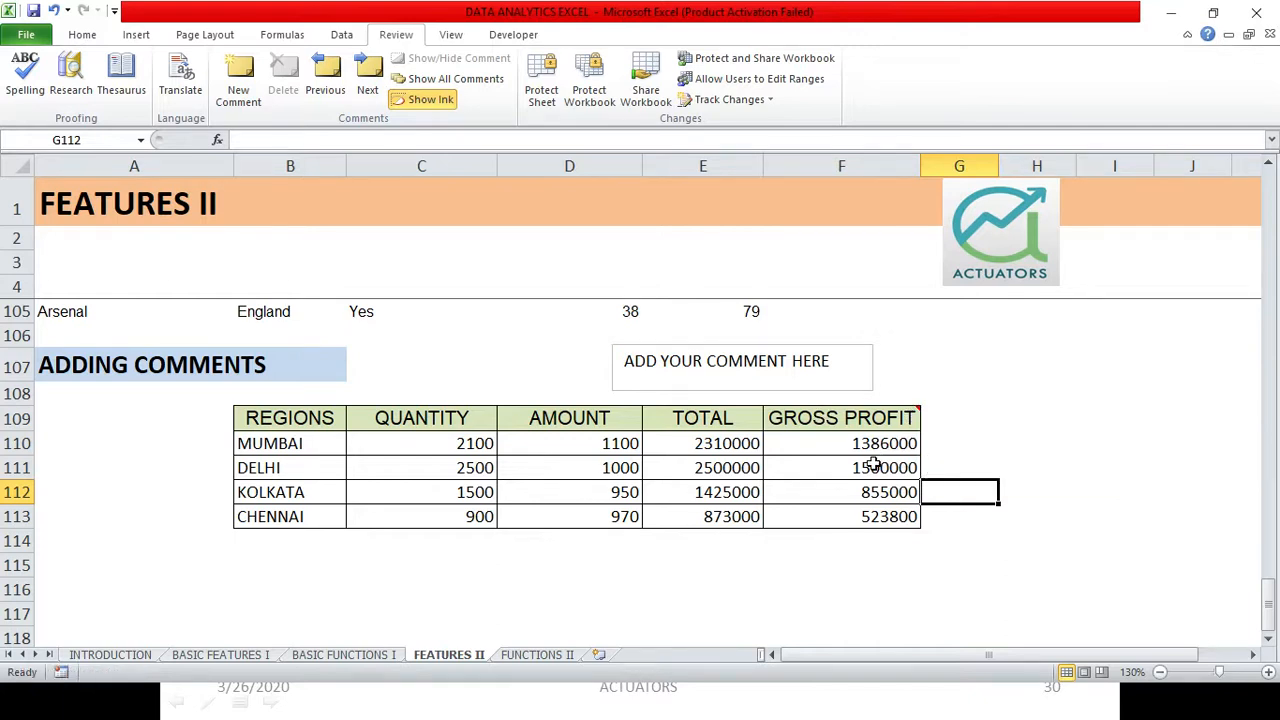
pyautogui.moveTo(876, 464)
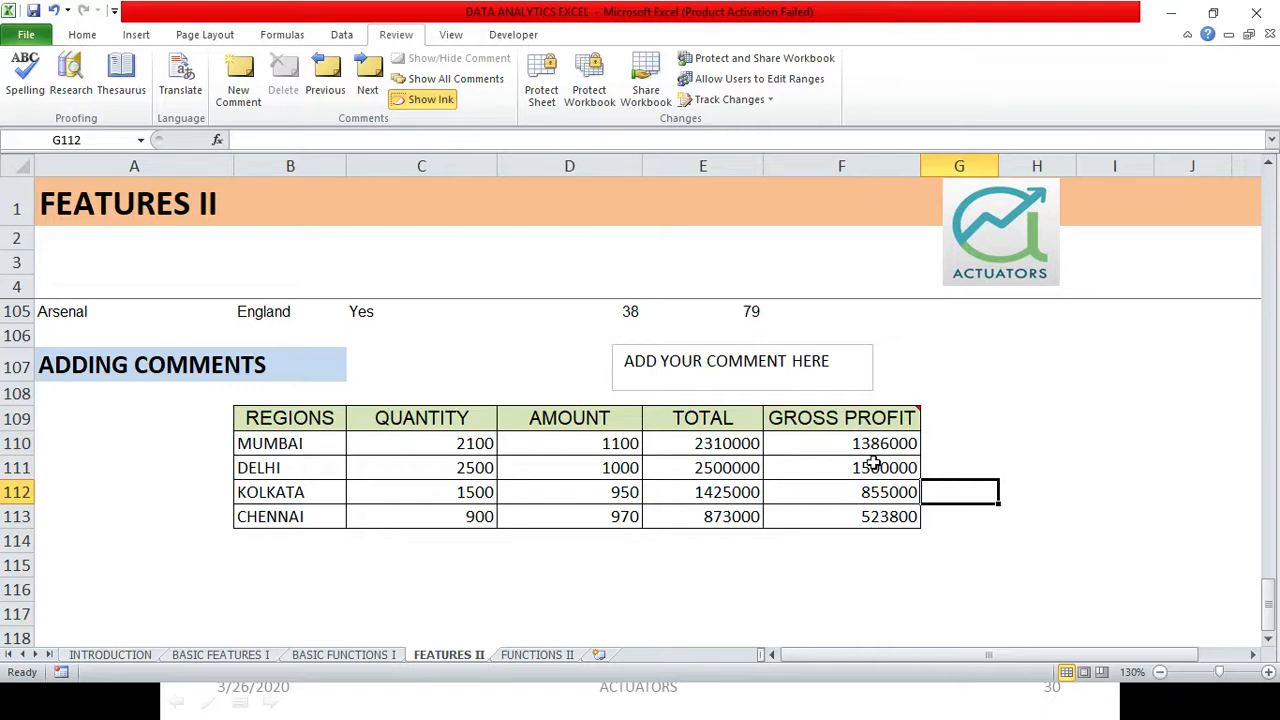
pyautogui.moveTo(764, 404)
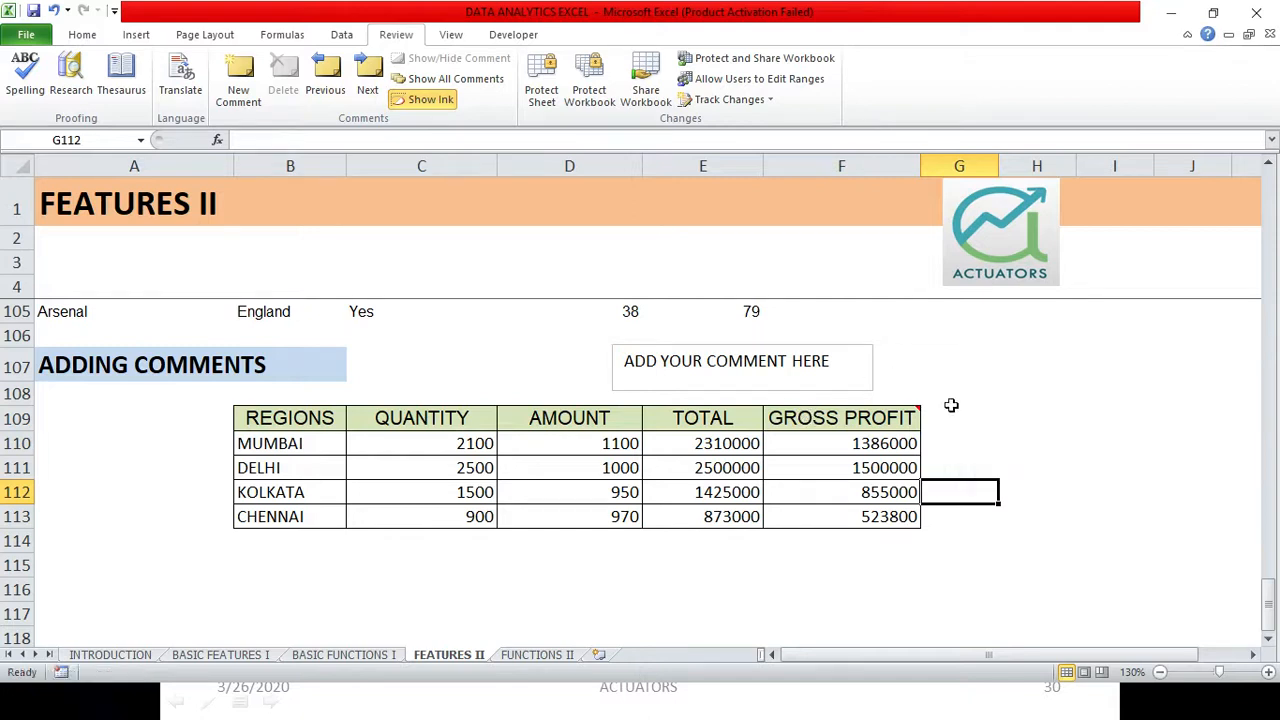
pyautogui.moveTo(420, 164)
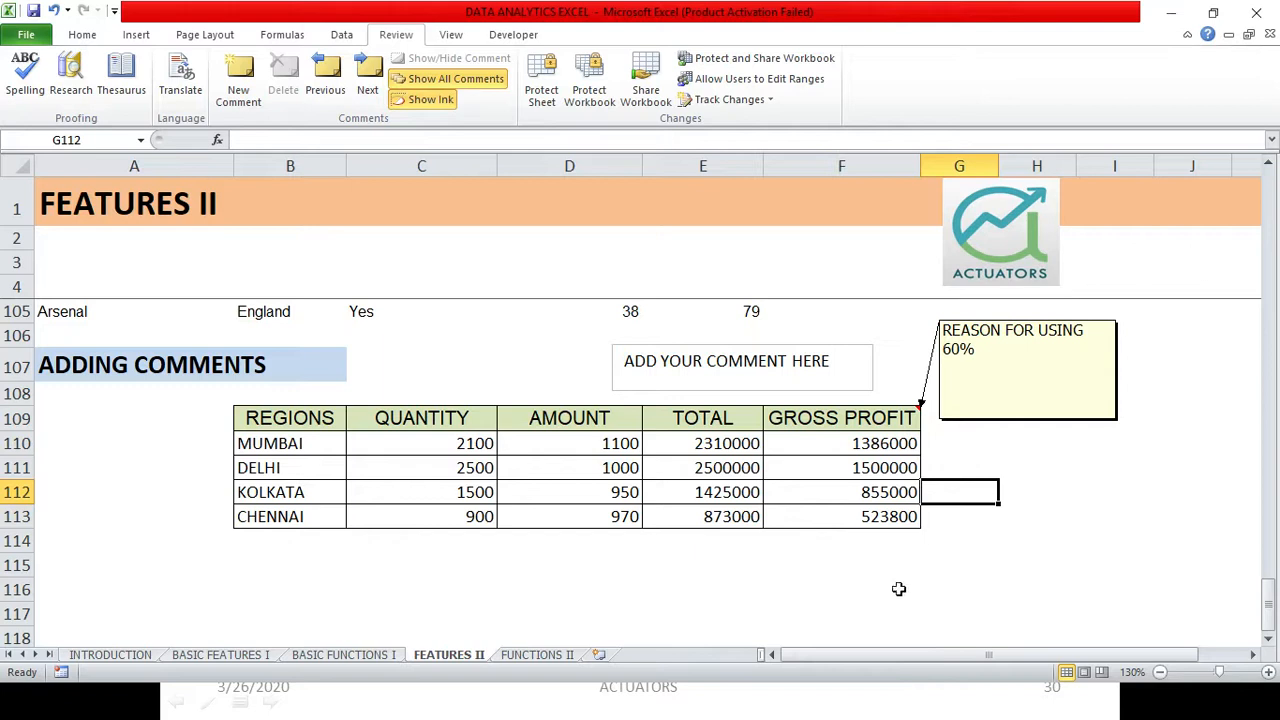
pyautogui.click(1036, 444)
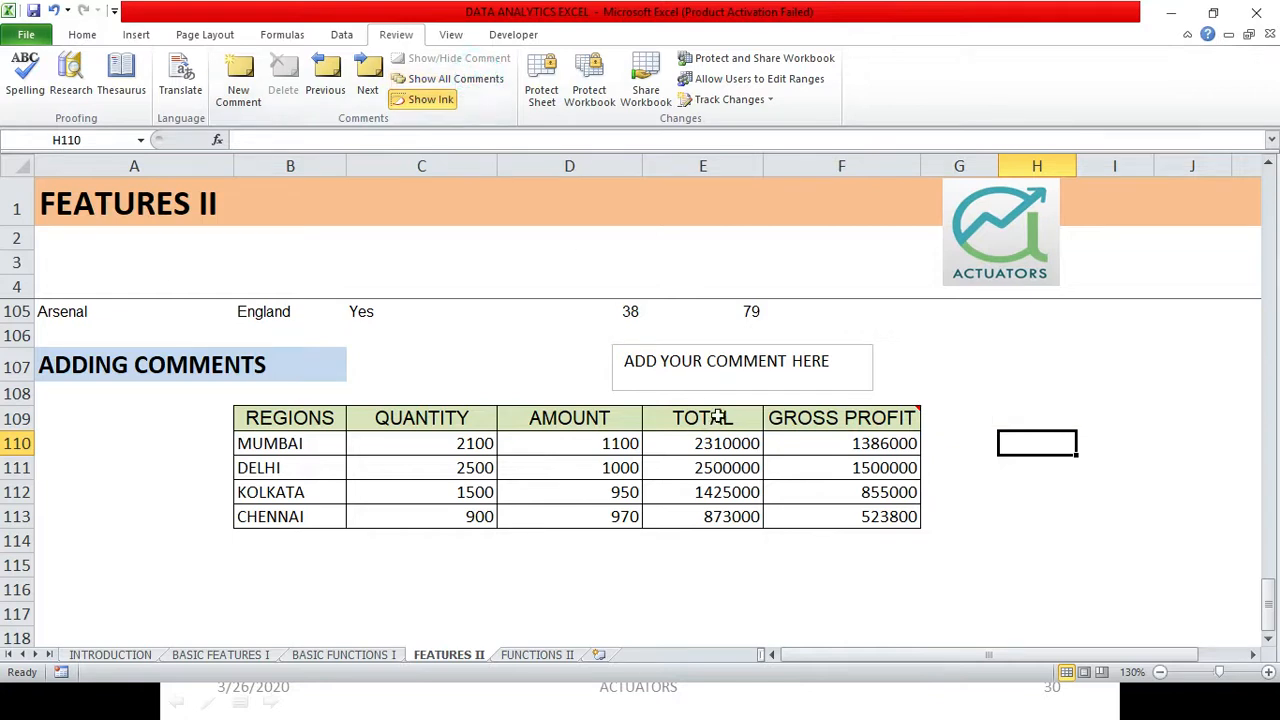
# - Start a new comment on the TOTAL header and begin writing QTY
pyautogui.click(702, 418)
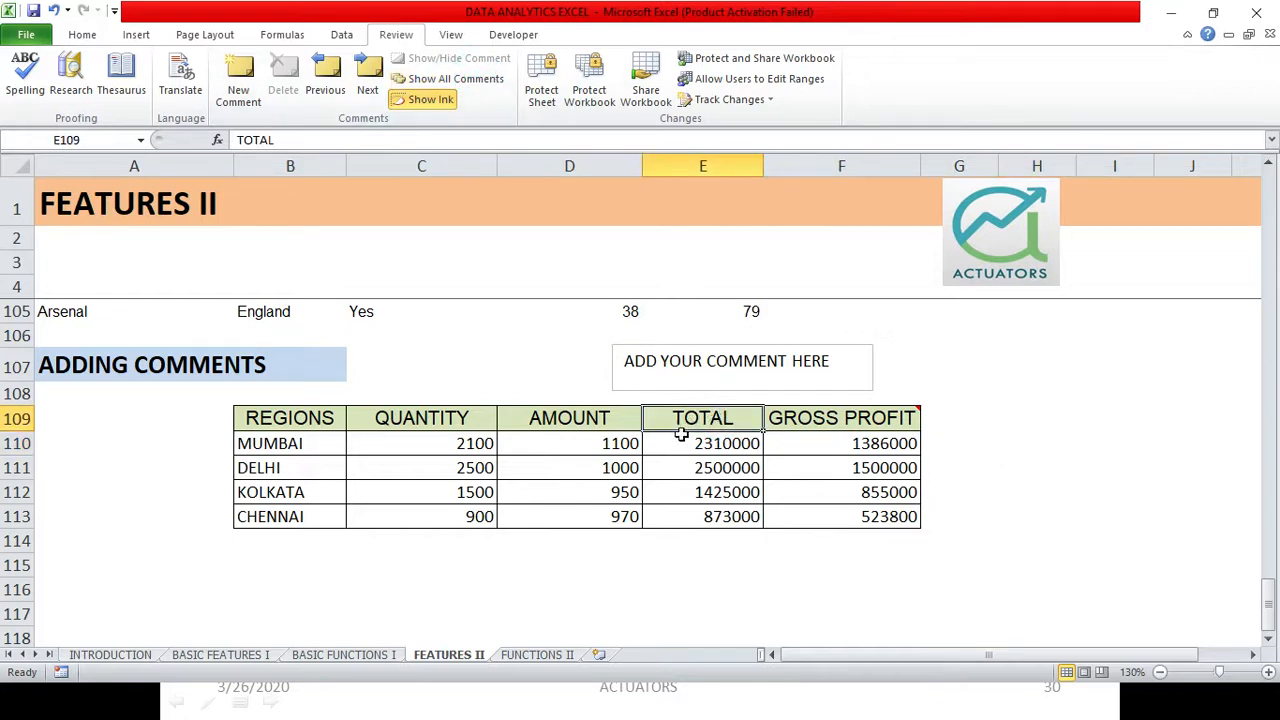
pyautogui.click(238, 76)
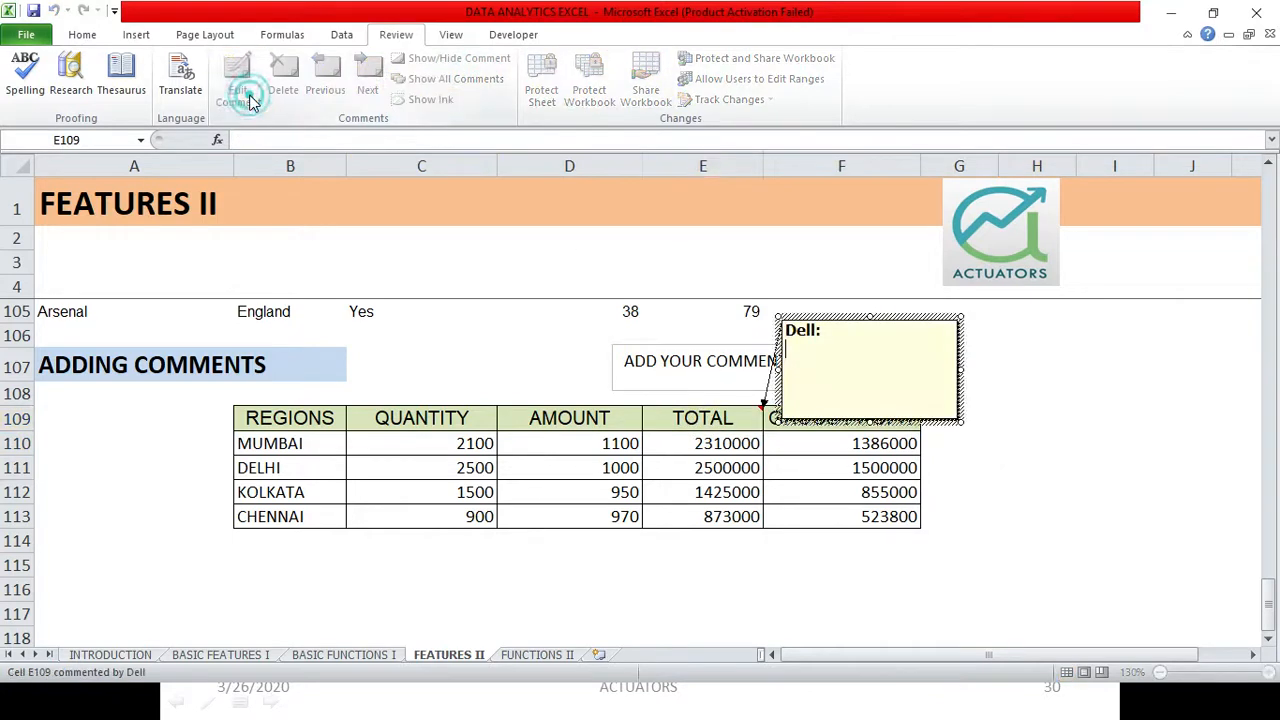
pyautogui.click(238, 76)
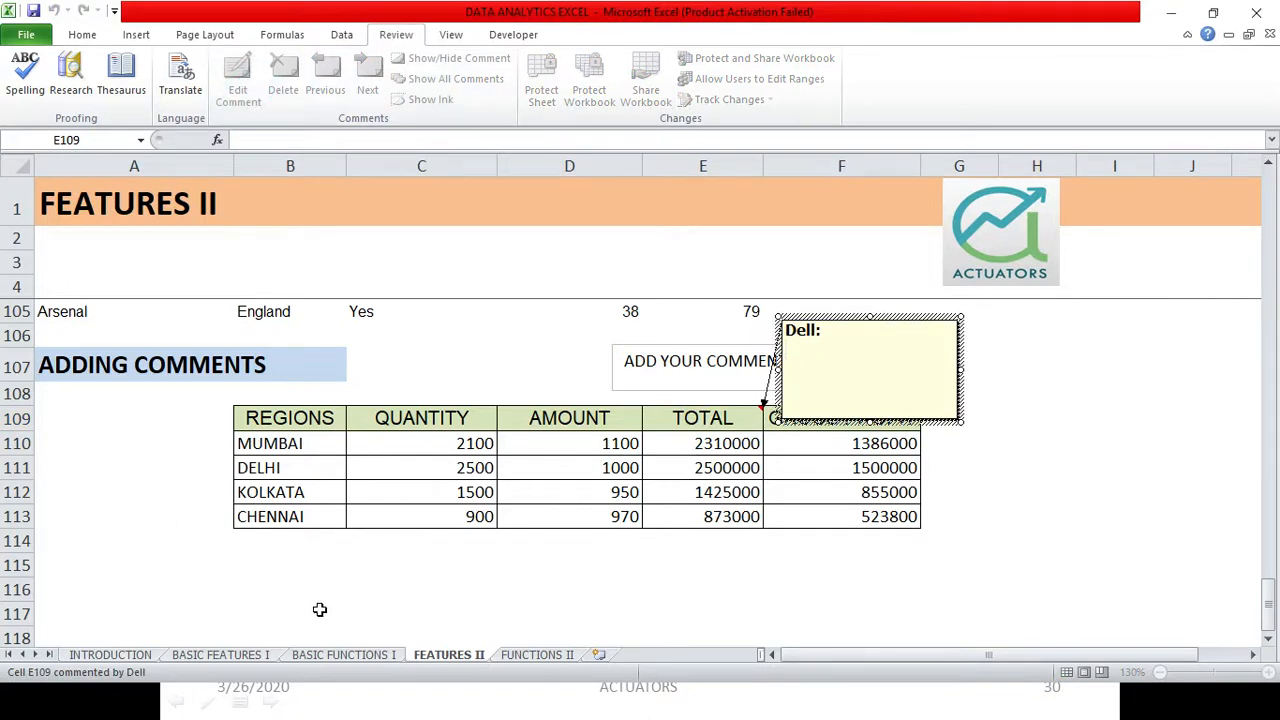
pyautogui.click(864, 360)
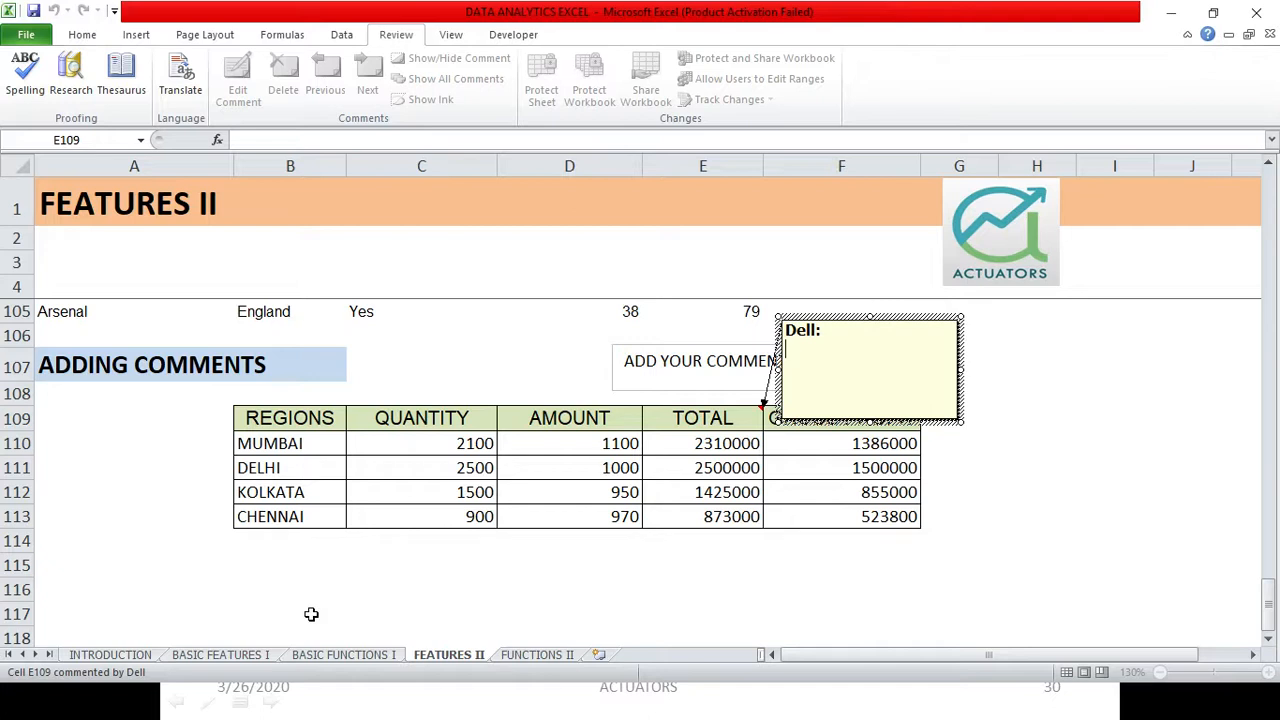
pyautogui.write('QTY*AMOUNT')
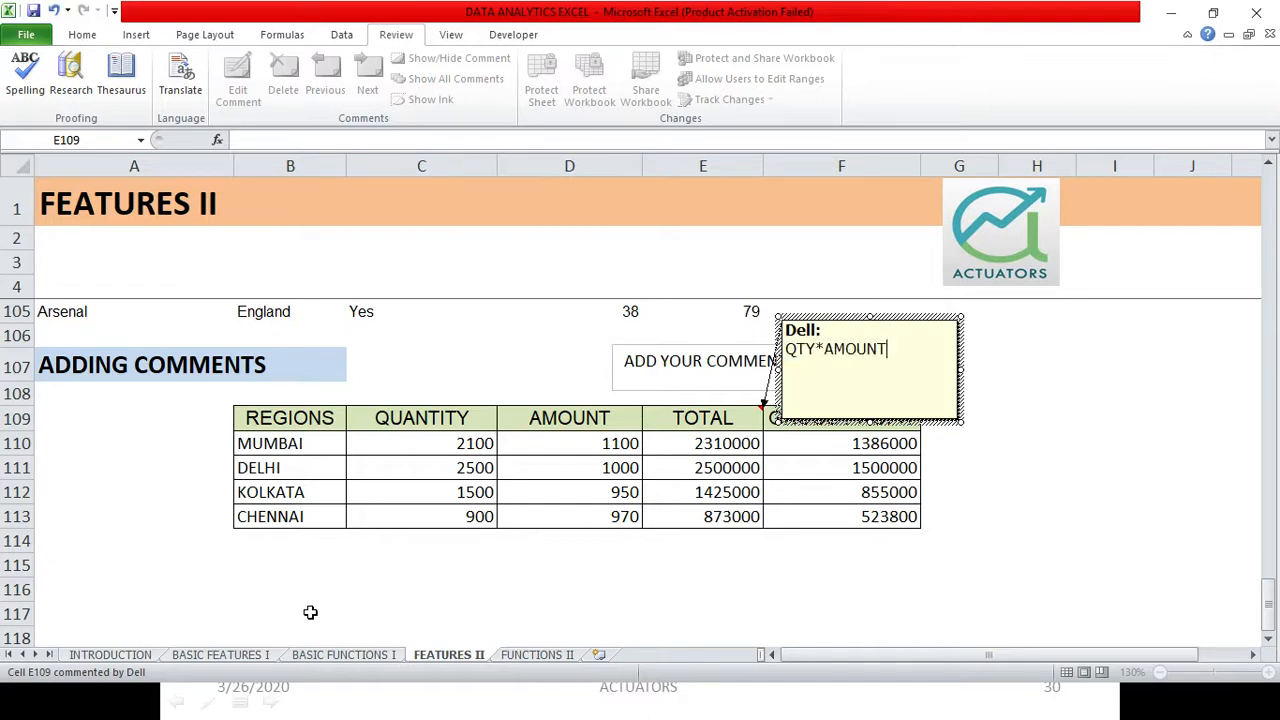
pyautogui.moveTo(306, 590)
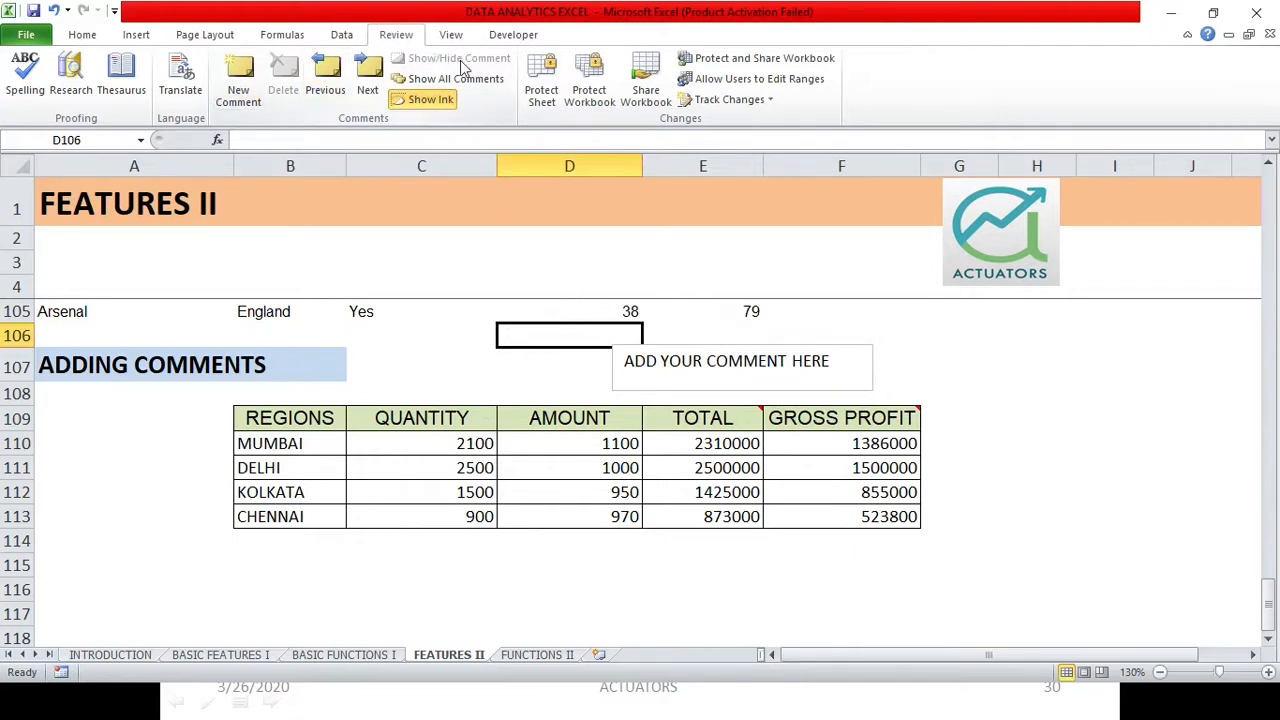
pyautogui.moveTo(456, 80)
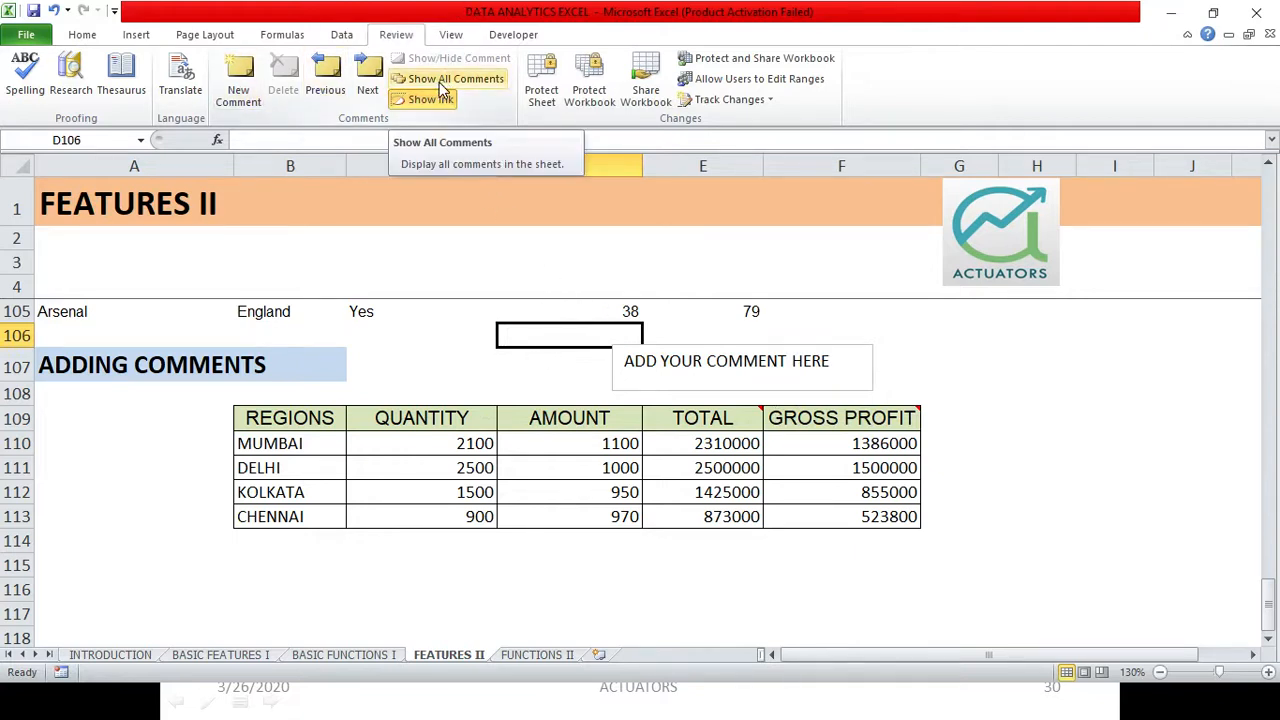
pyautogui.click(456, 78)
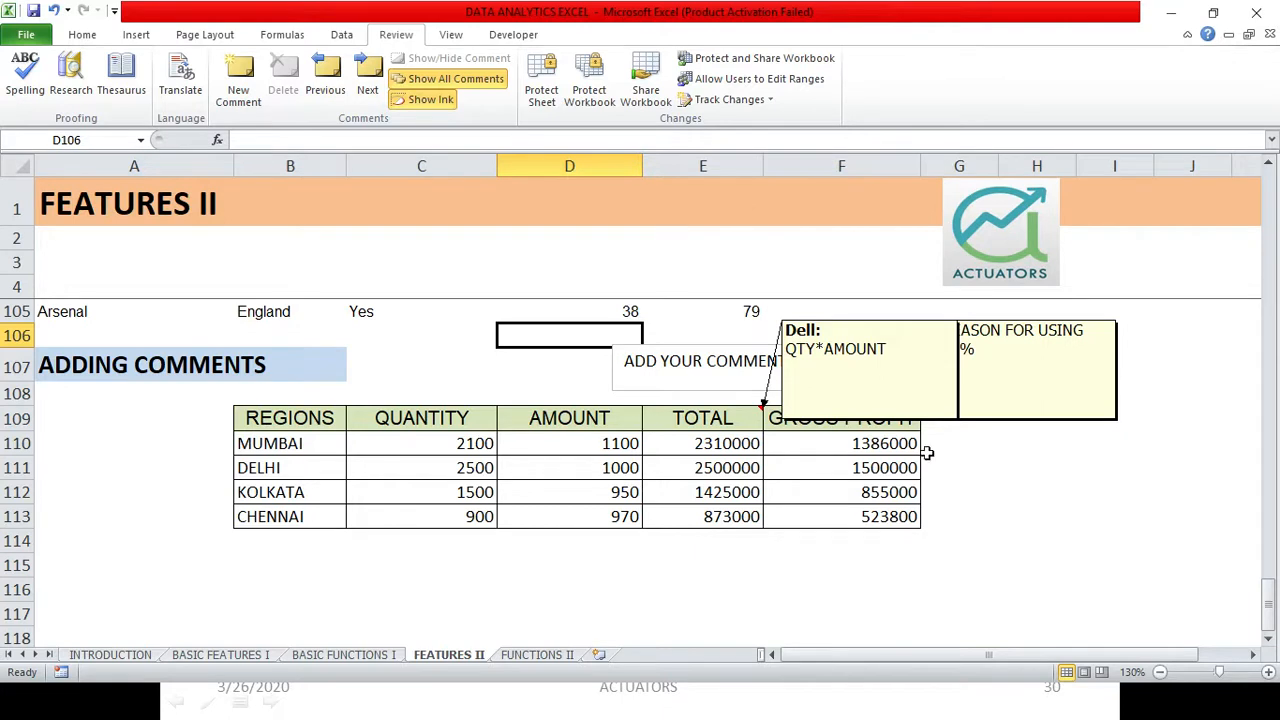
pyautogui.moveTo(788, 284)
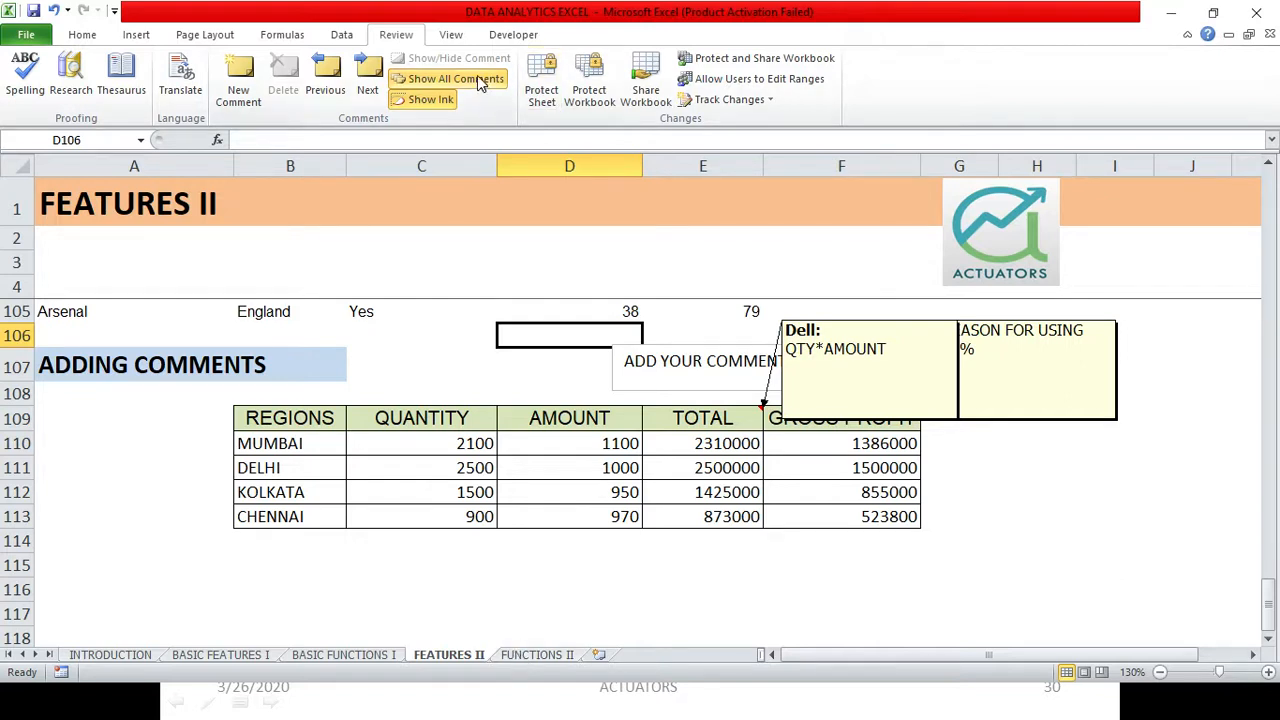
pyautogui.click(456, 78)
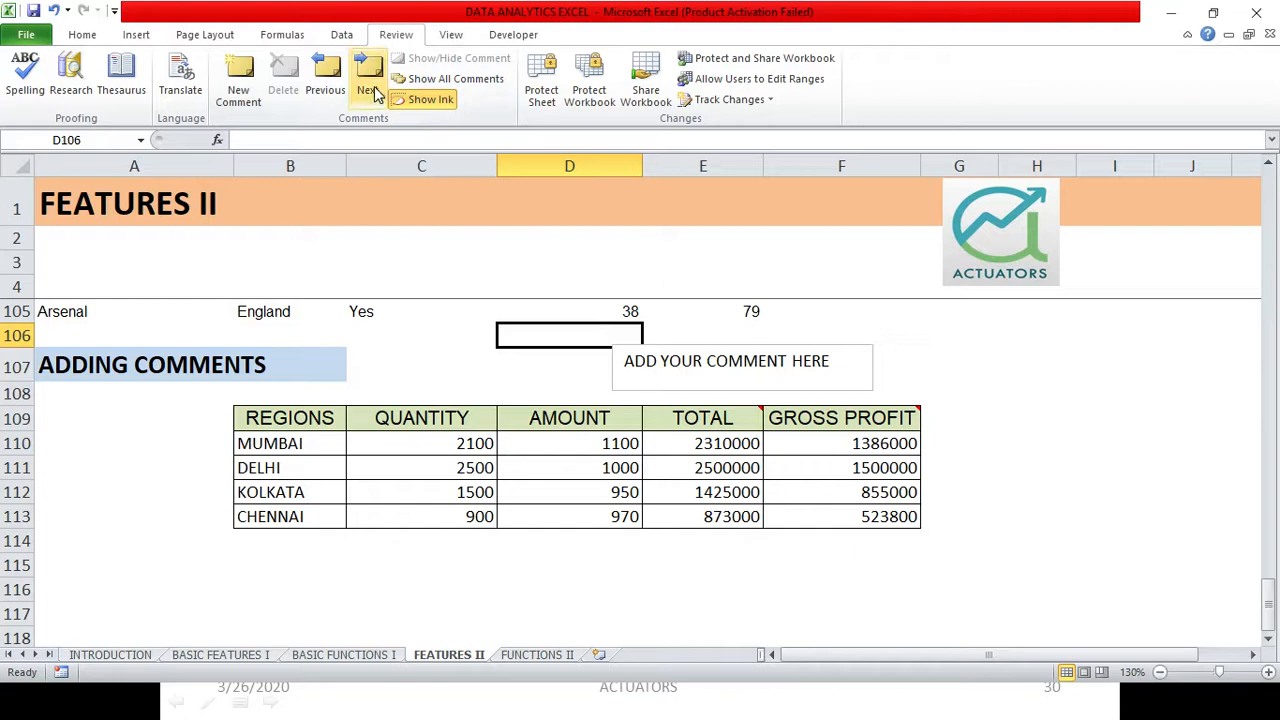
pyautogui.click(368, 78)
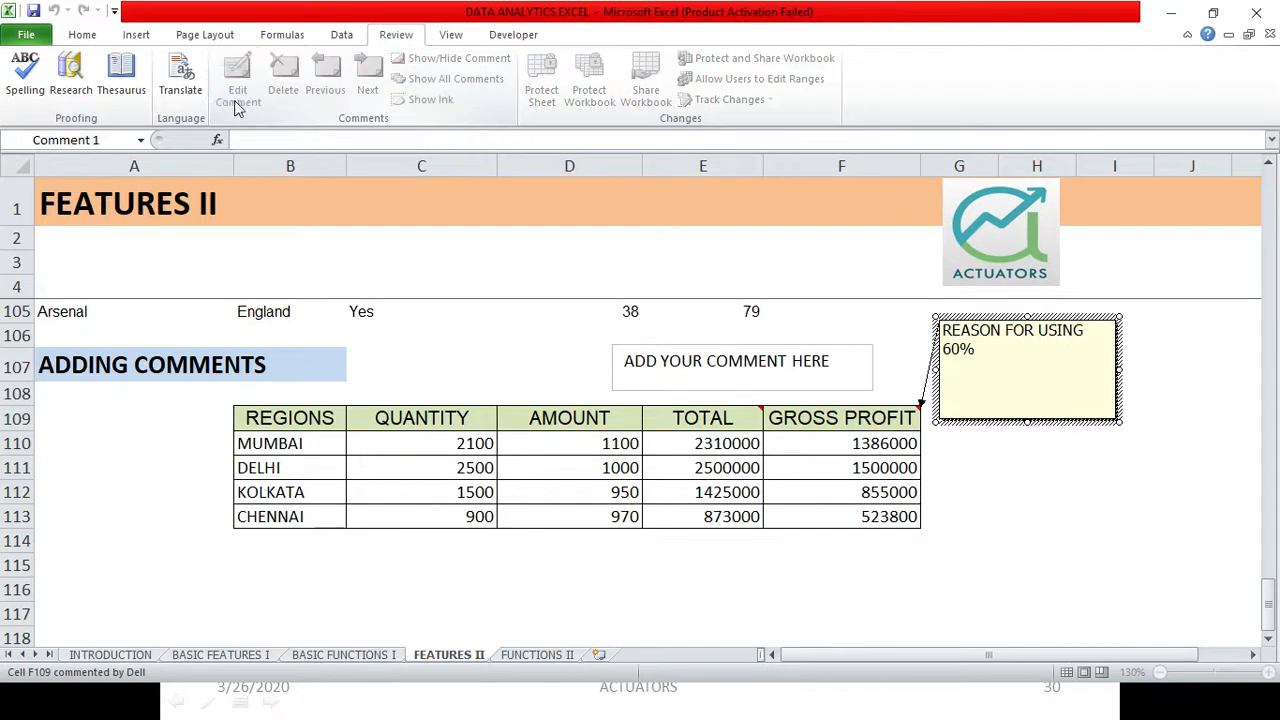
pyautogui.click(568, 312)
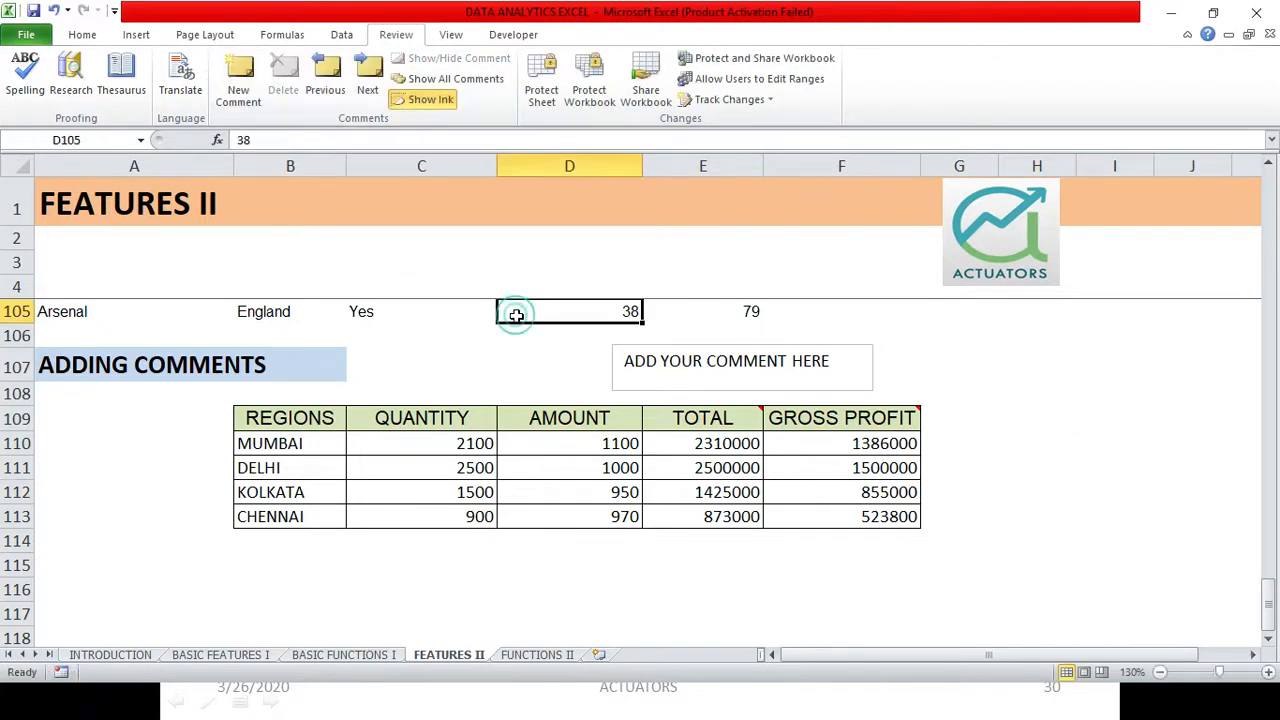
pyautogui.click(702, 418)
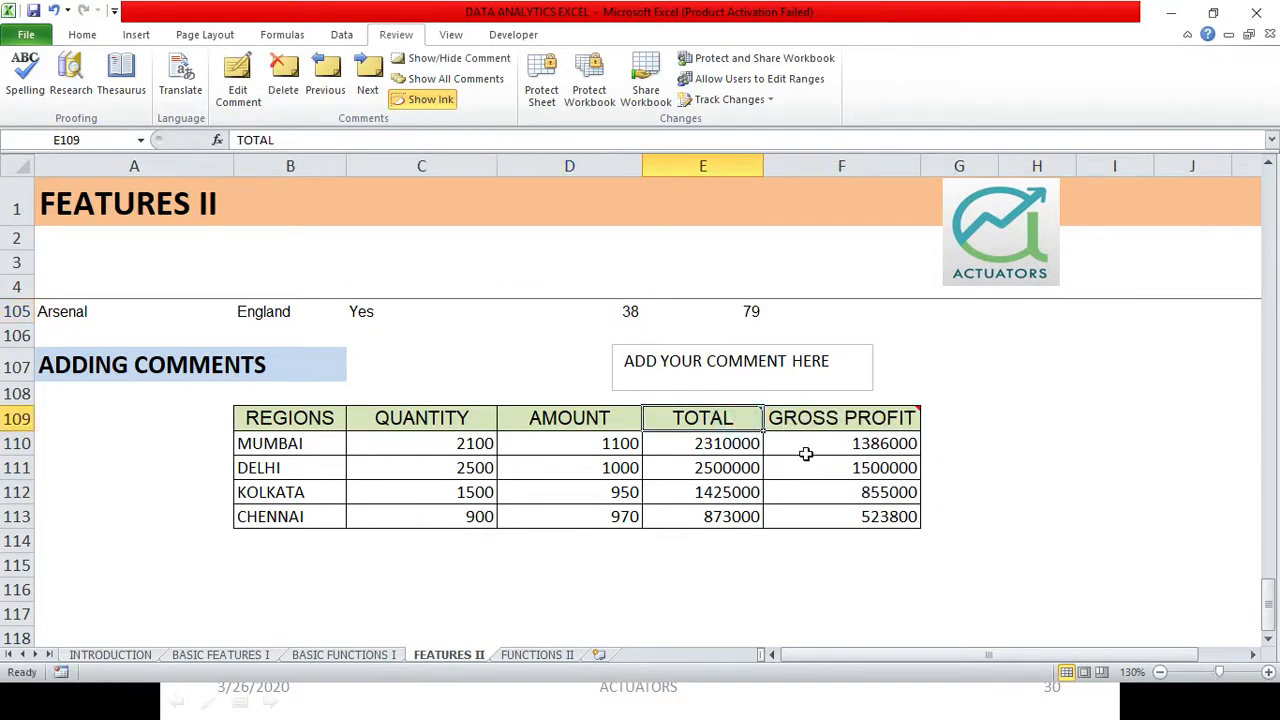
pyautogui.moveTo(584, 452)
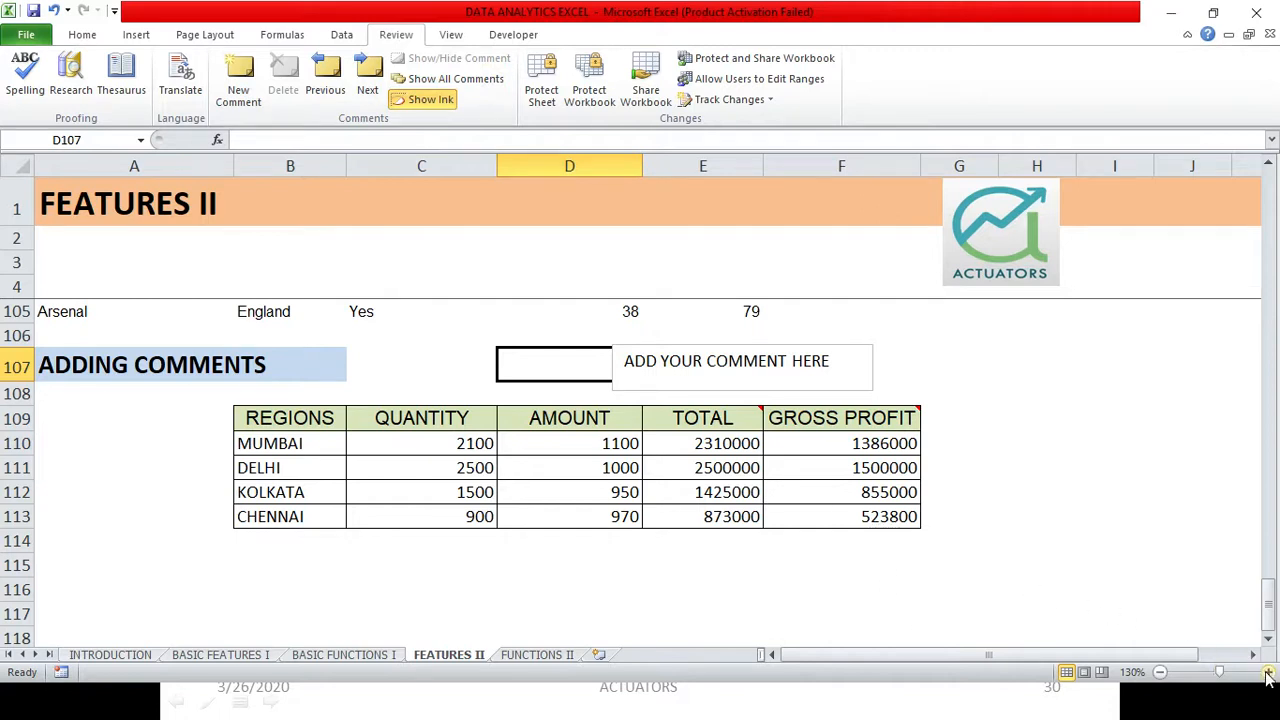
pyautogui.click(1244, 672)
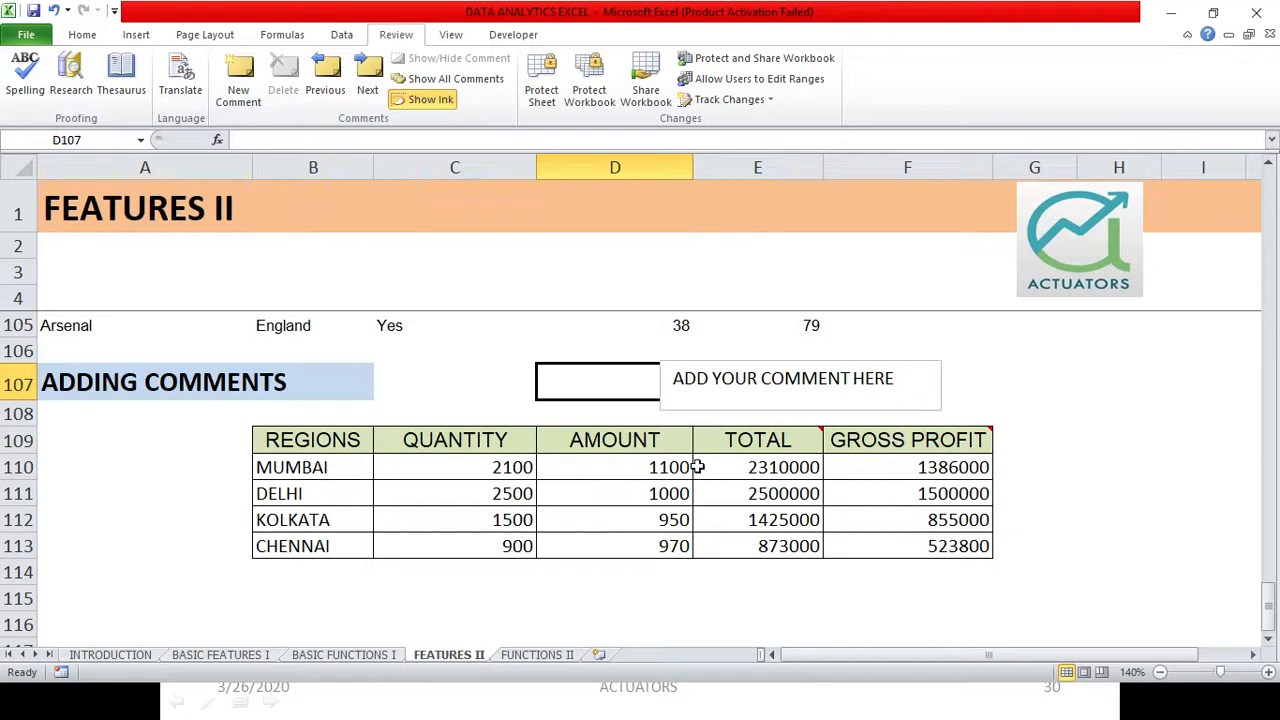
pyautogui.moveTo(694, 464)
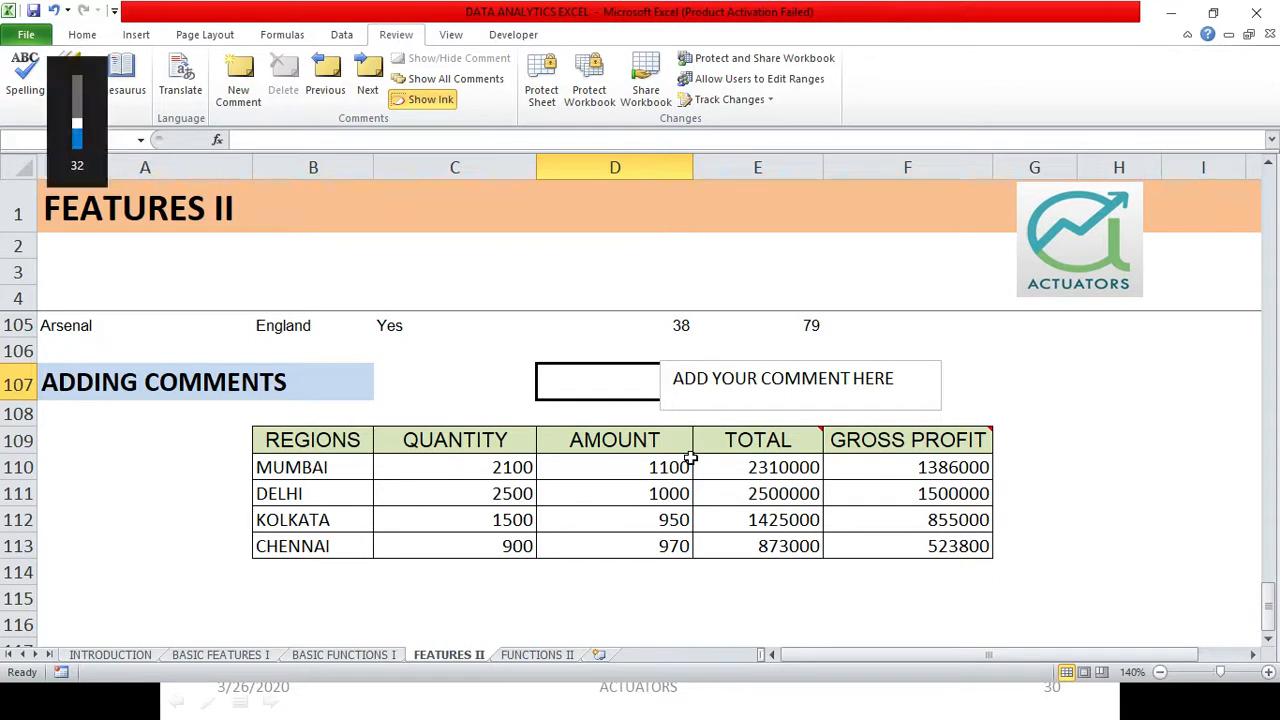
pyautogui.click(596, 382)
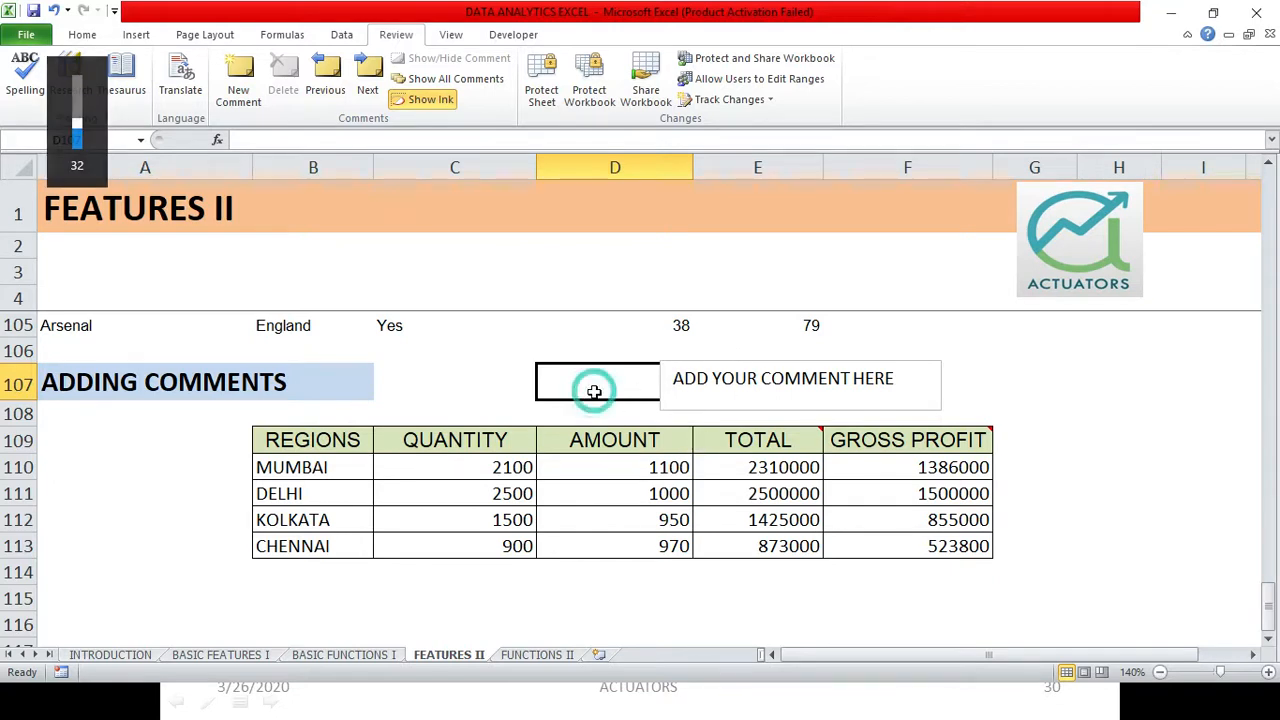
pyautogui.click(596, 390)
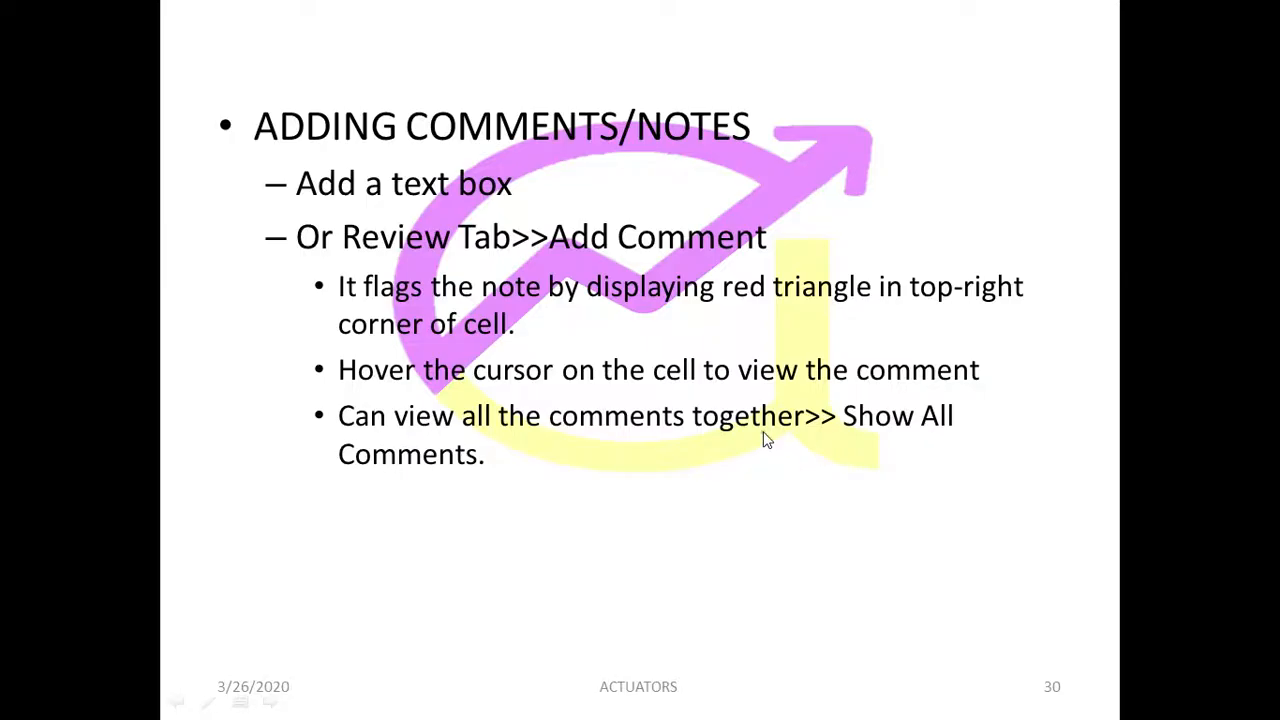
pyautogui.moveTo(844, 482)
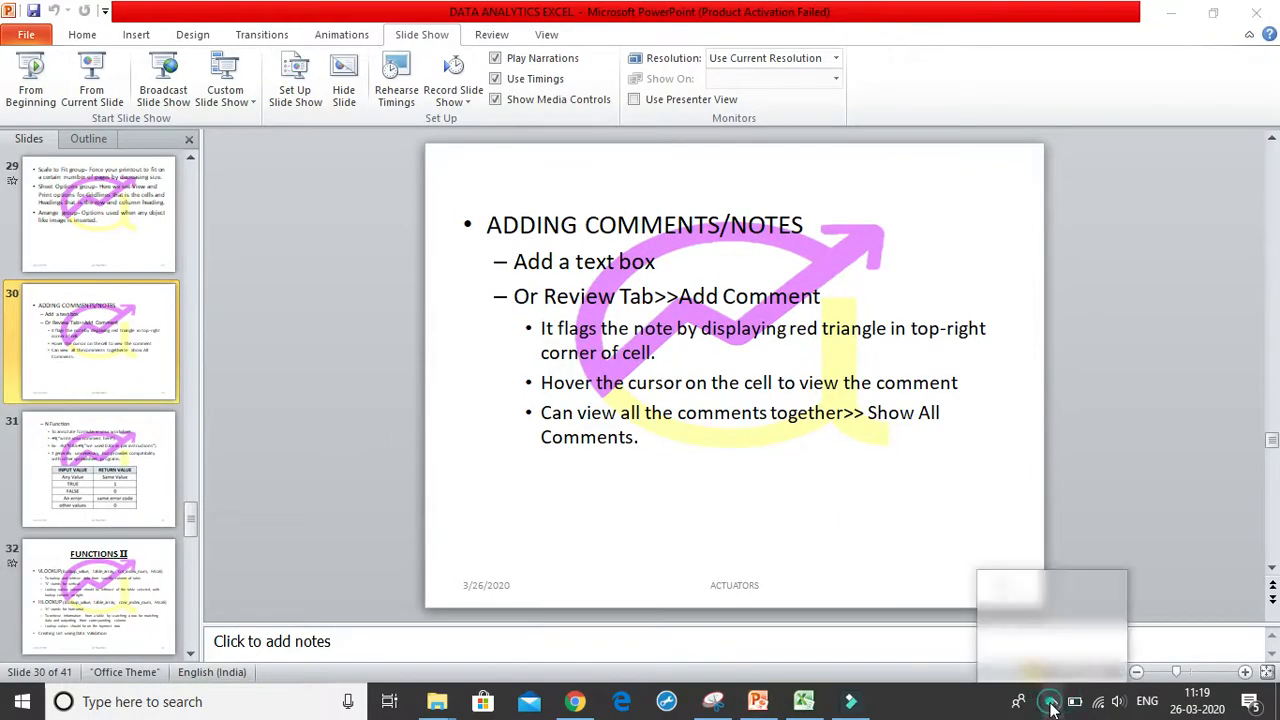
# - Show the hidden background app icons in the system tray
pyautogui.click(1048, 700)
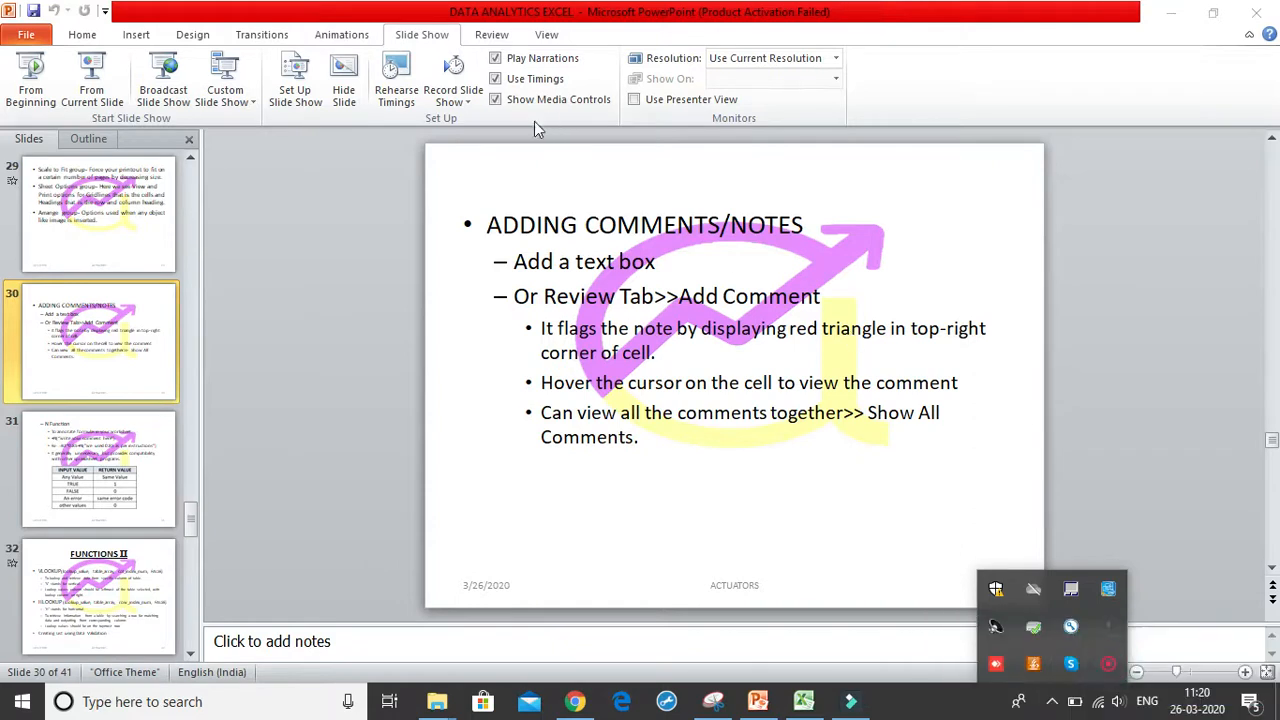
pyautogui.moveTo(92, 80)
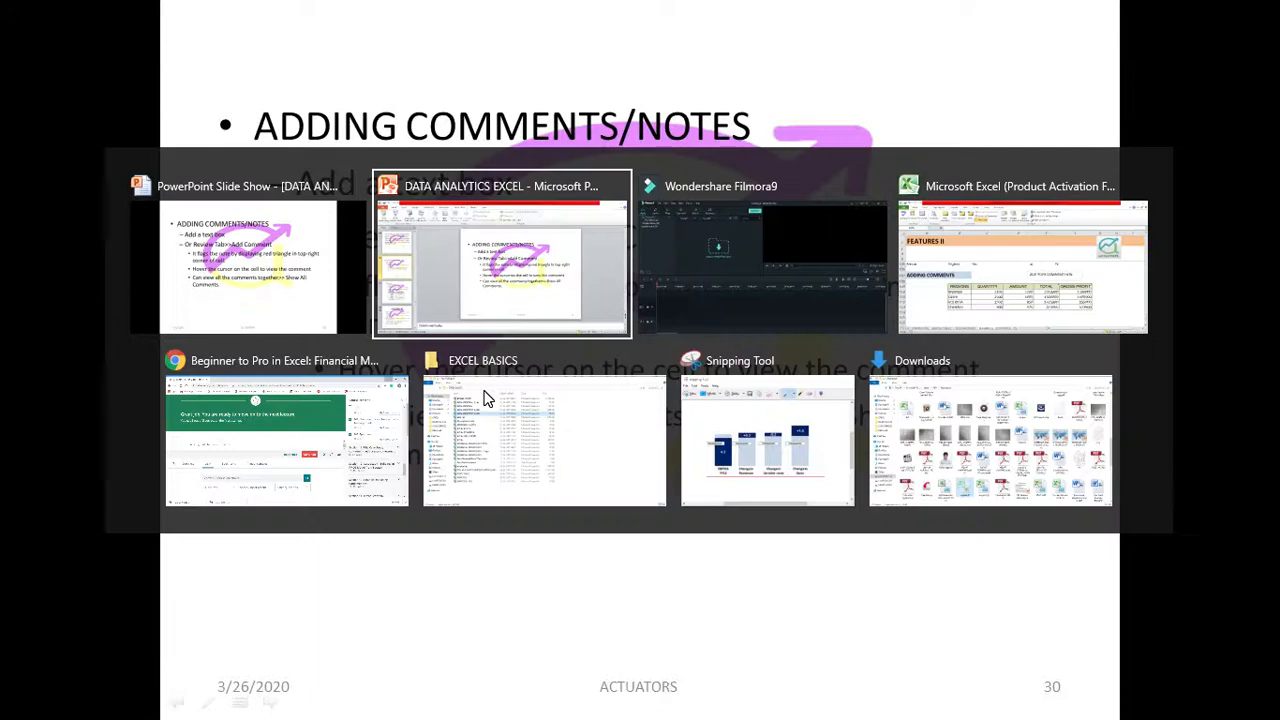
# - Back in Excel, enter SHIFT+F2 into cell C107 beside the heading
pyautogui.click(500, 184)
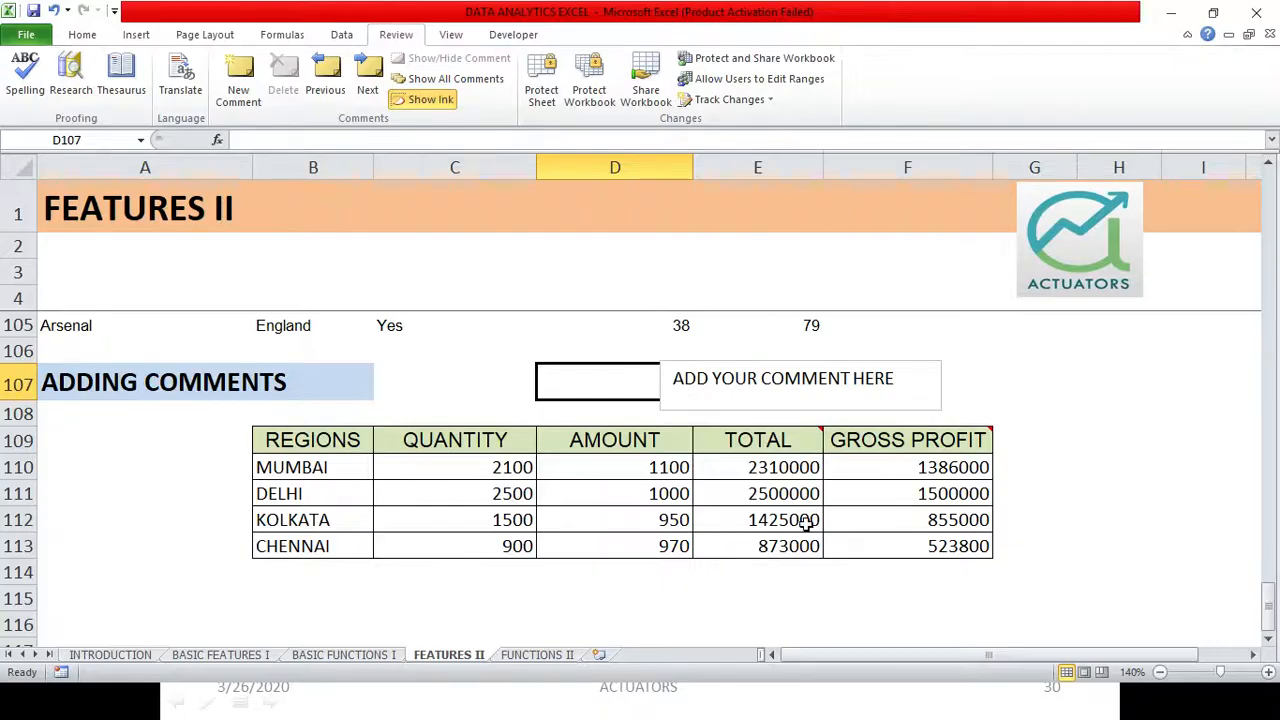
pyautogui.click(756, 520)
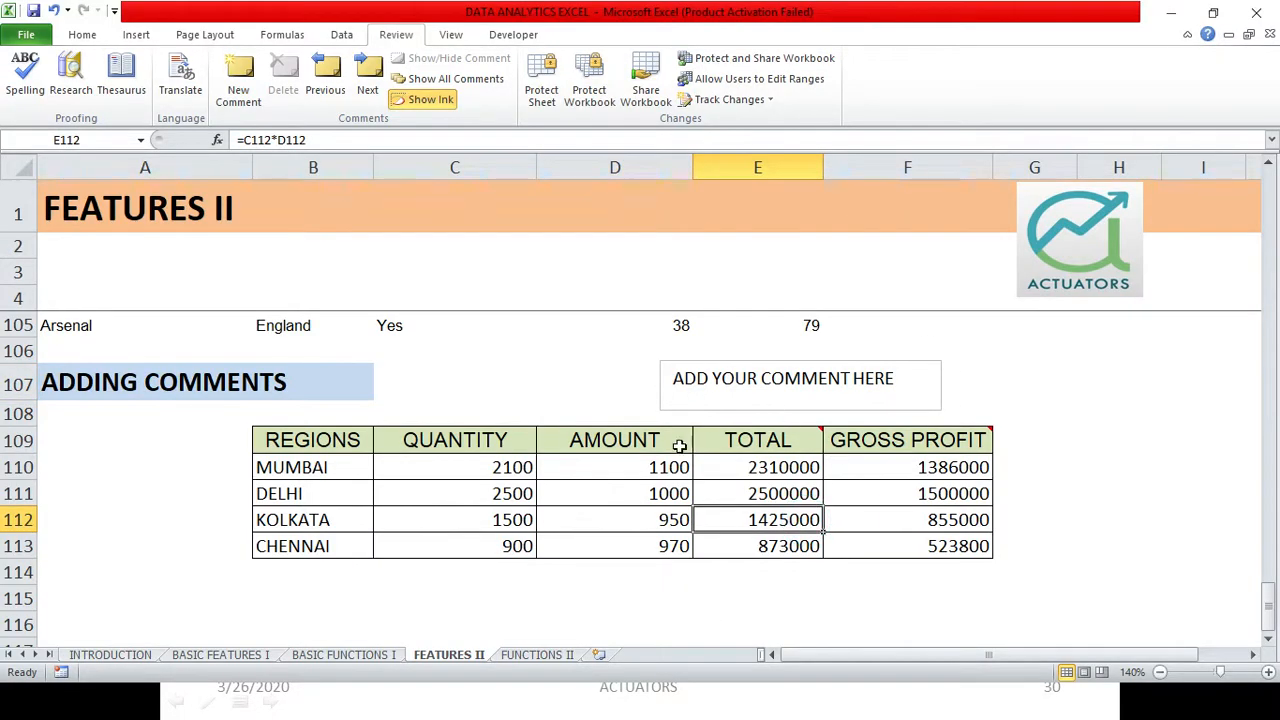
pyautogui.click(784, 378)
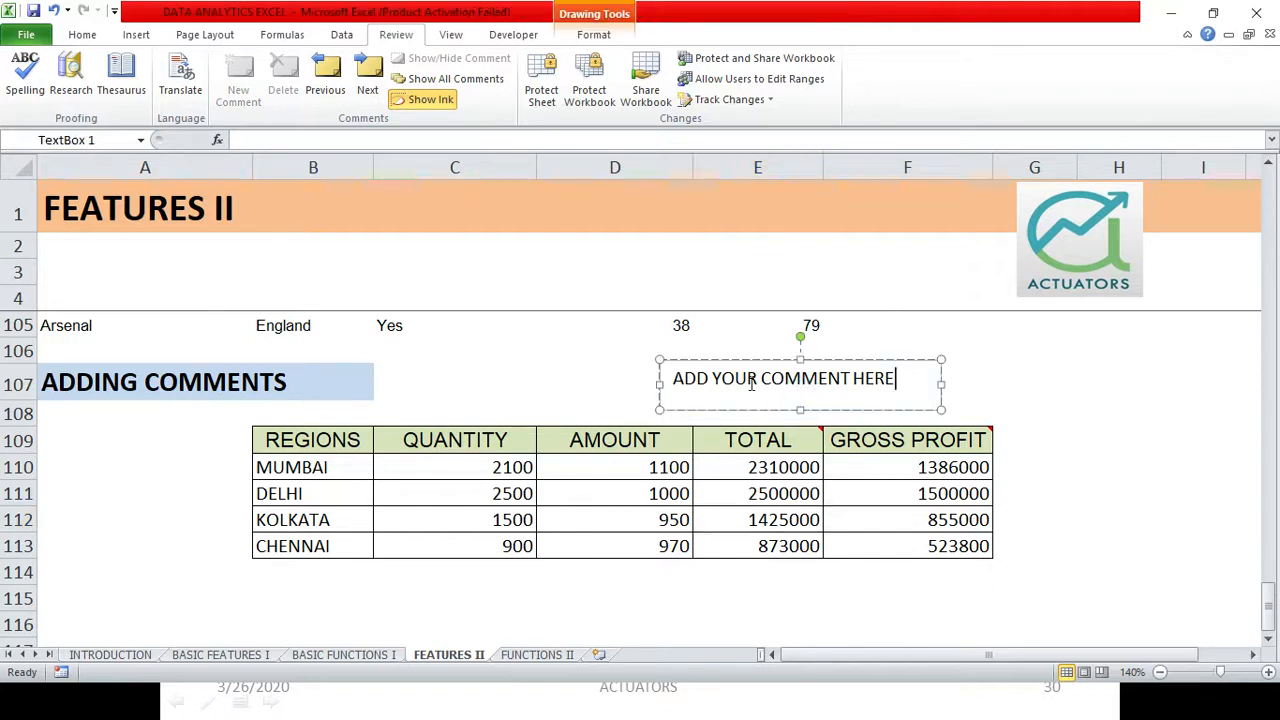
pyautogui.click(454, 384)
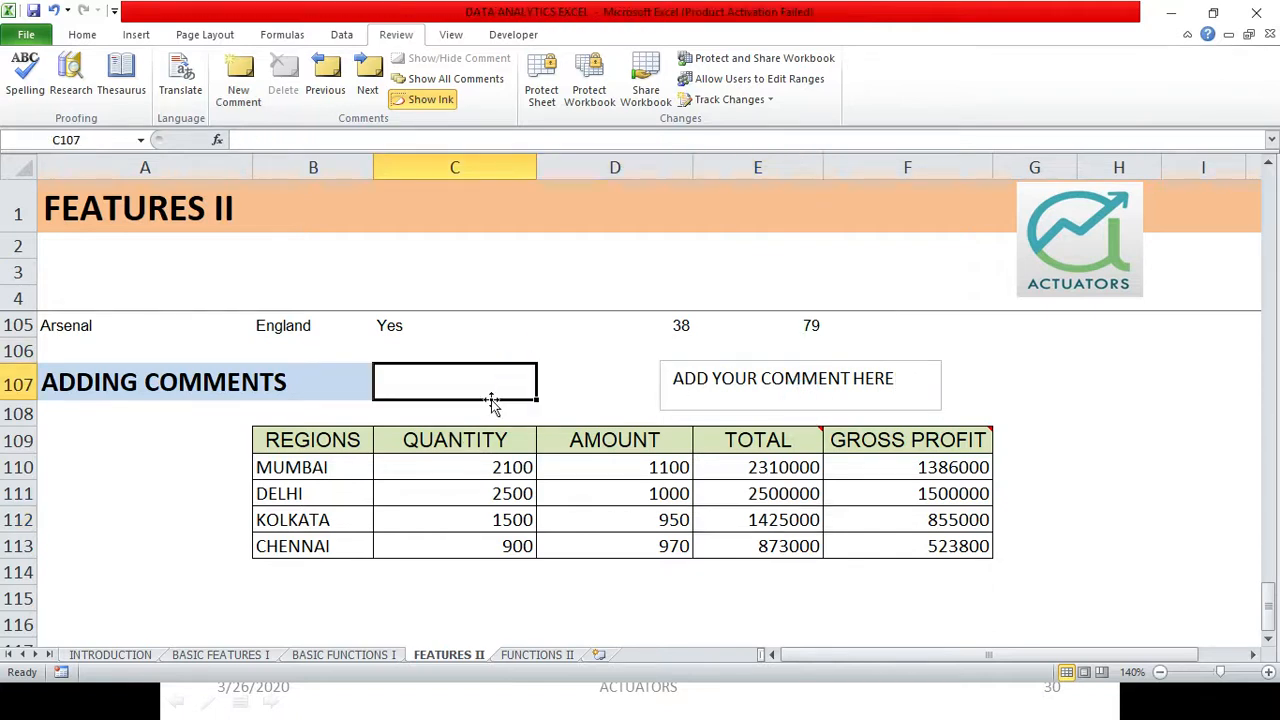
pyautogui.write('SHIFT')
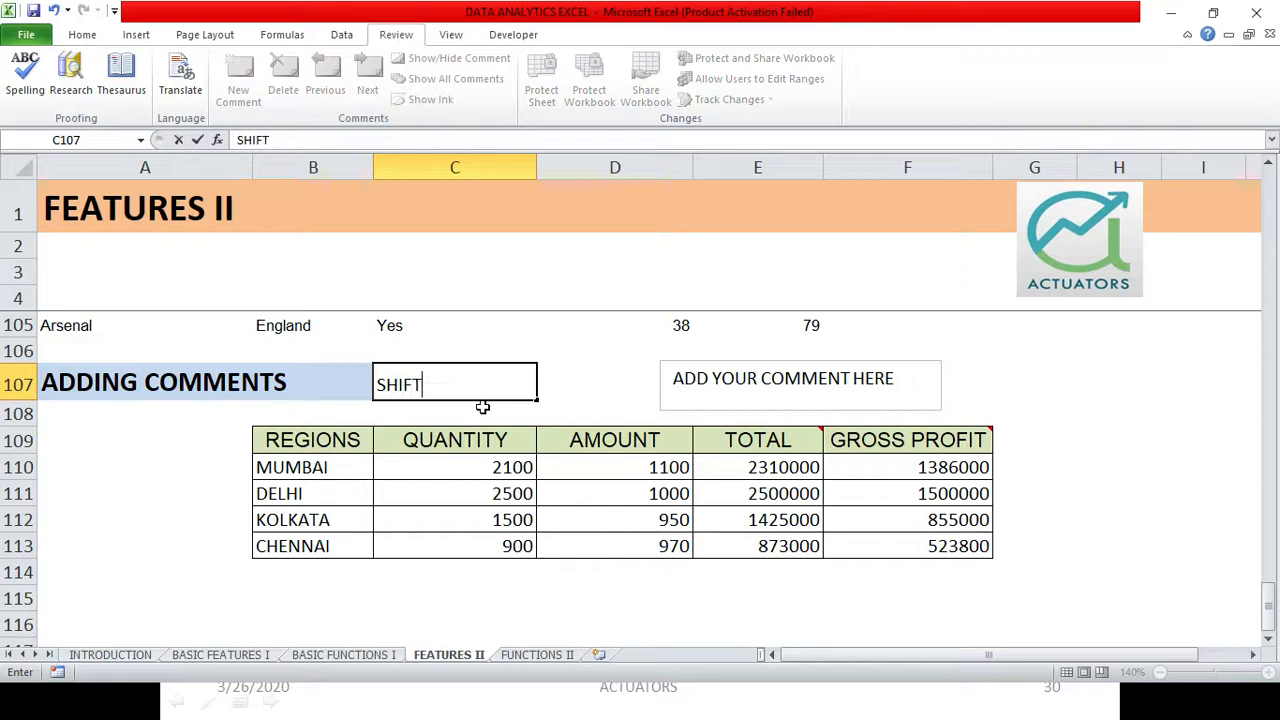
pyautogui.write('+F2')
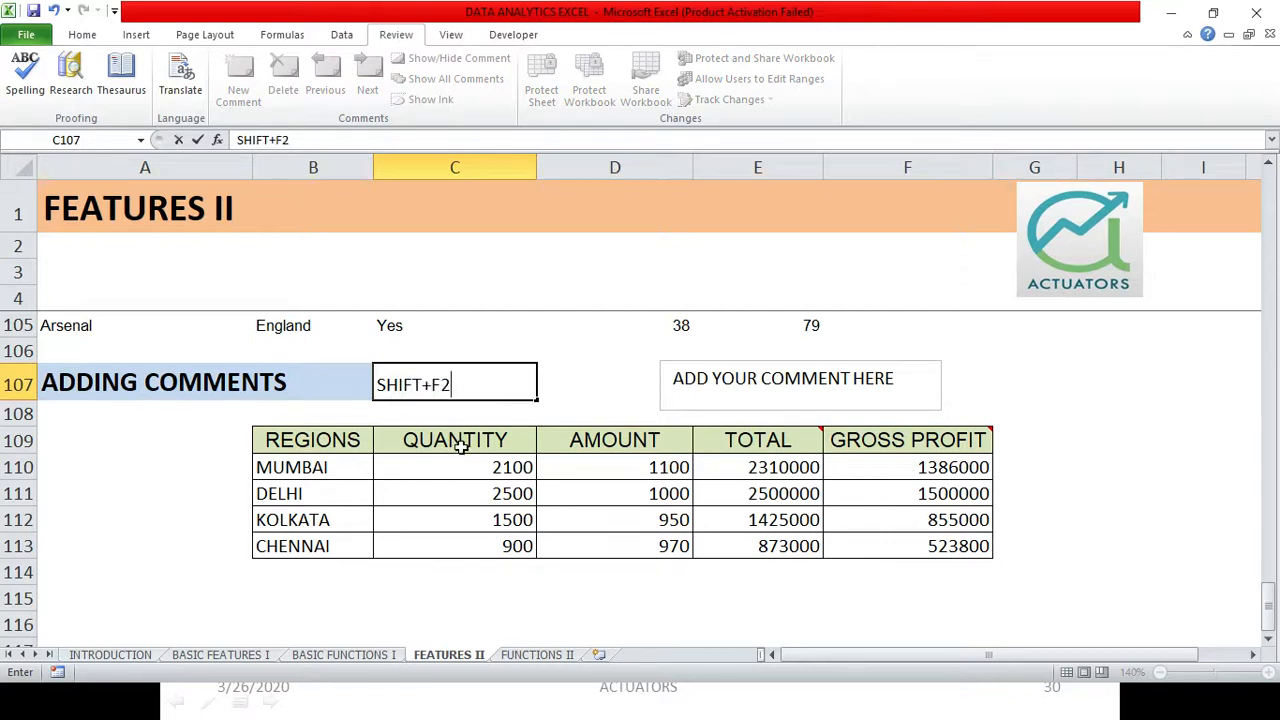
pyautogui.click(454, 440)
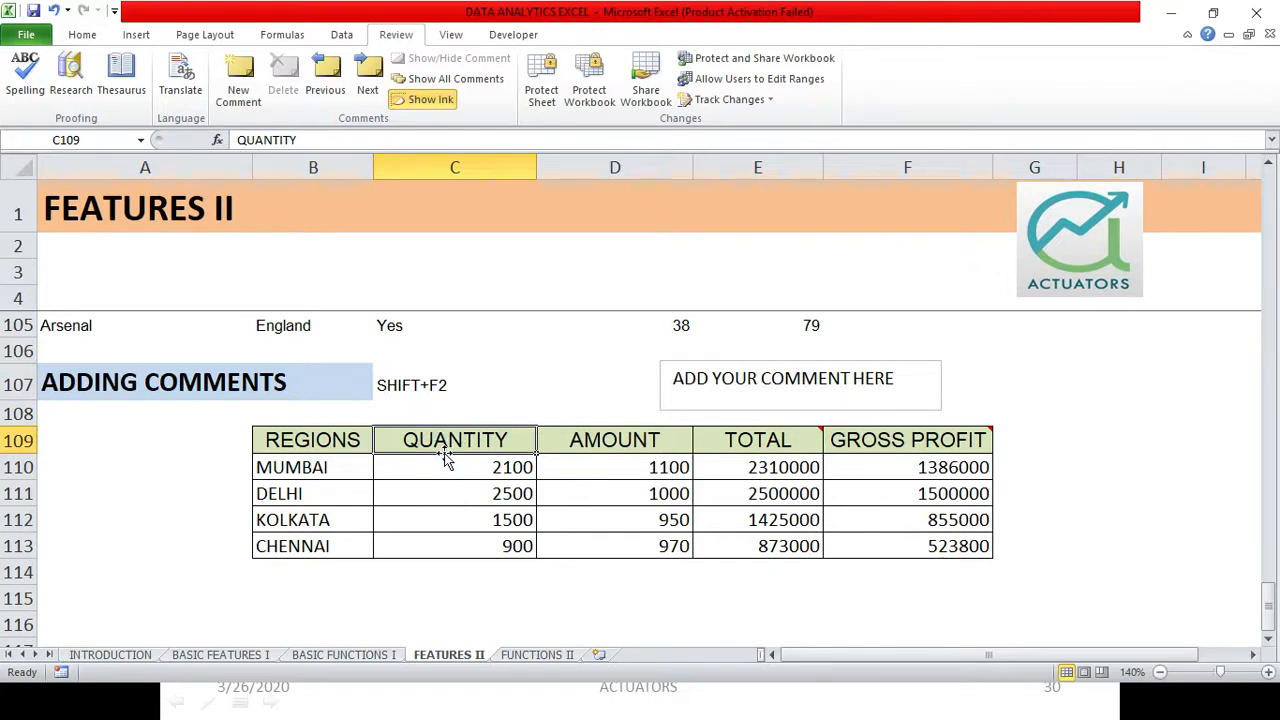
pyautogui.moveTo(250, 428)
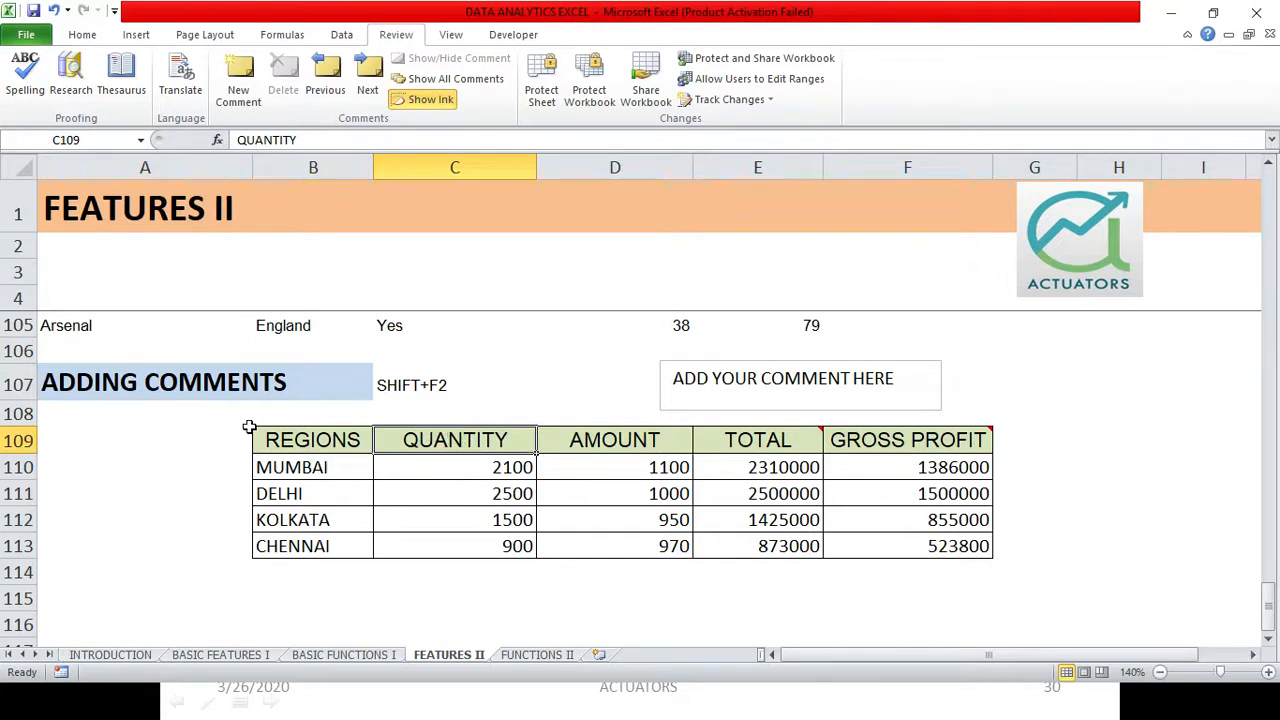
# - Comment the REGIONS header with ADD YOU COMMENT, then switch to the slideshow
pyautogui.click(312, 440)
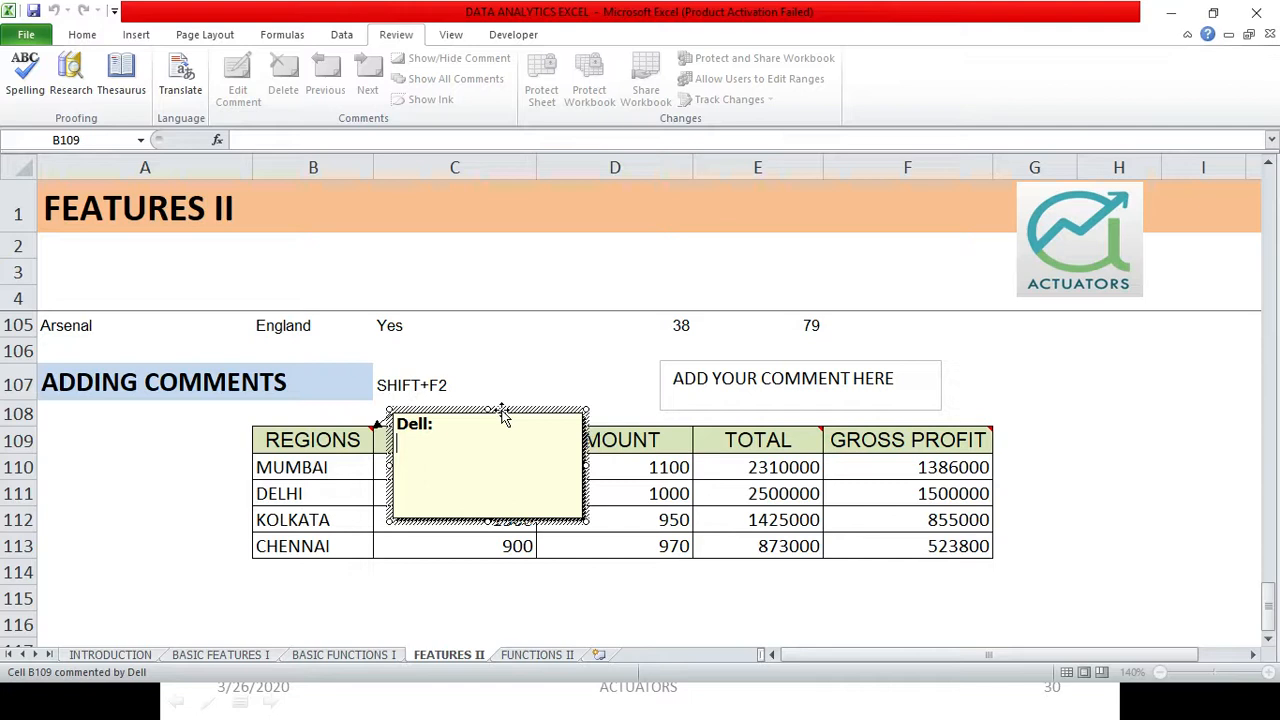
pyautogui.moveTo(504, 414)
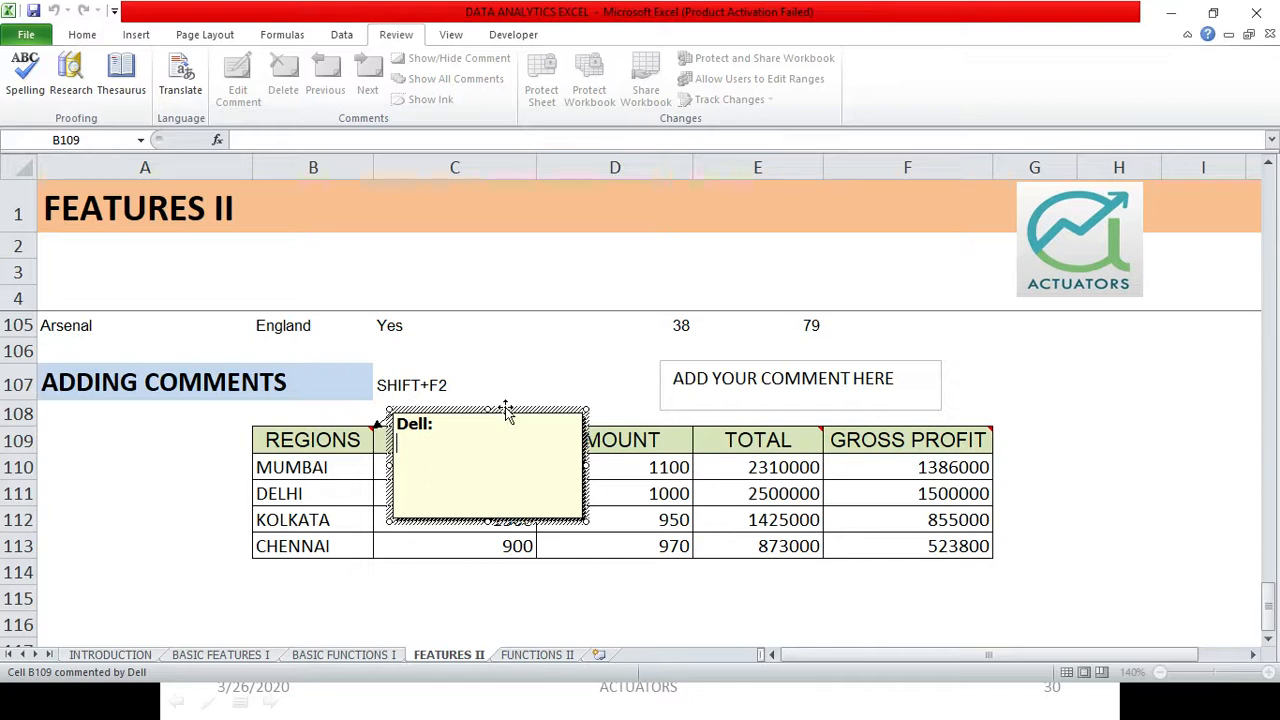
pyautogui.write('ADD YOU CO')
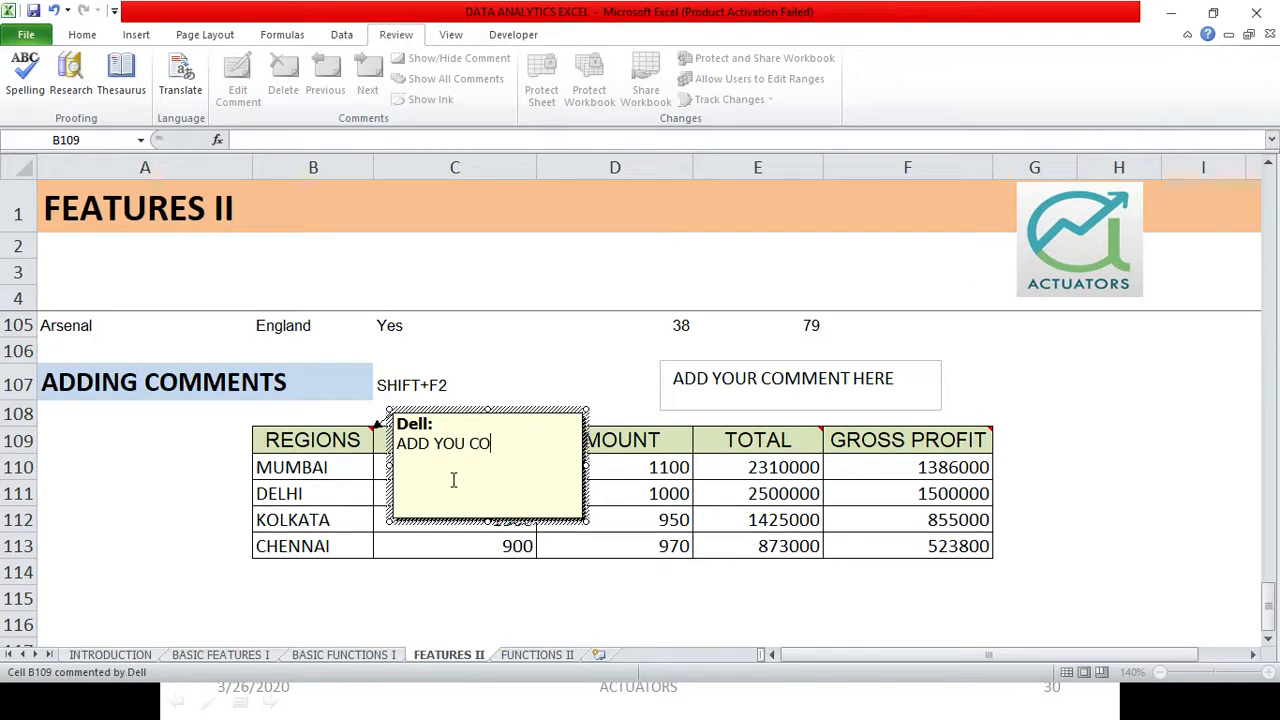
pyautogui.write('MMENT')
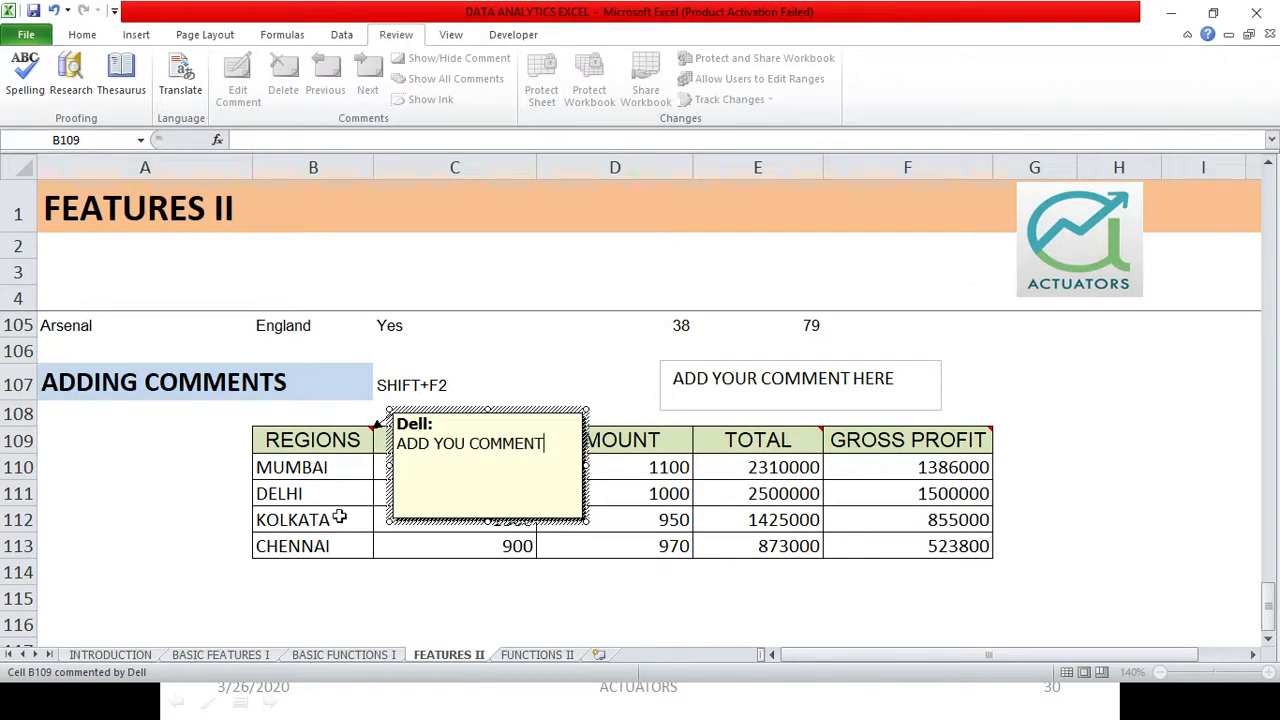
pyautogui.click(144, 572)
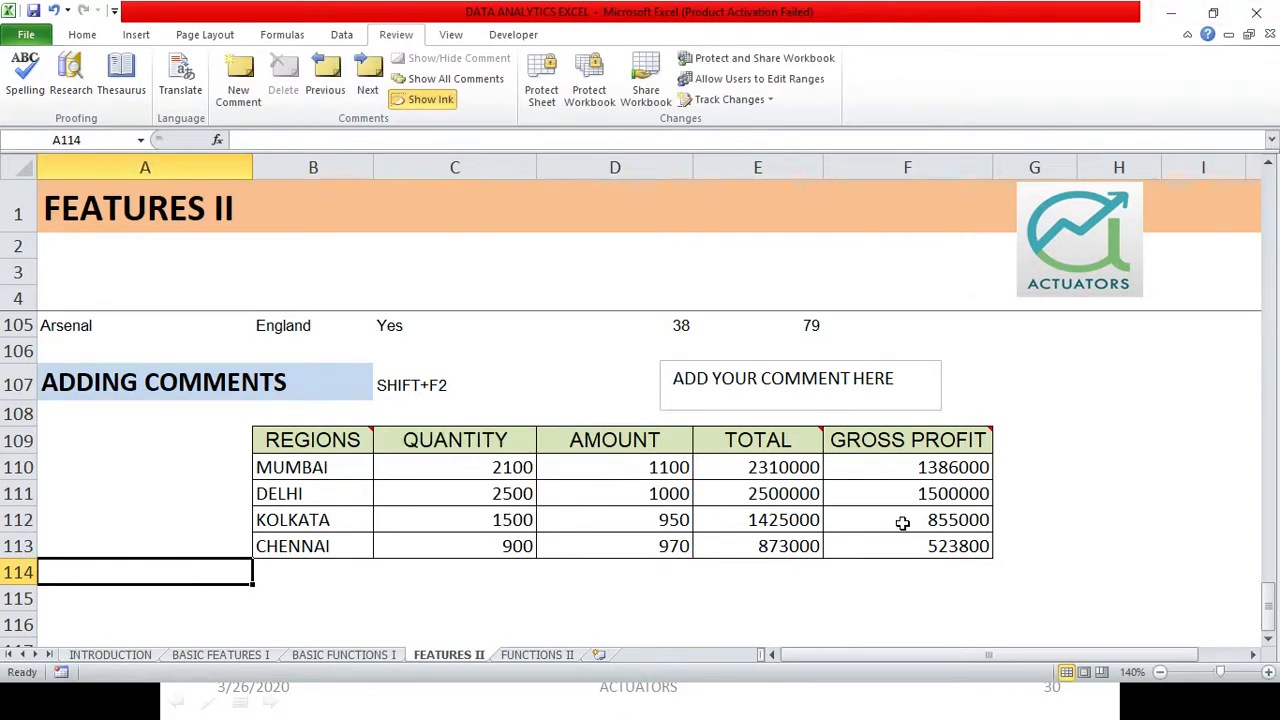
pyautogui.press('alt+tab')
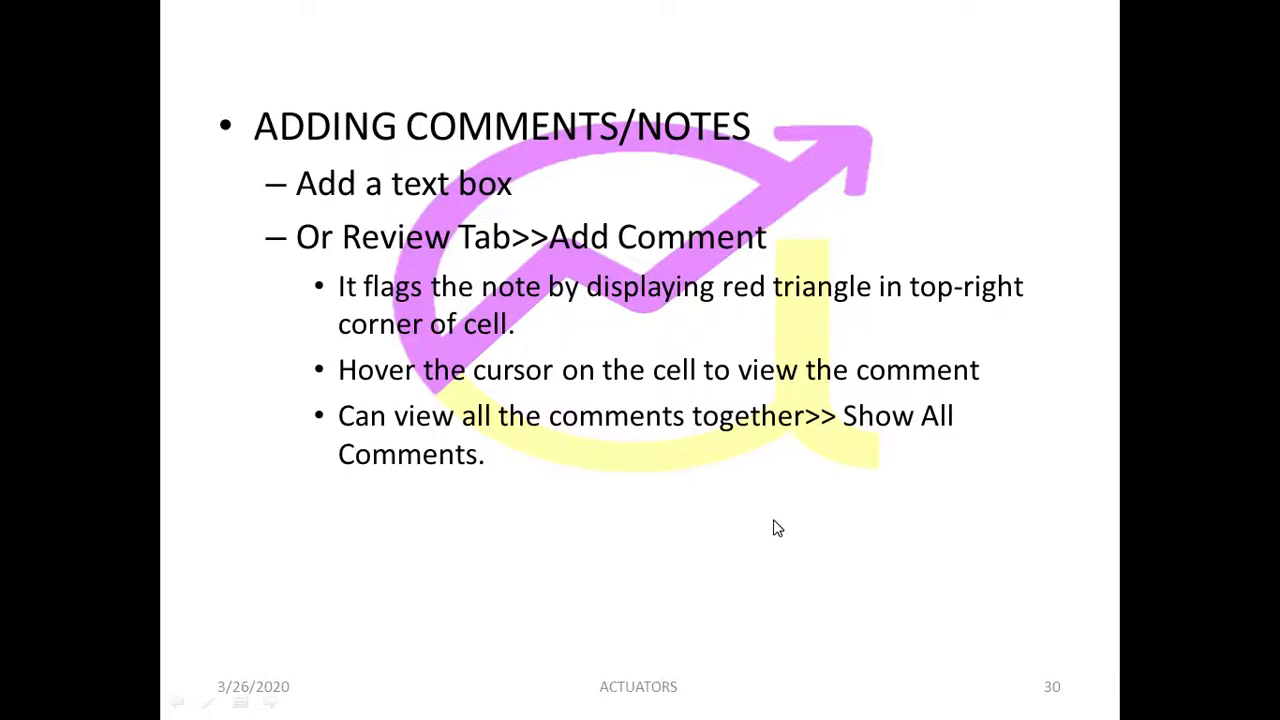
pyautogui.moveTo(776, 532)
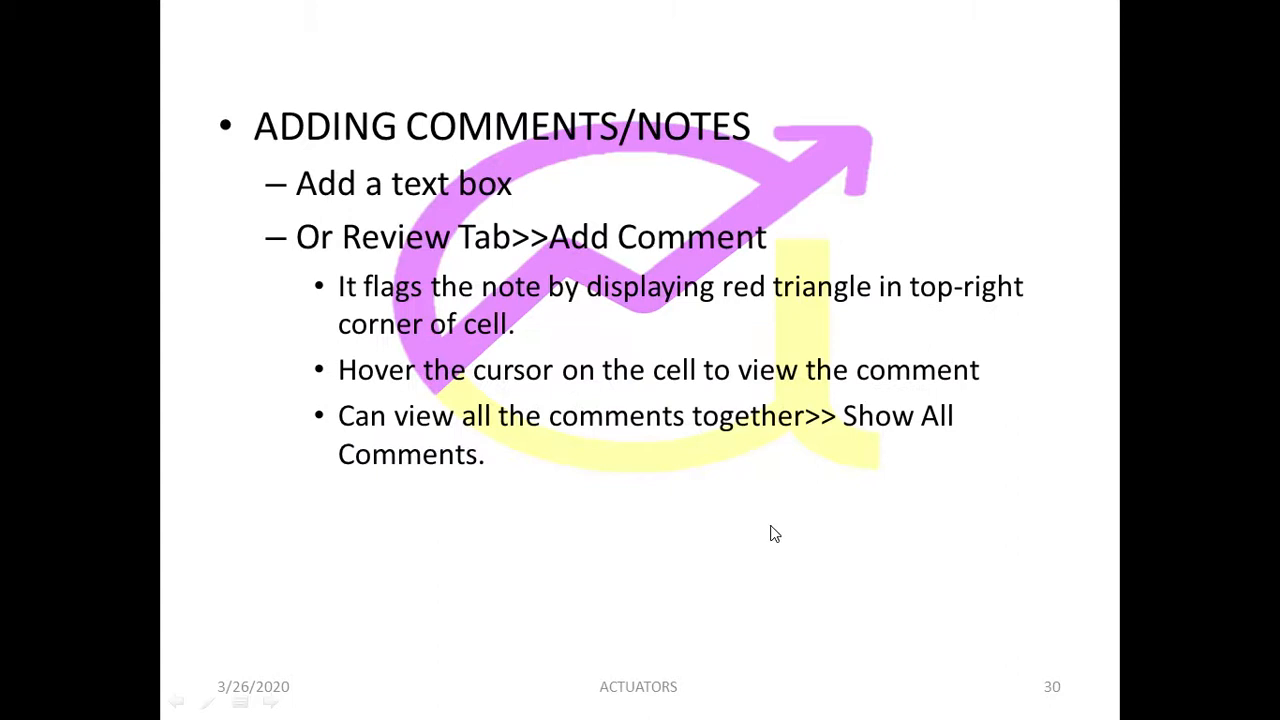
pyautogui.moveTo(800, 516)
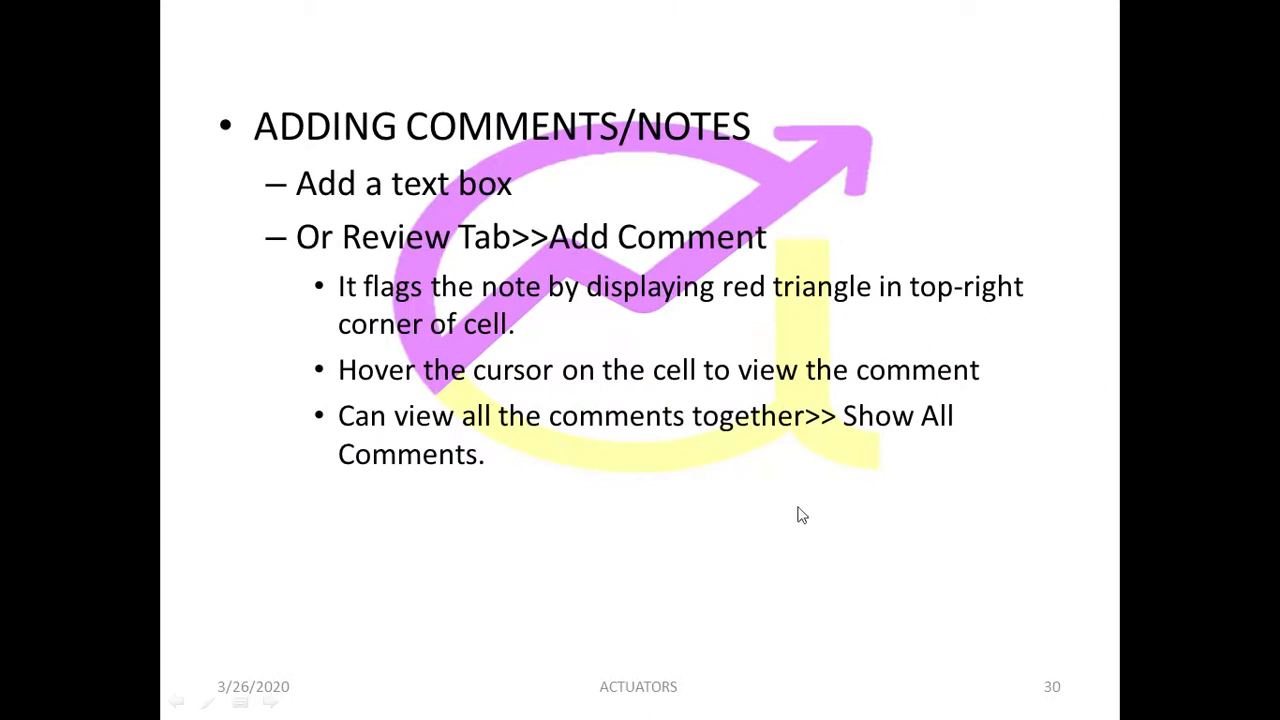
pyautogui.moveTo(224, 264)
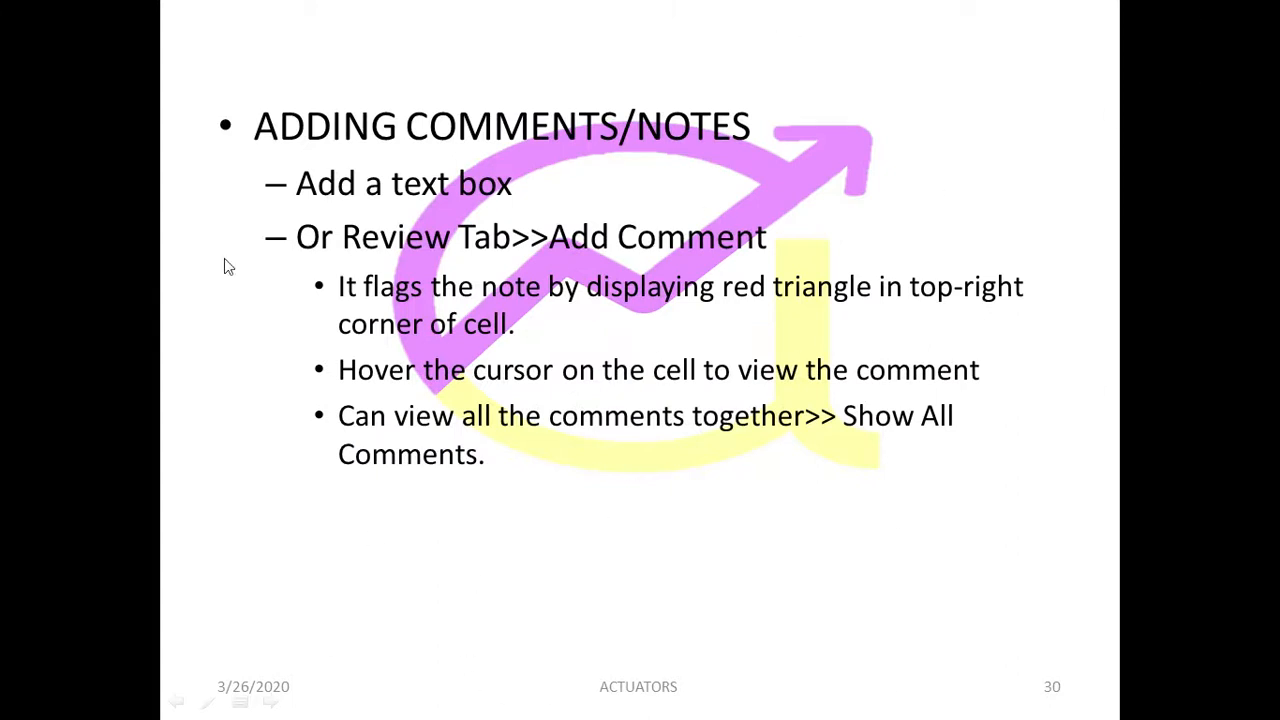
pyautogui.moveTo(798, 458)
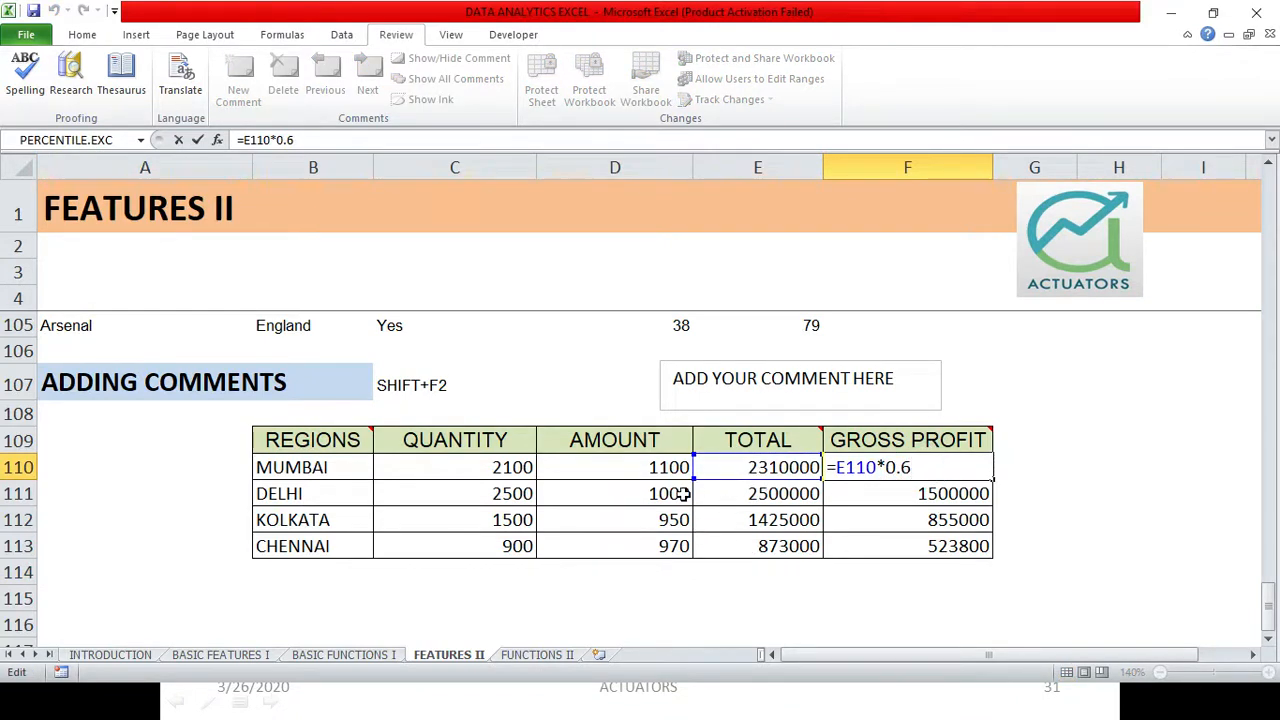
# - Append +N("0.6 used as per instructions") to the Mumbai GROSS PROFIT formula
pyautogui.write('+')
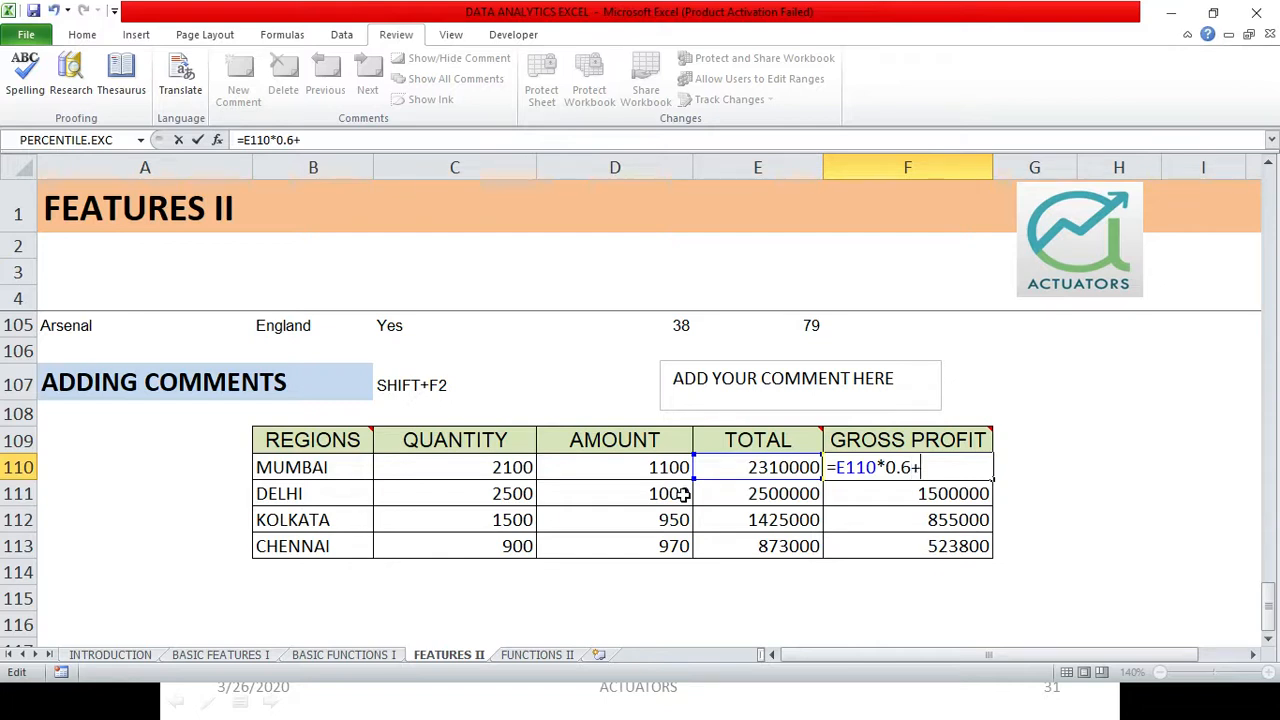
pyautogui.write('N')
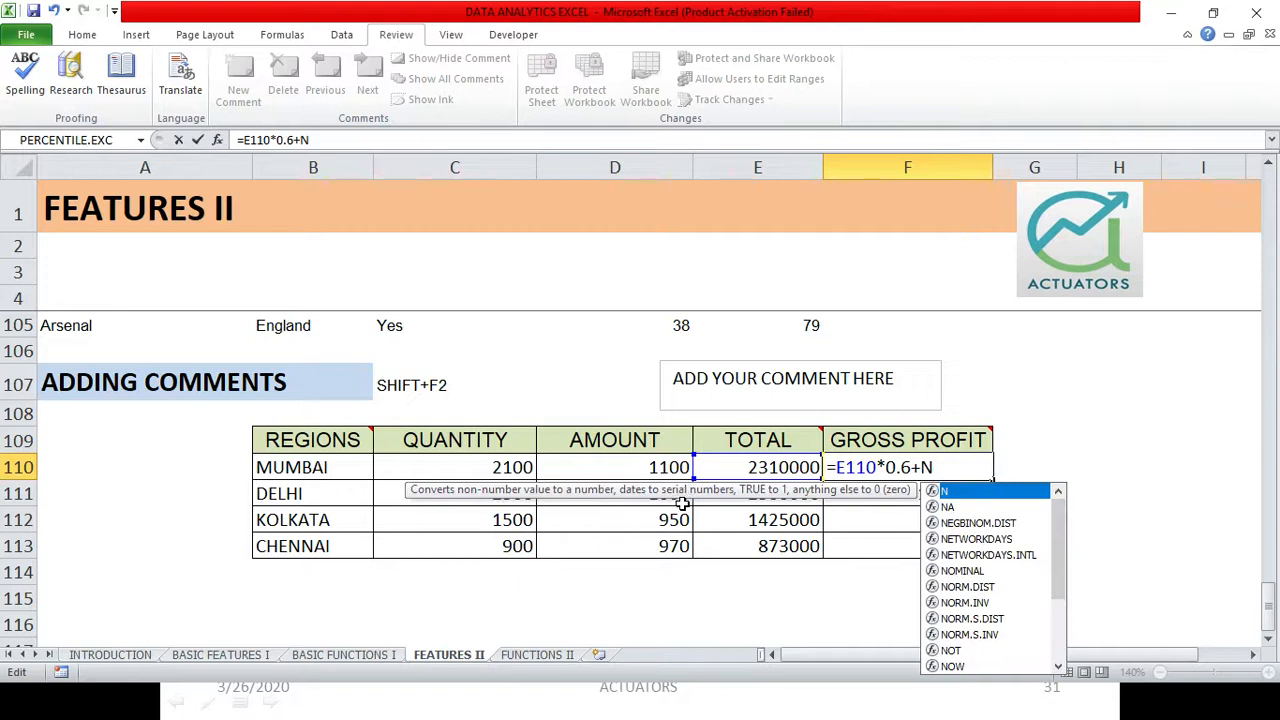
pyautogui.moveTo(478, 500)
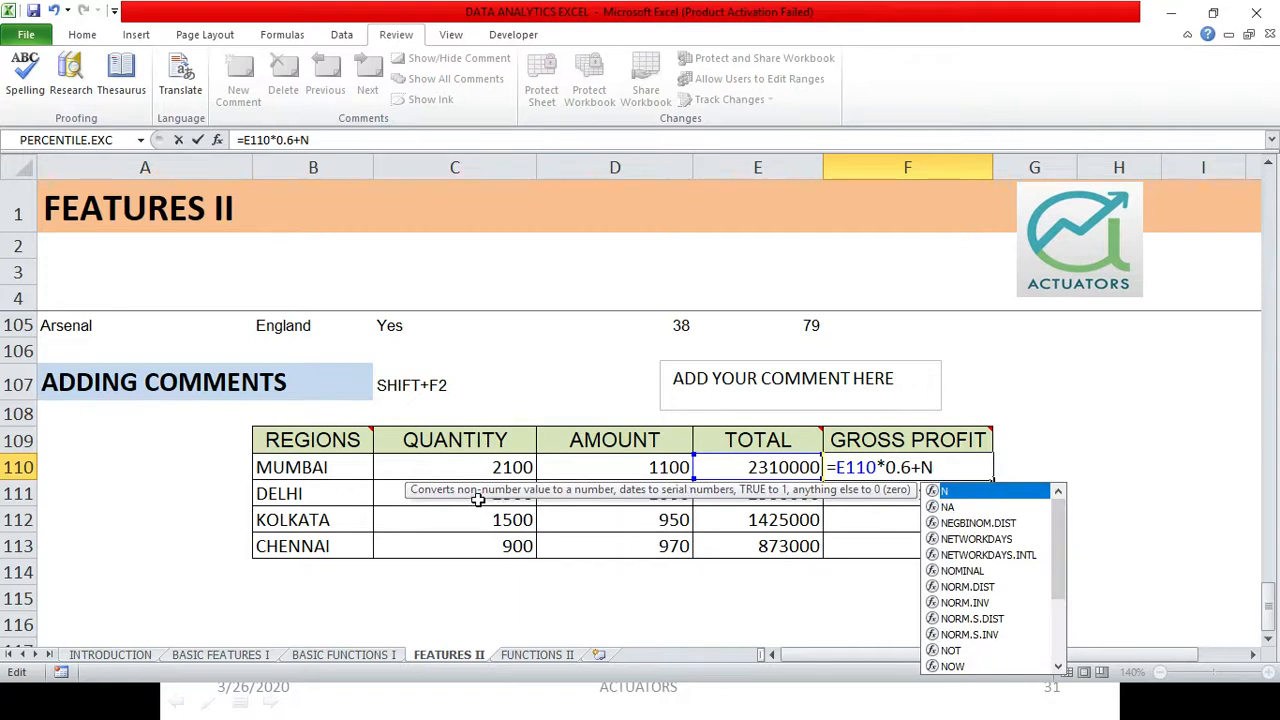
pyautogui.moveTo(610, 508)
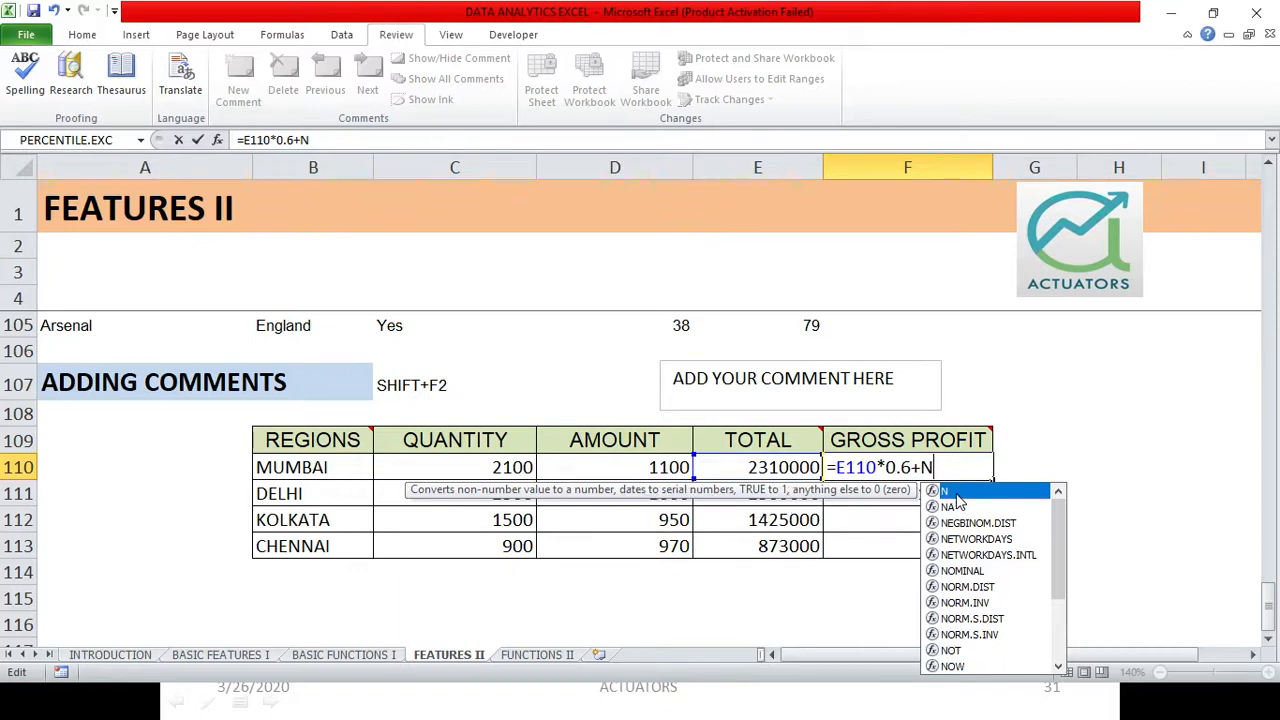
pyautogui.write('("')
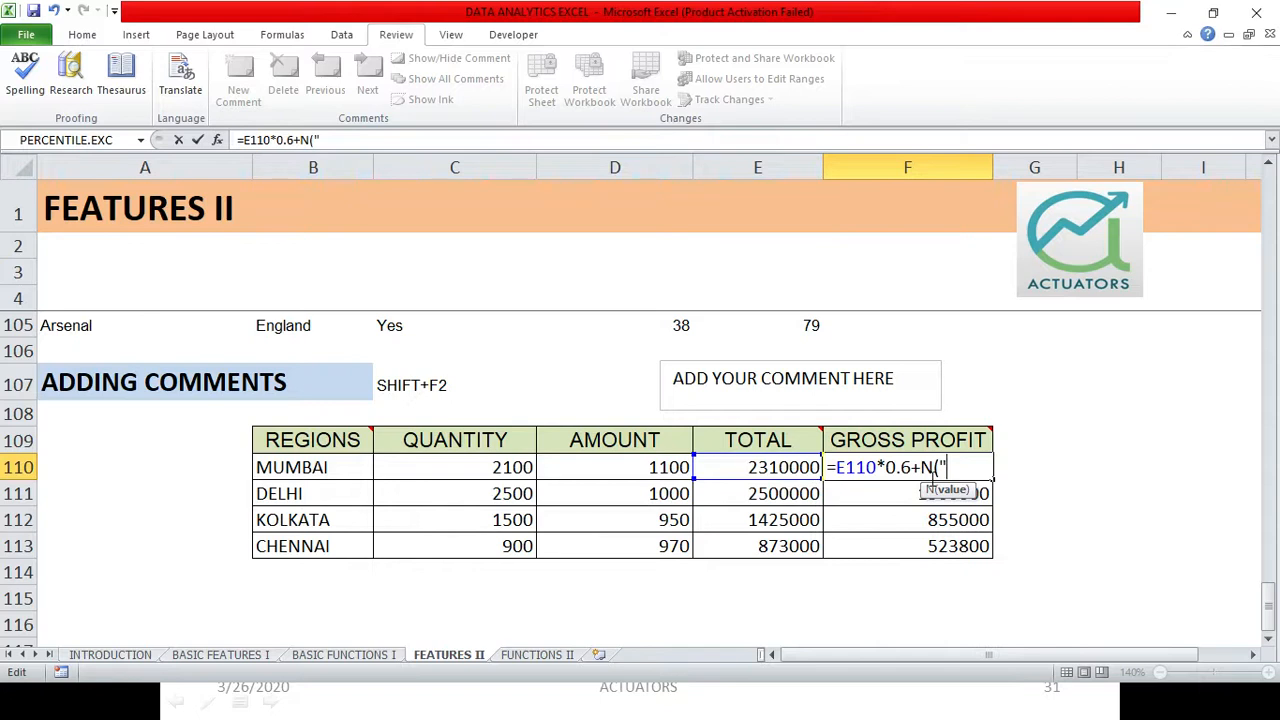
pyautogui.write('0')
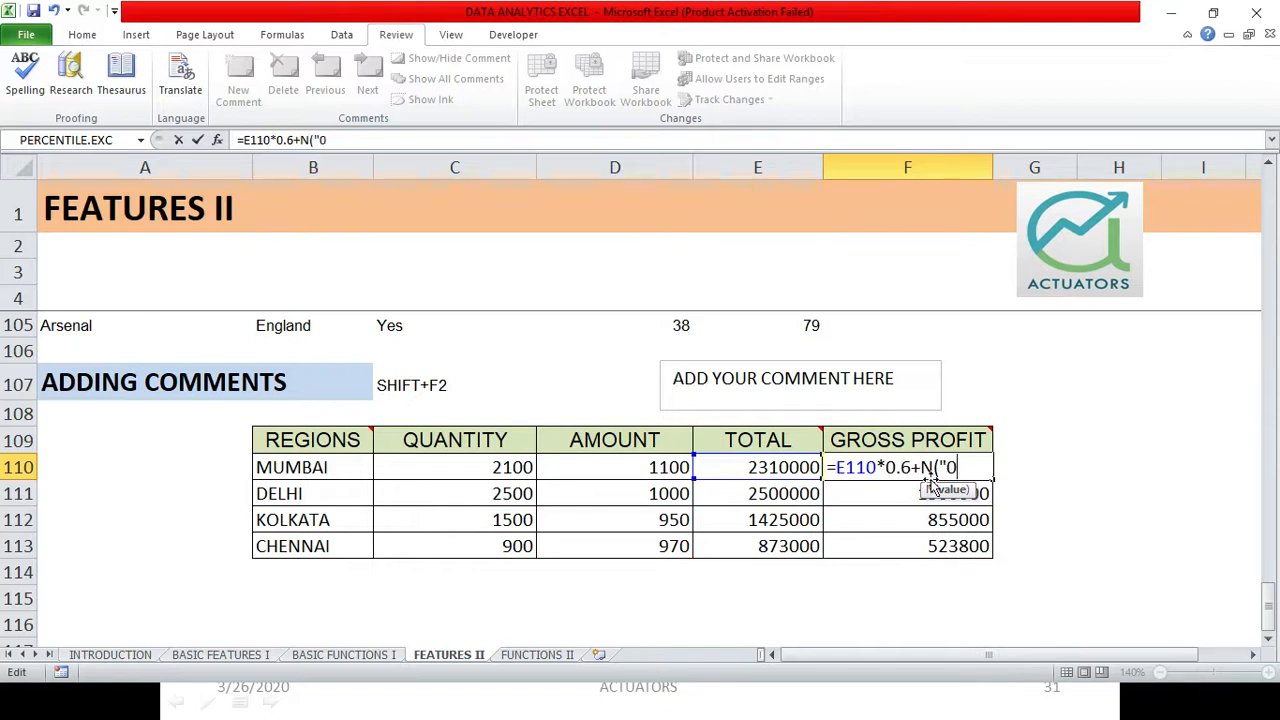
pyautogui.press('Backspace')
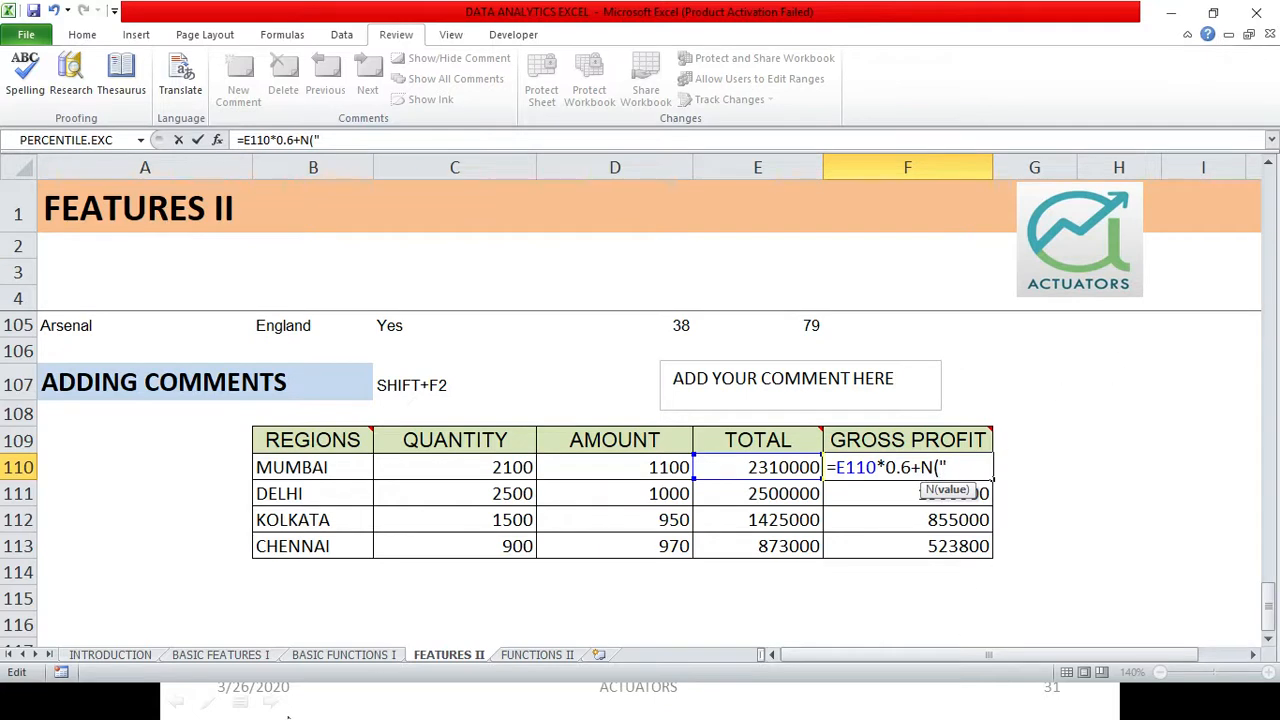
pyautogui.write('0.6')
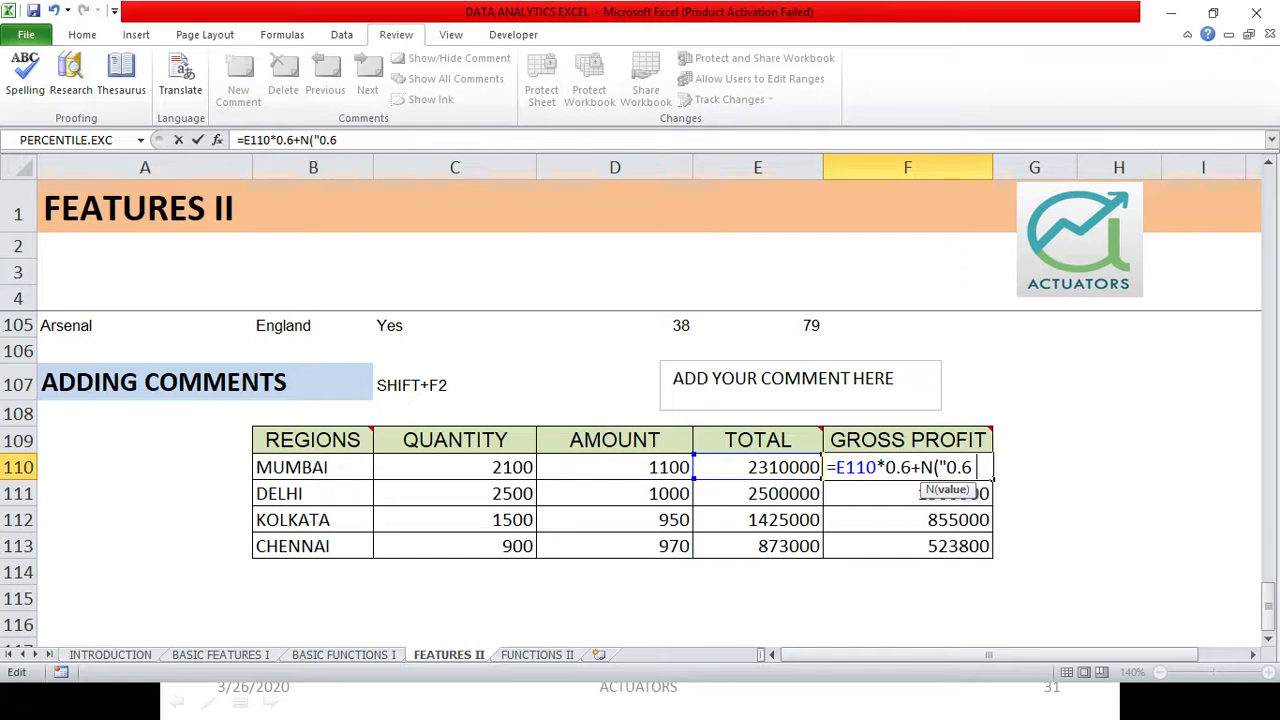
pyautogui.write('used as')
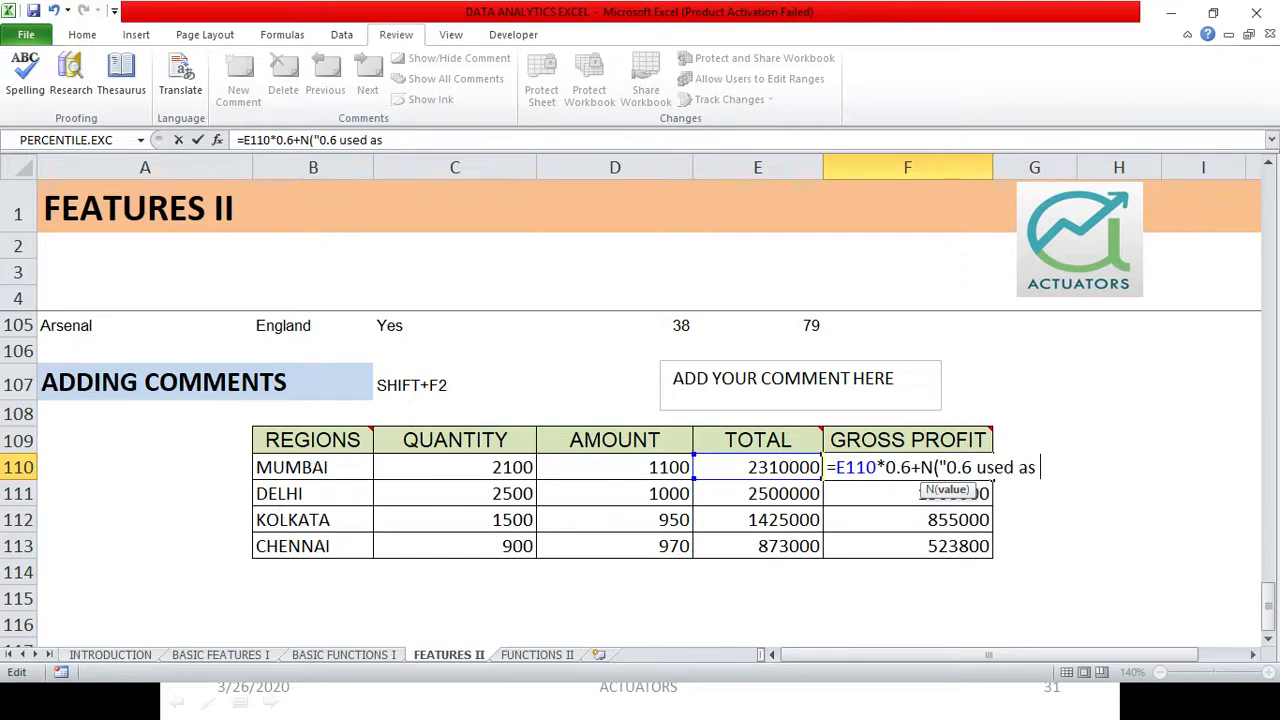
pyautogui.write('per ins')
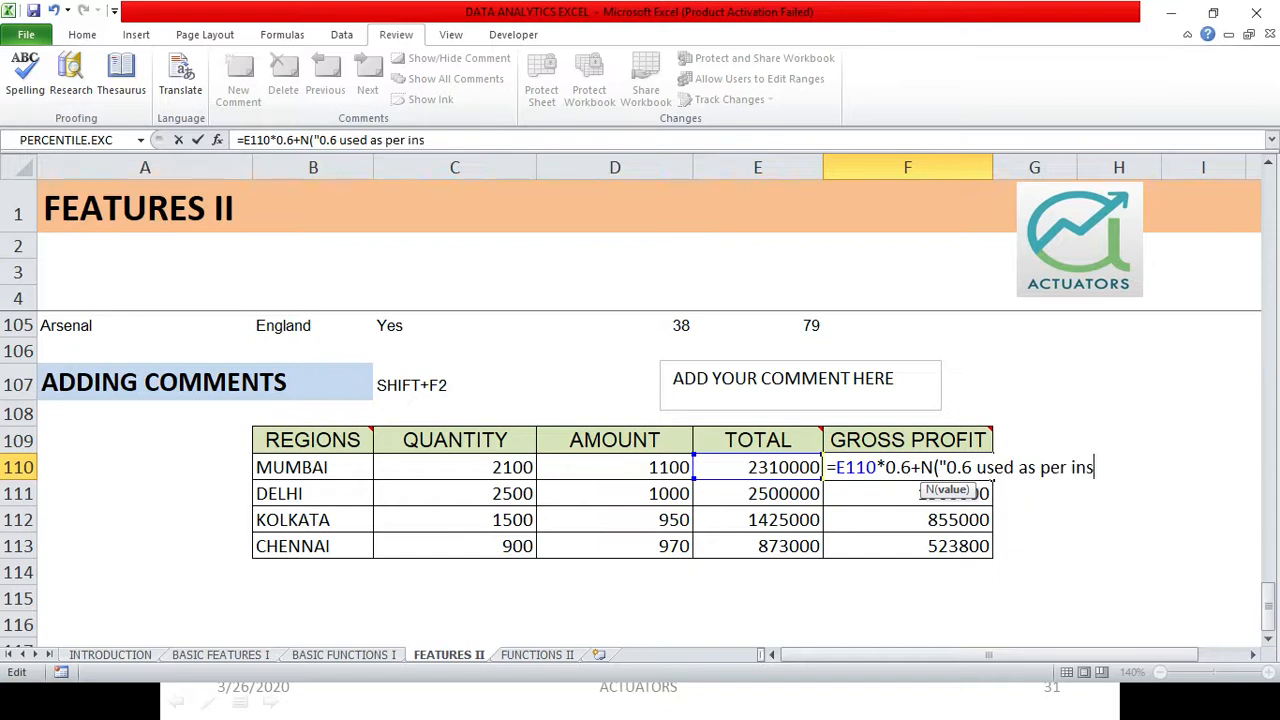
pyautogui.write('truction')
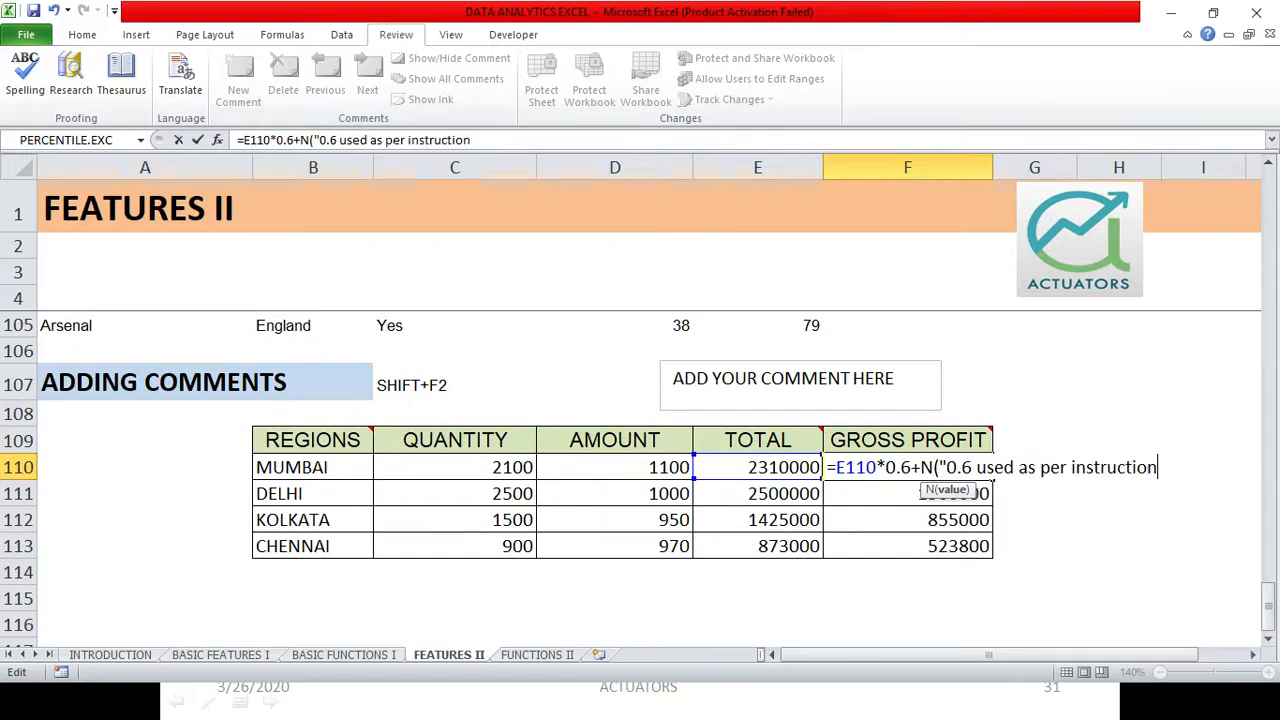
pyautogui.write('s")')
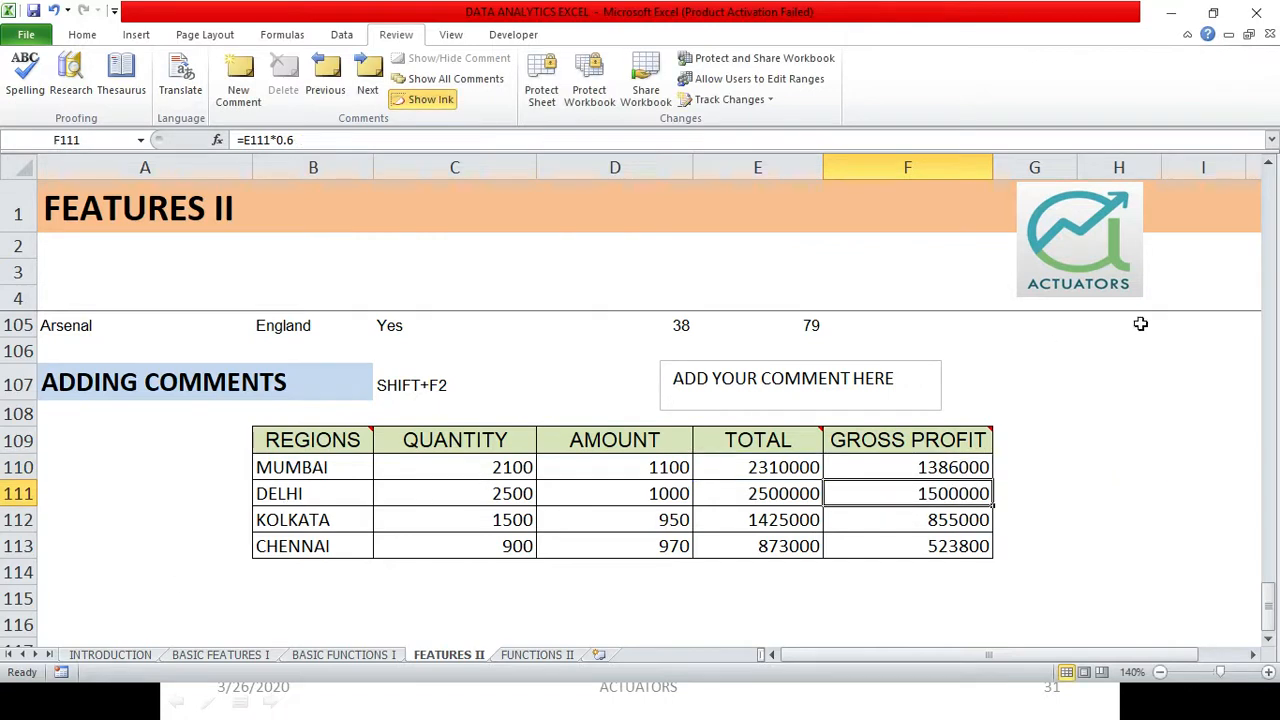
pyautogui.click(906, 468)
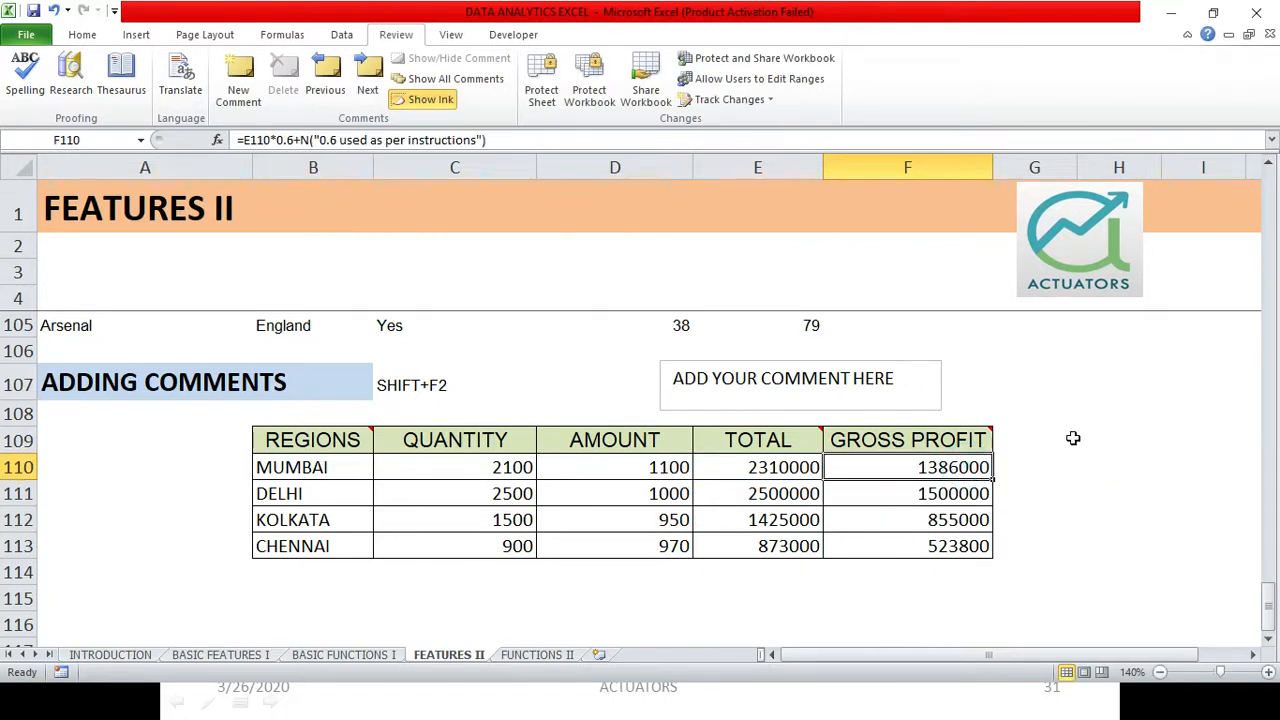
pyautogui.moveTo(984, 472)
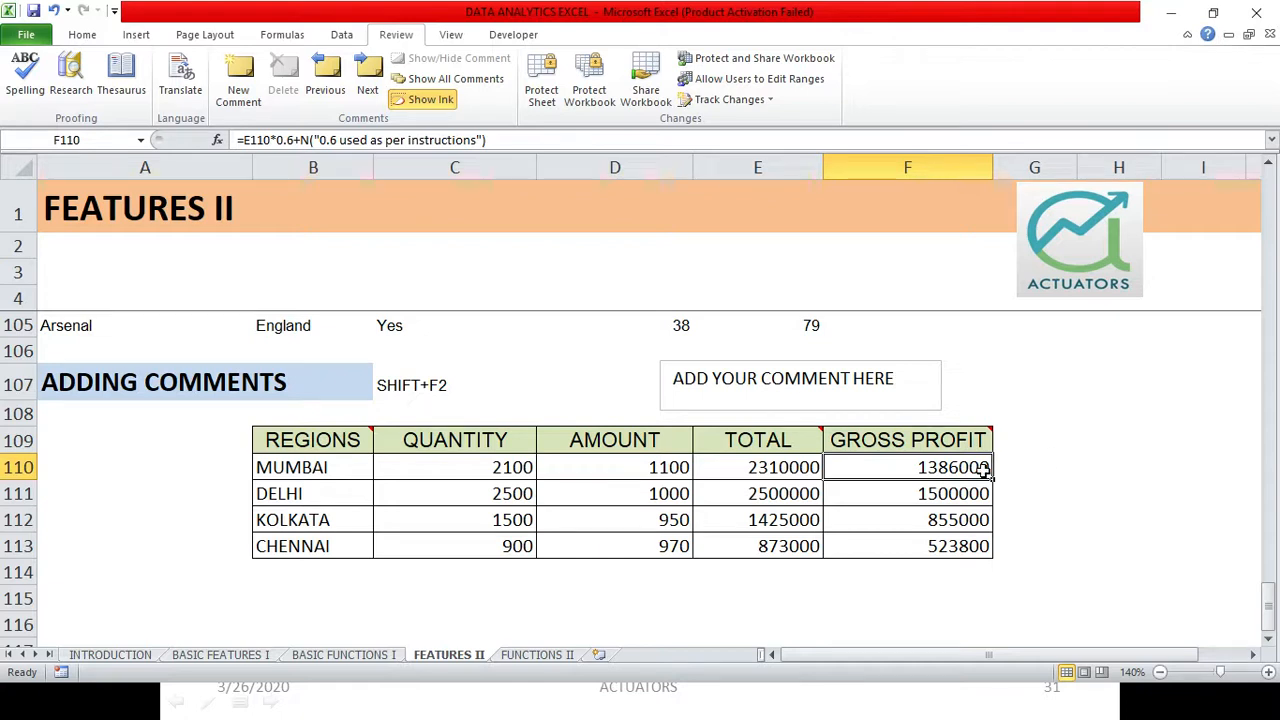
pyautogui.doubleClick(908, 468)
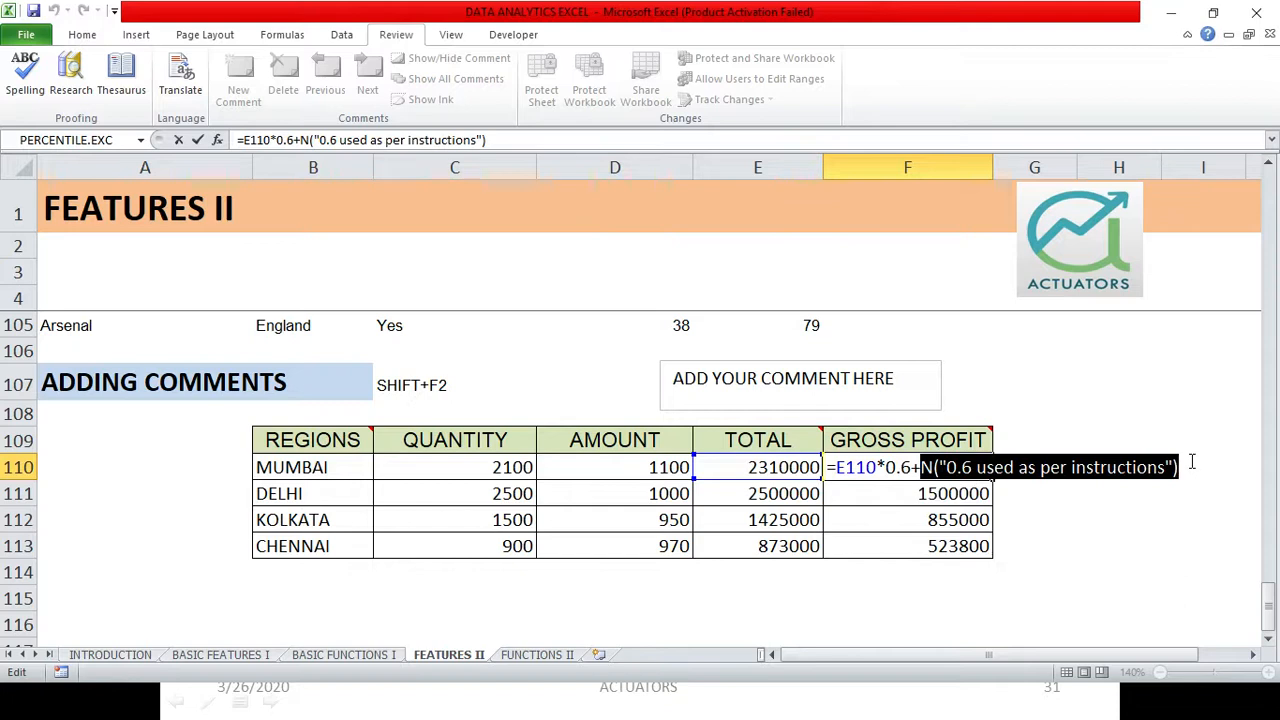
pyautogui.moveTo(1040, 498)
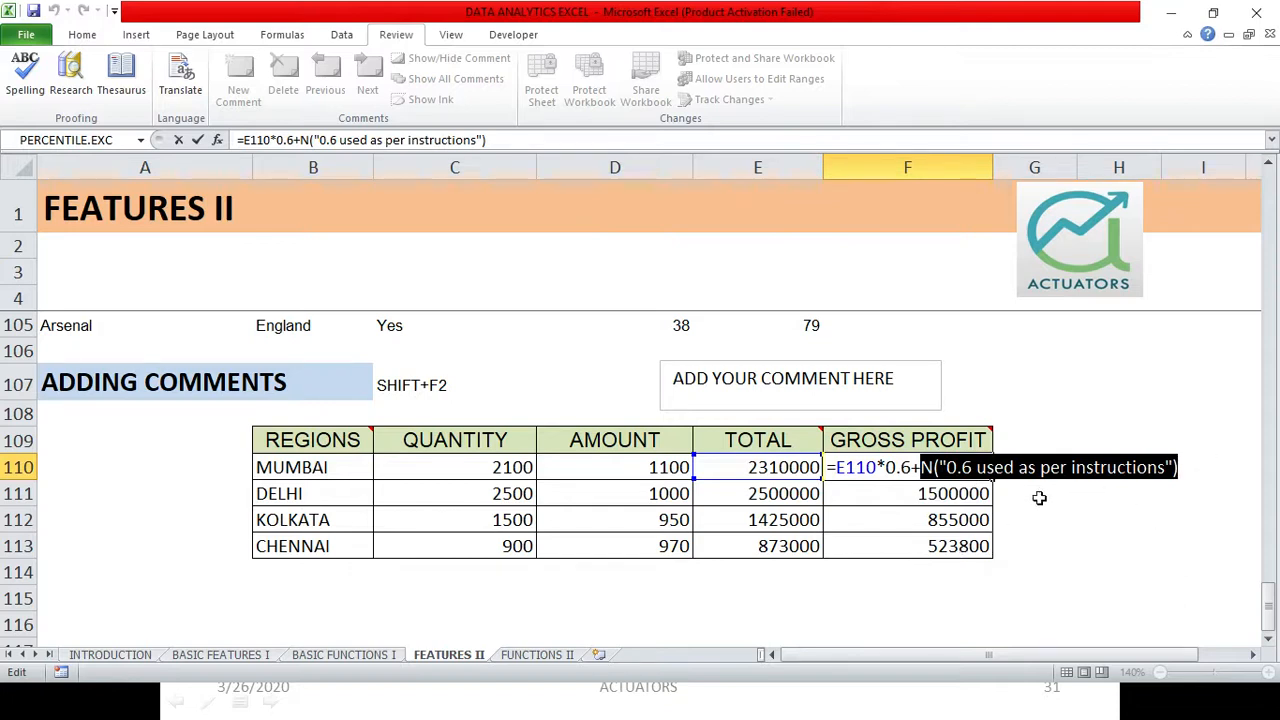
pyautogui.moveTo(1038, 494)
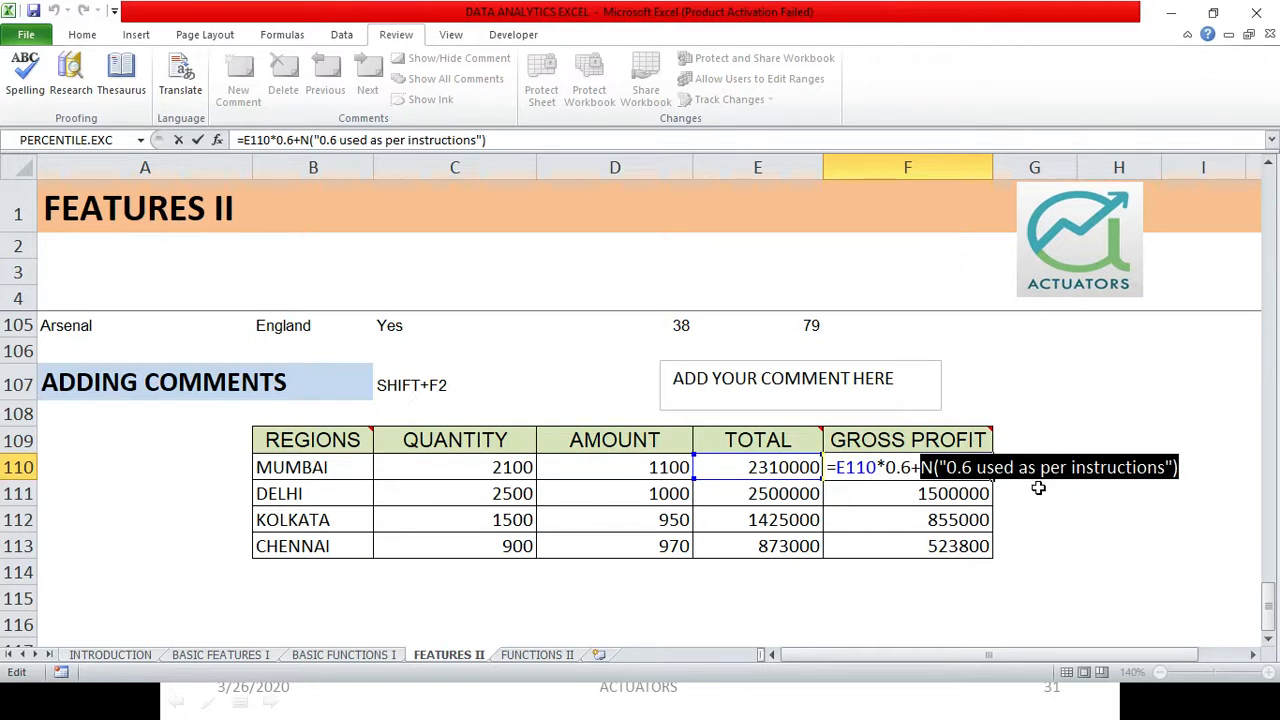
pyautogui.moveTo(950, 508)
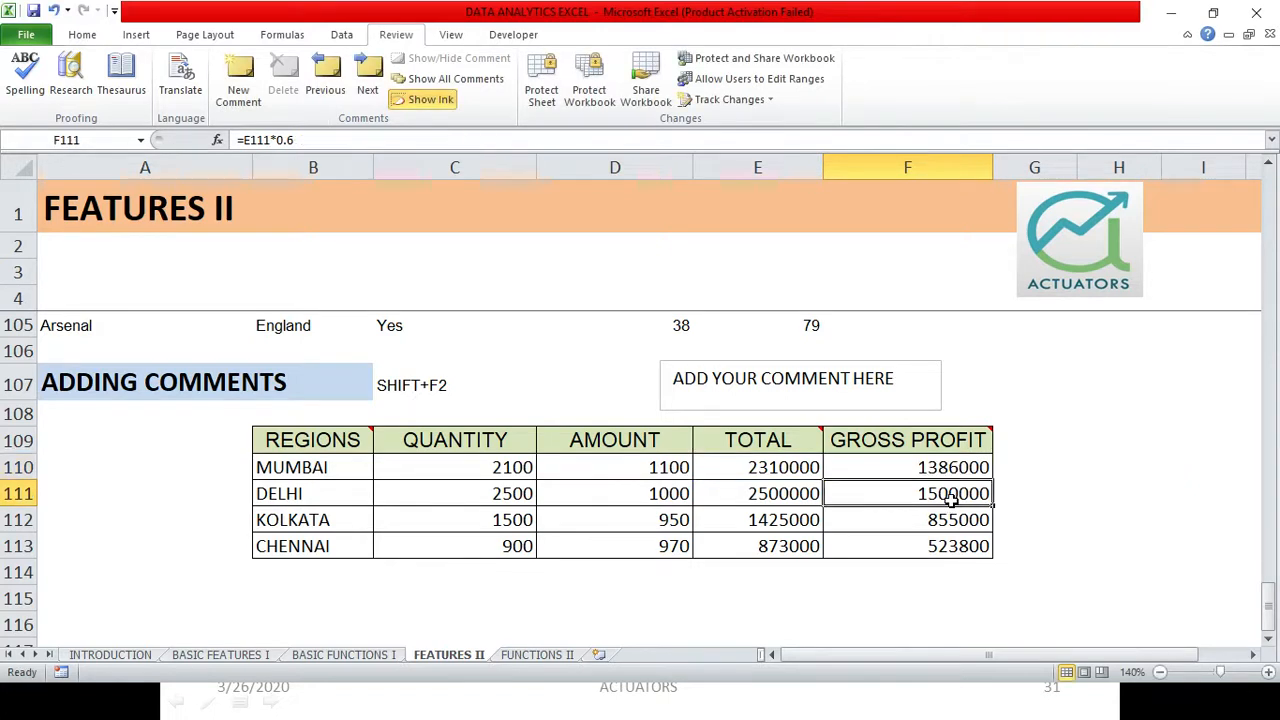
pyautogui.moveTo(162, 512)
pyautogui.write('=')
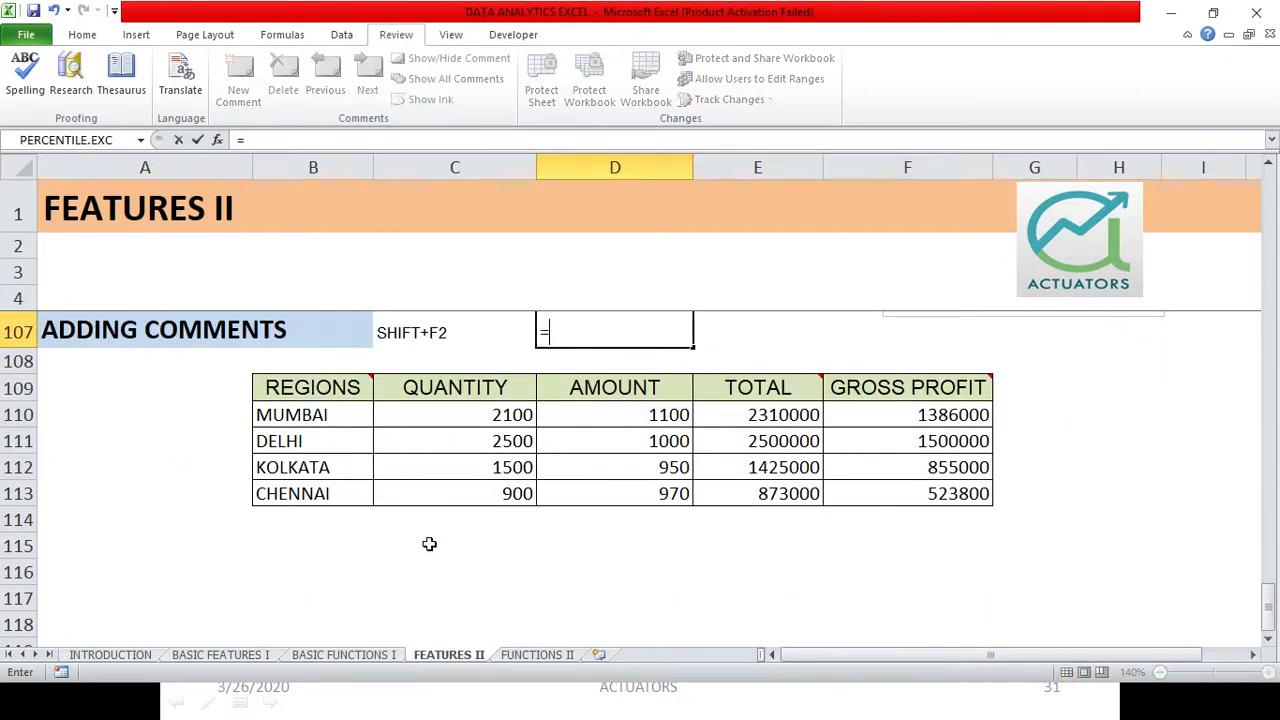
# - Enter =N(TRUE), =N(FALSE) and =N(8) test cells returning 1, 0 and 8
pyautogui.write('N')
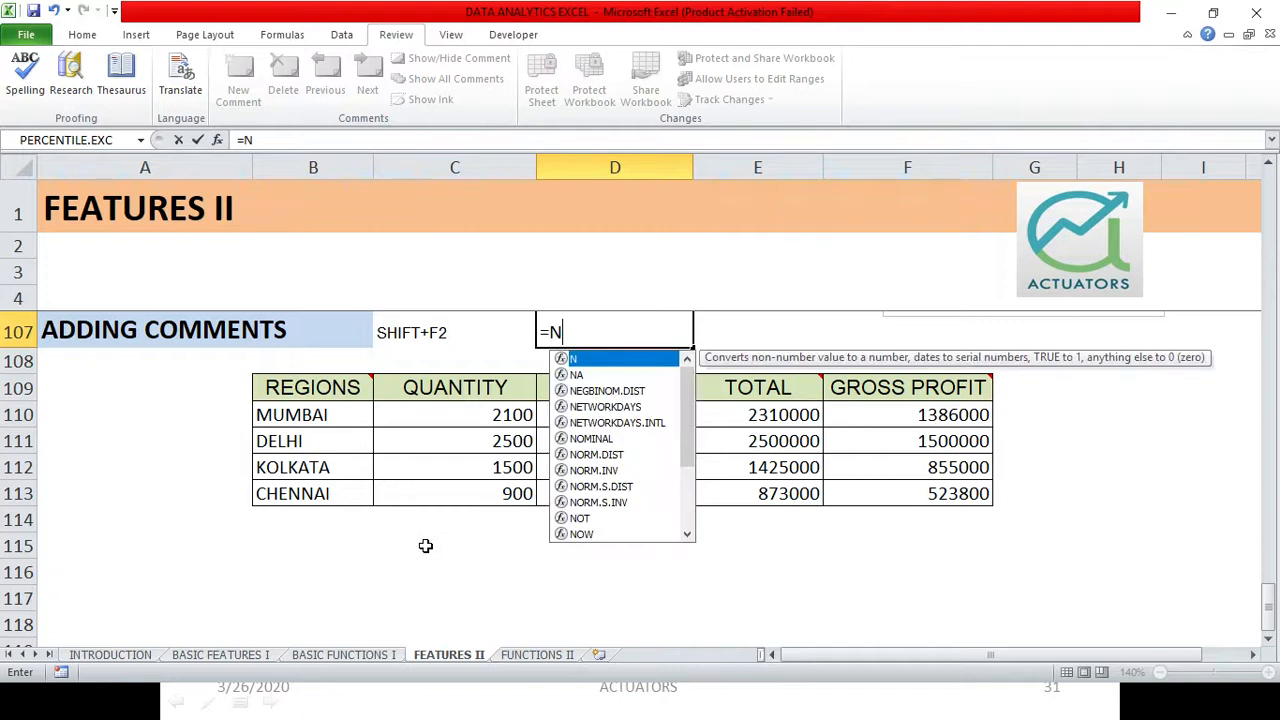
pyautogui.write('(tr')
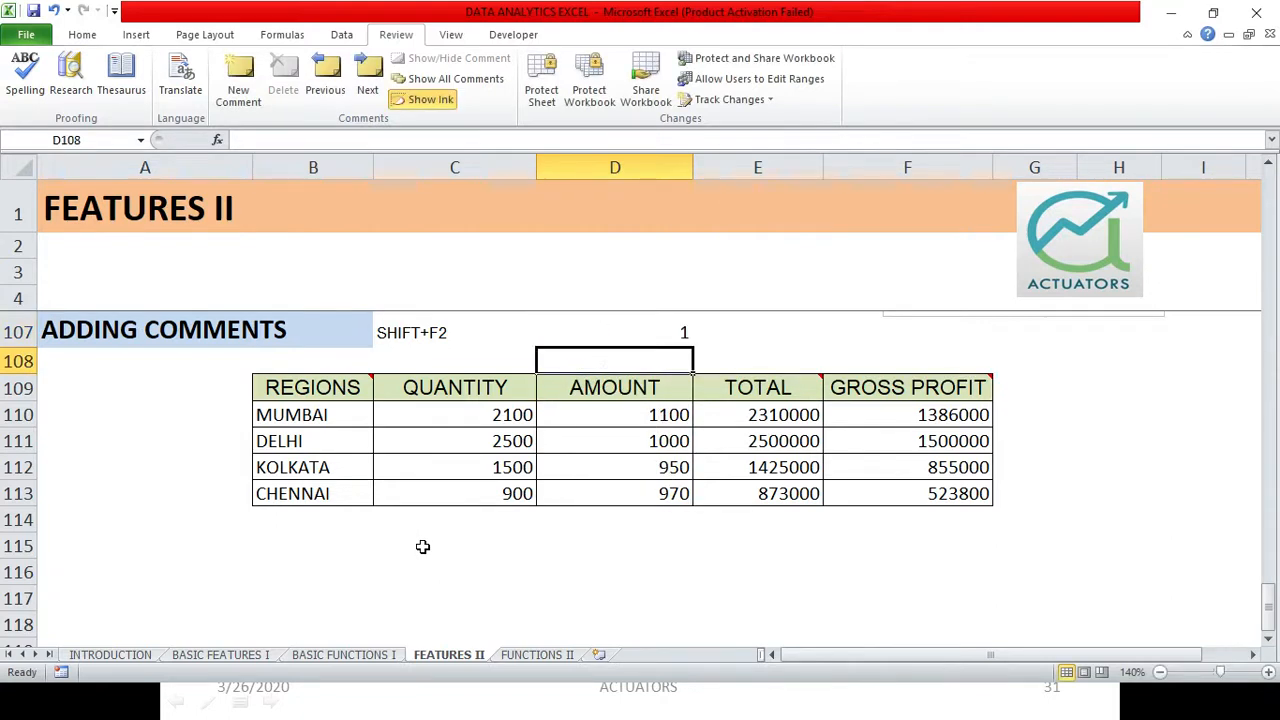
pyautogui.write('=n')
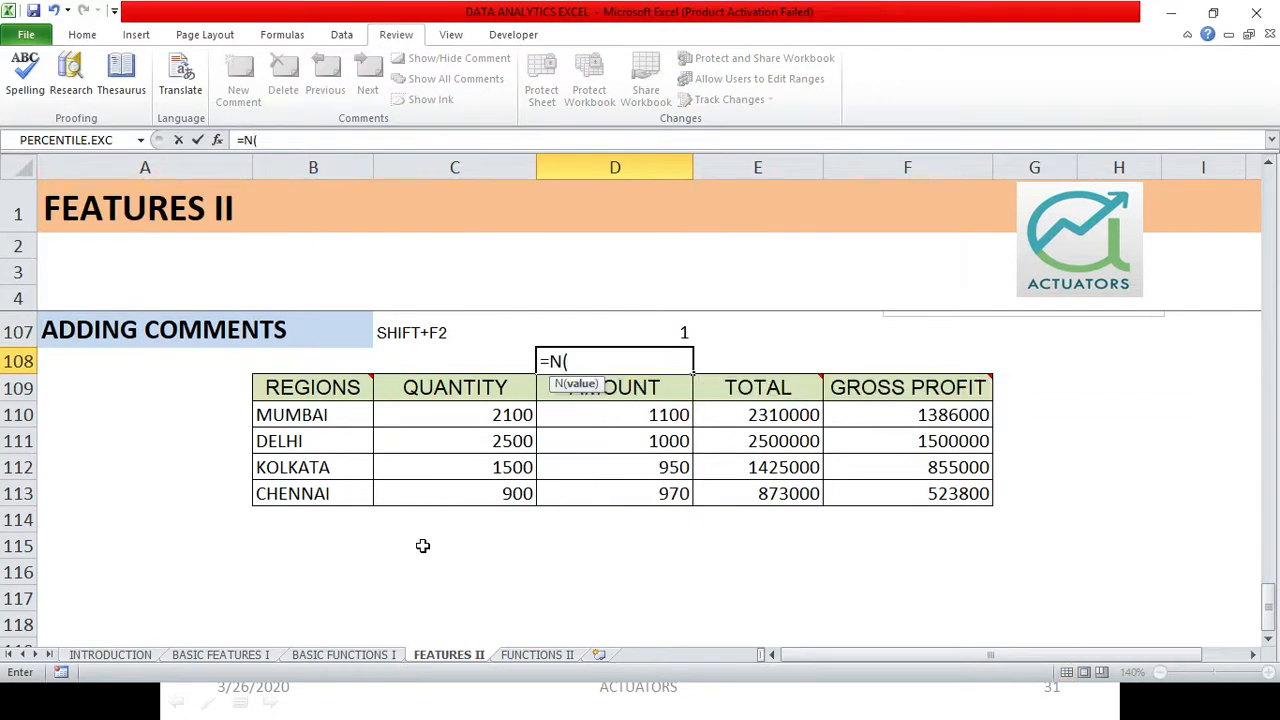
pyautogui.write('FALSE)')
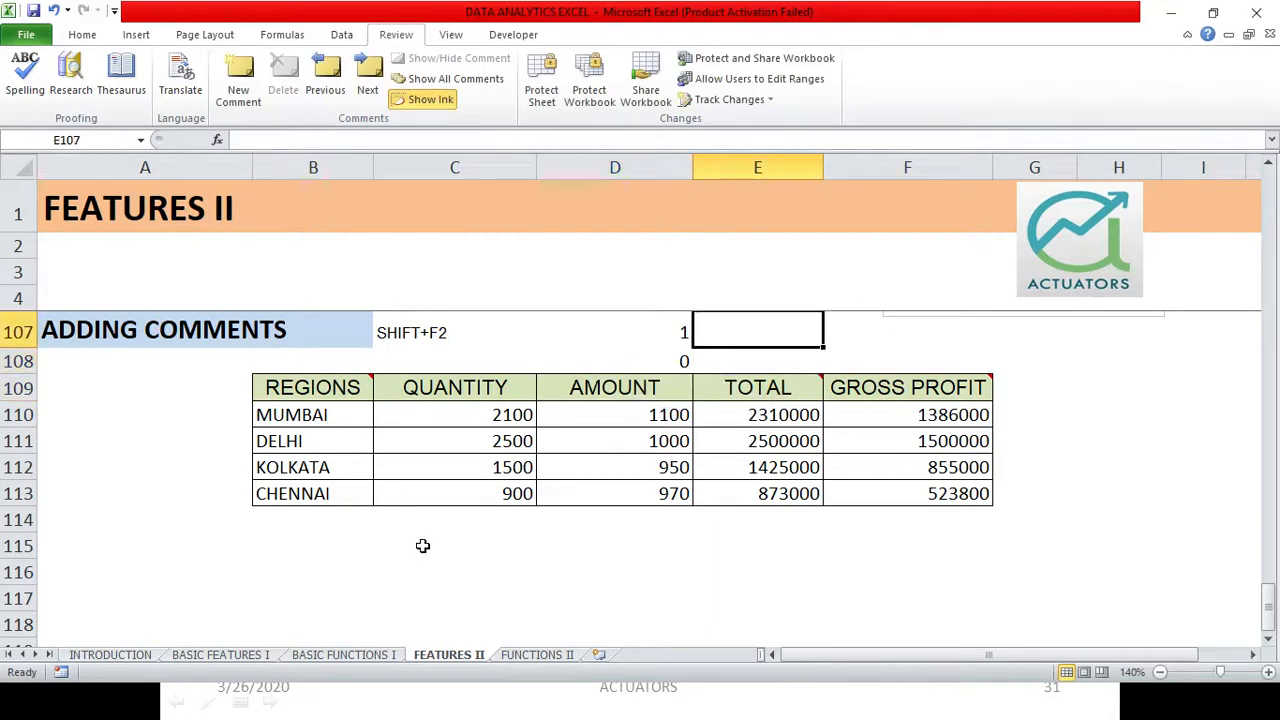
pyautogui.write('=N')
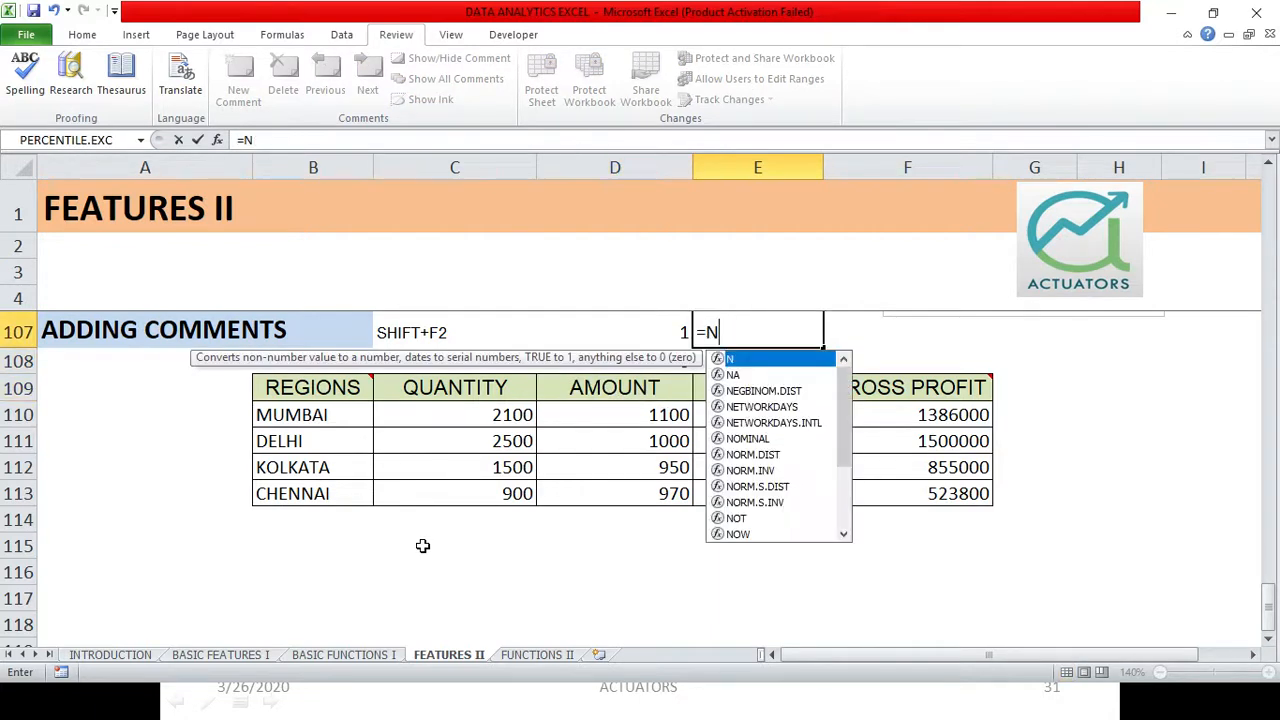
pyautogui.write('(8)')
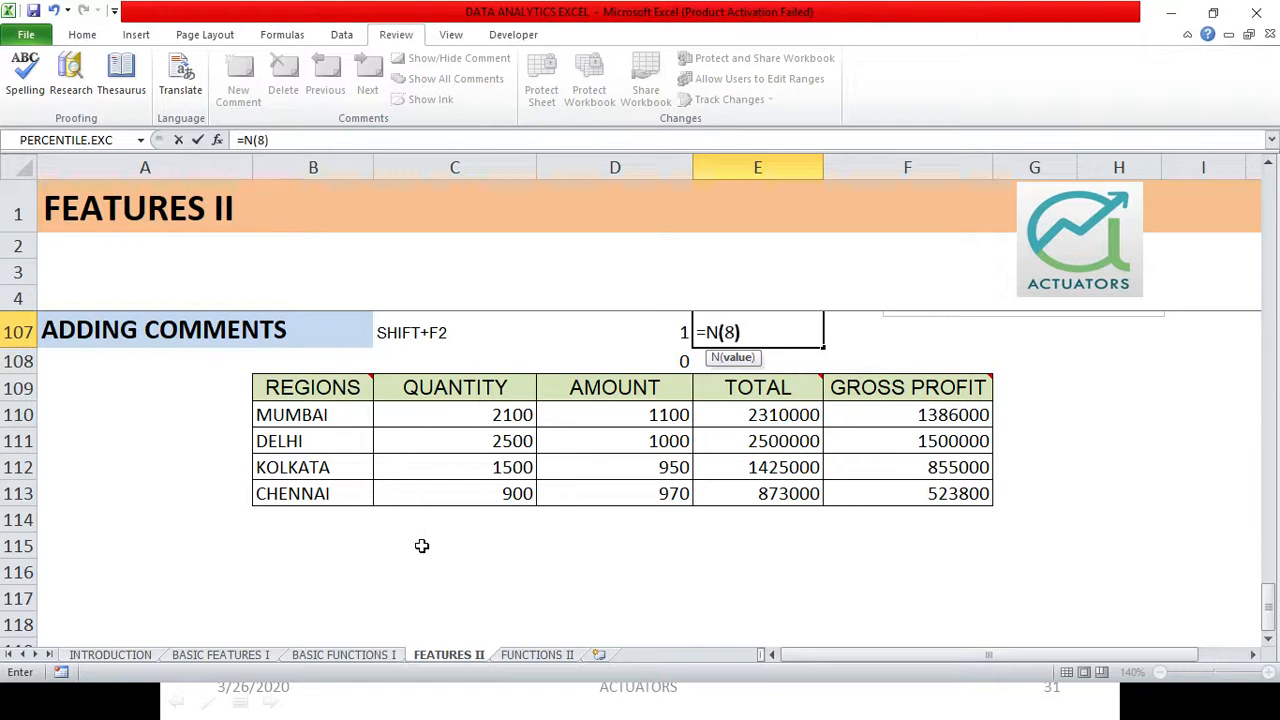
pyautogui.press('enter')
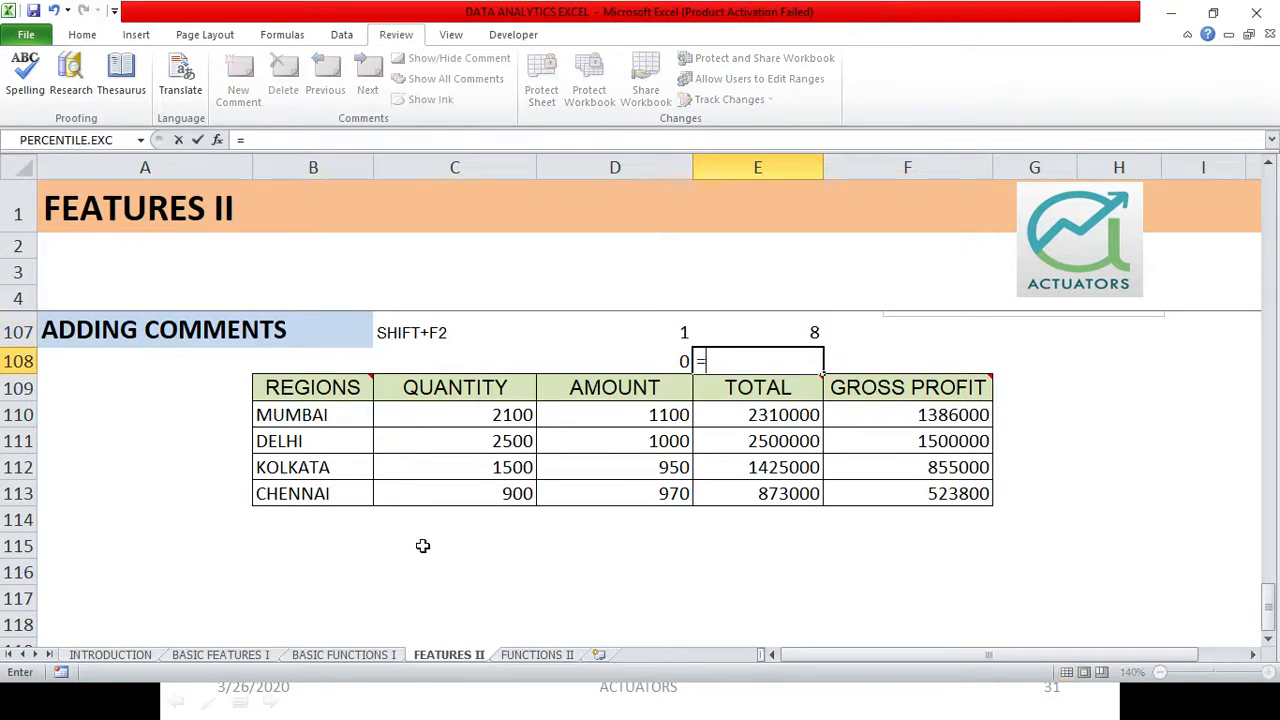
# - Enter =N(8+2) returning 10 and =N(SHIVANGEE) returning #NAME?
pyautogui.write('N(')
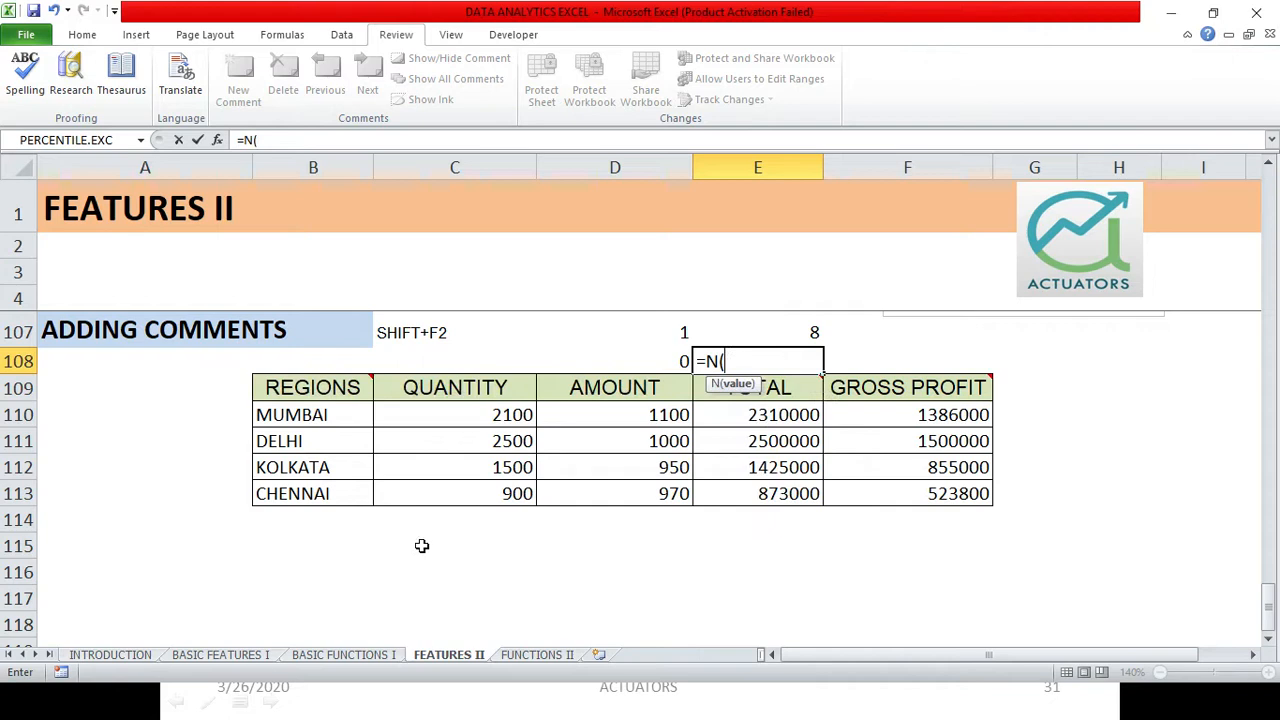
pyautogui.write('8+')
pyautogui.click(908, 360)
pyautogui.write('=')
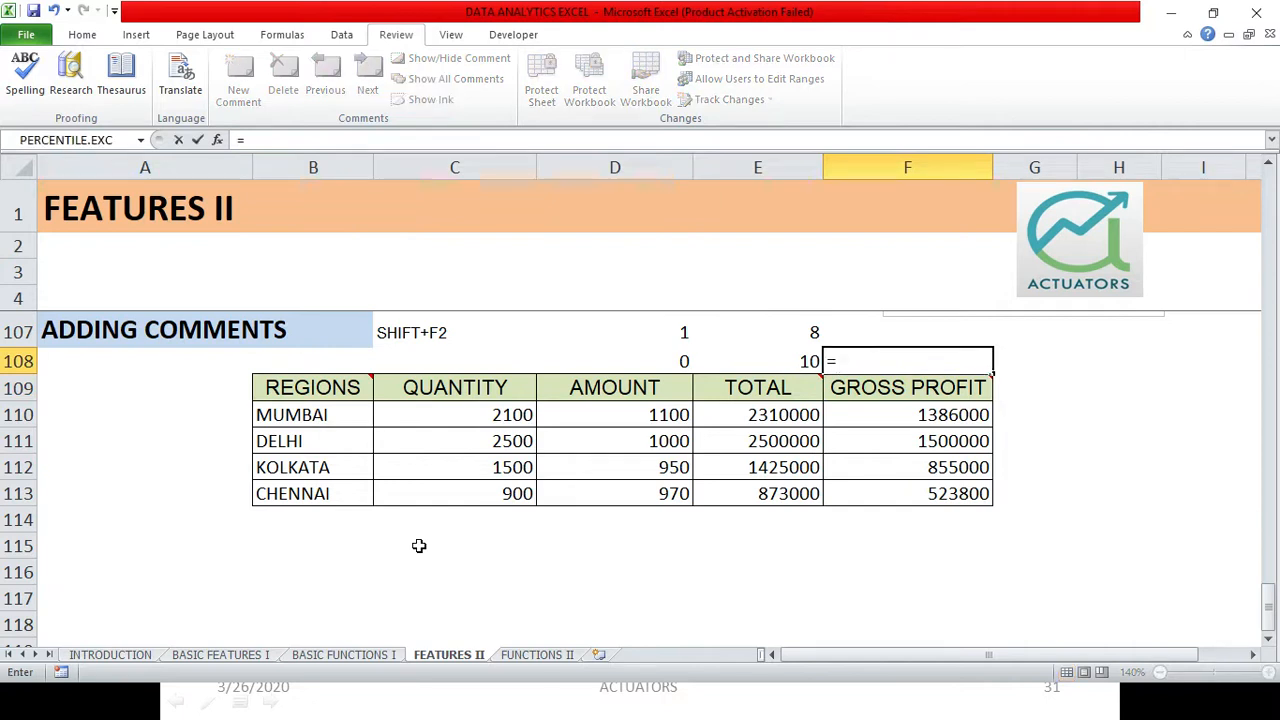
pyautogui.write('N(S')
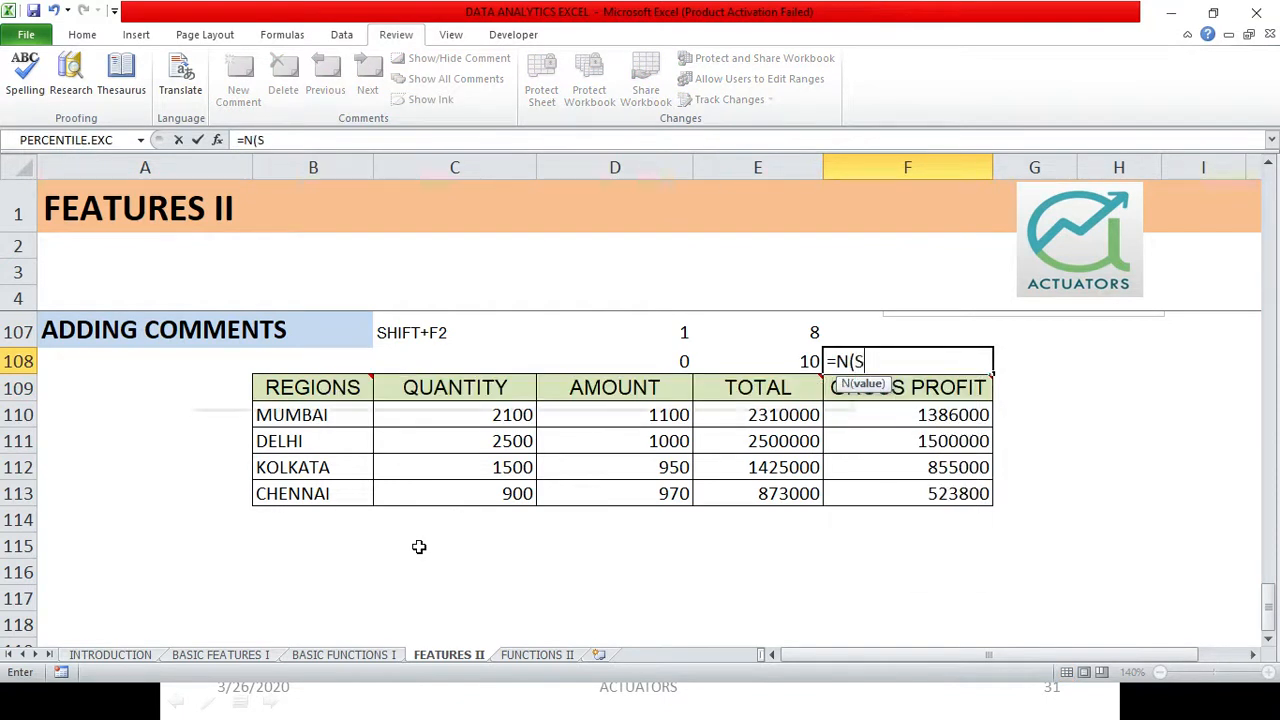
pyautogui.write('SHIVANGEE')
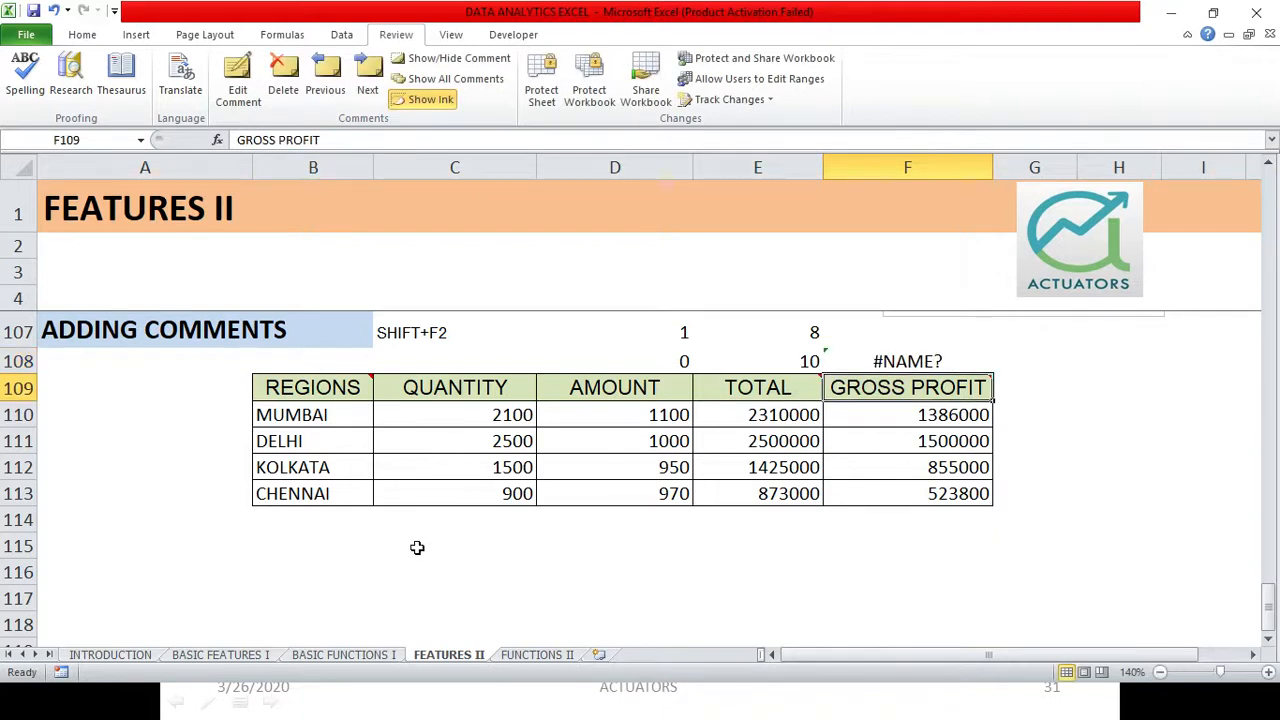
# - Enter =N(4/0) in G108 so it returns #DIV/0!
pyautogui.click(908, 360)
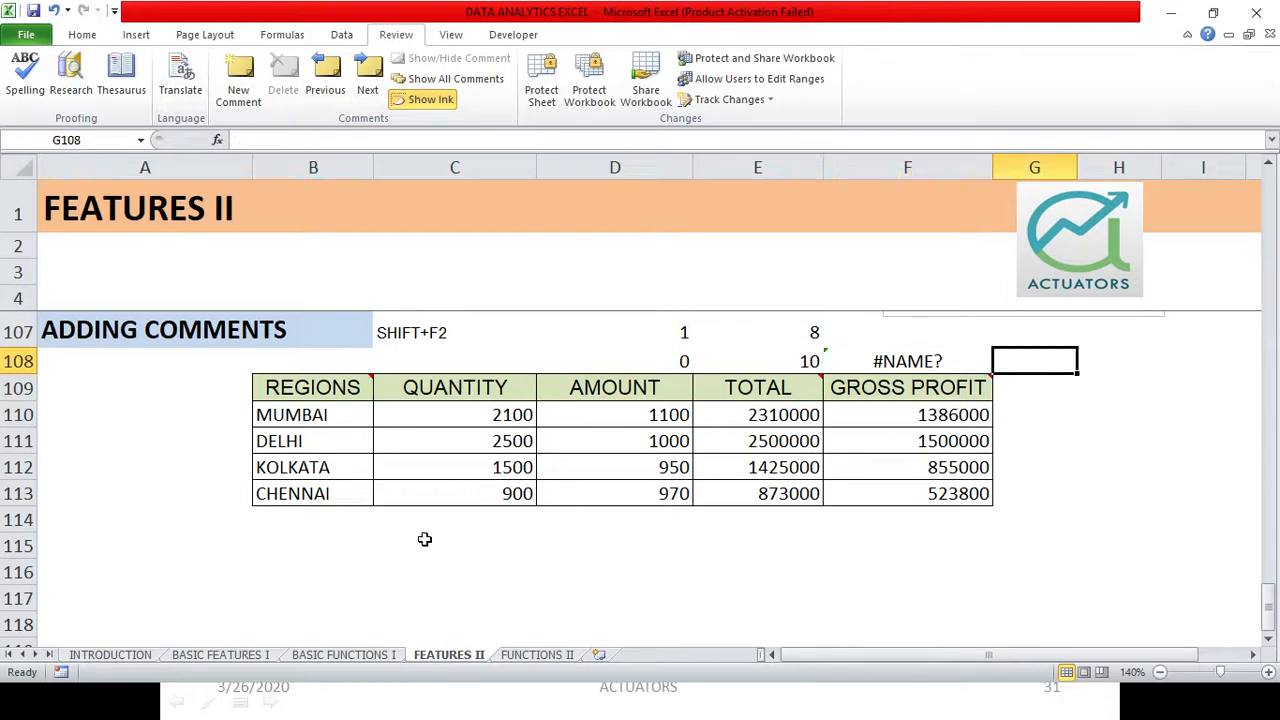
pyautogui.write('=N(')
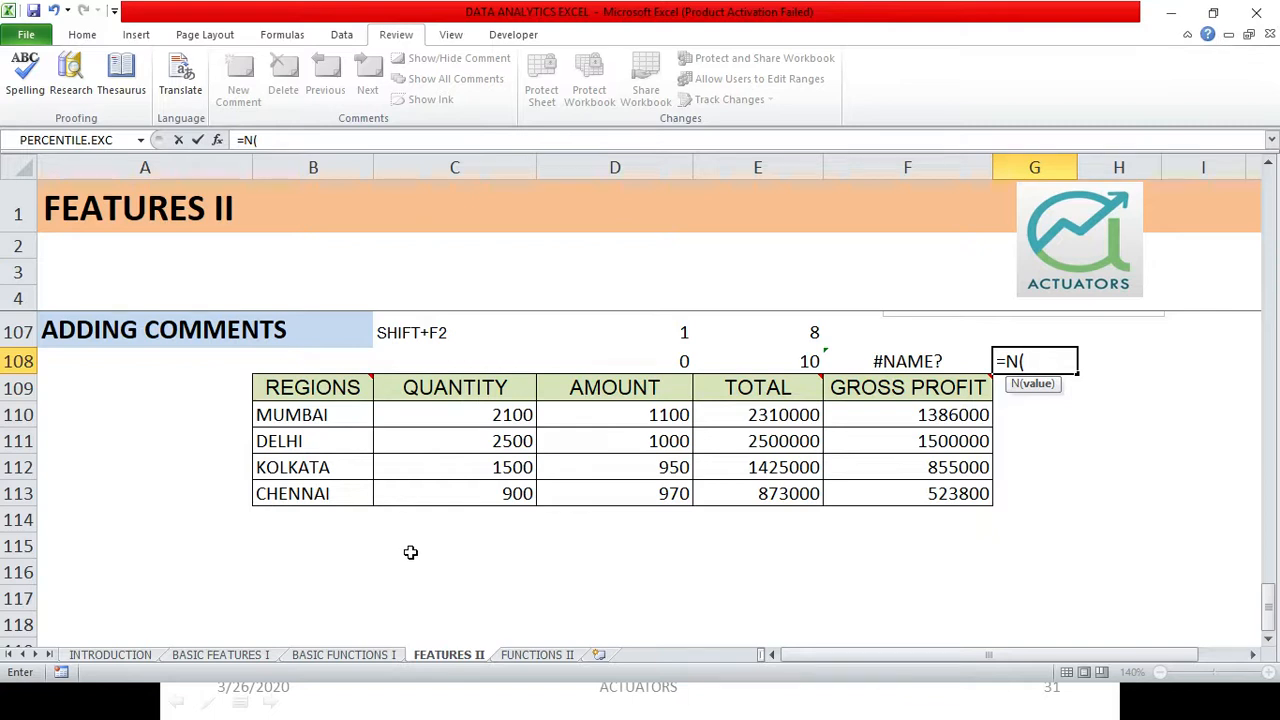
pyautogui.write('4/0)')
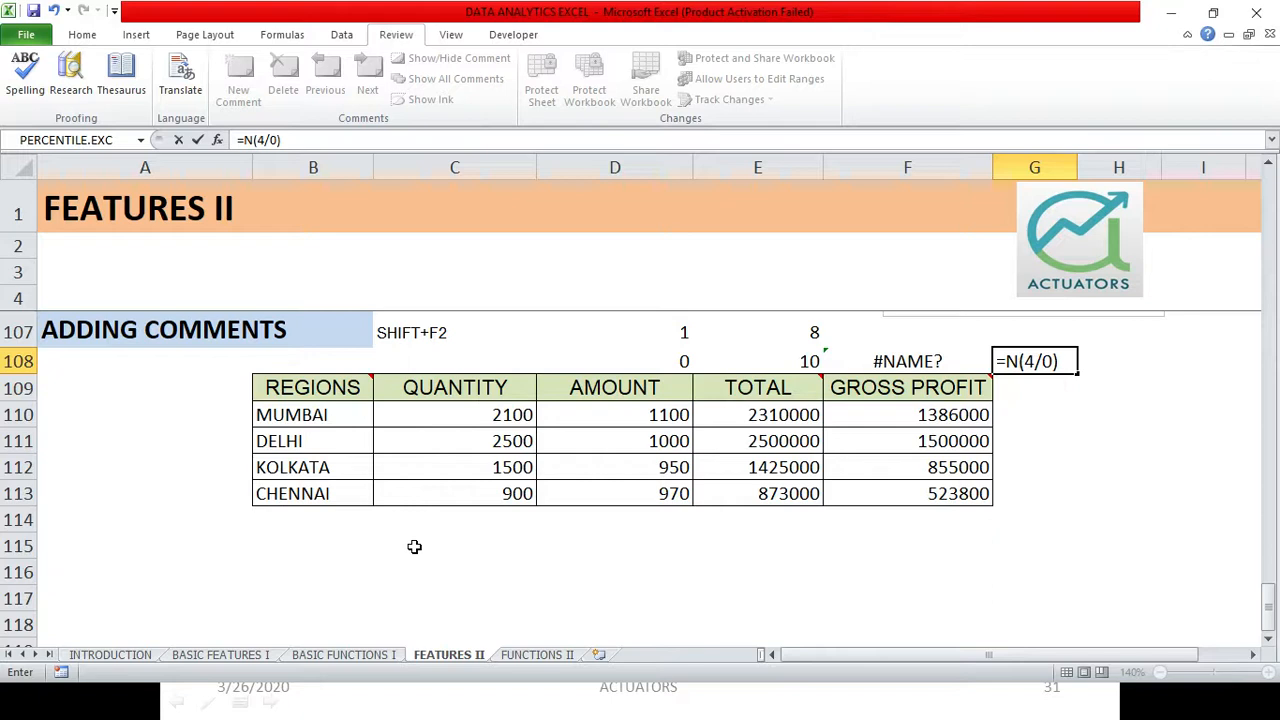
pyautogui.press('enter')
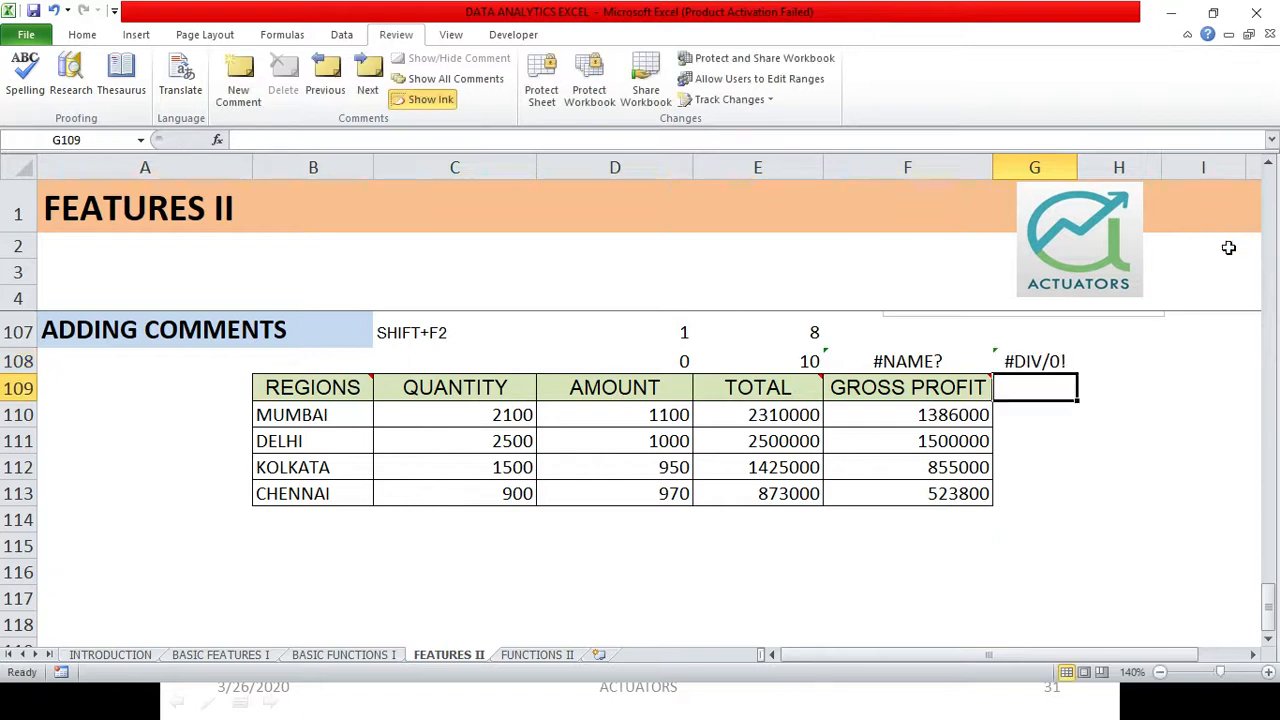
pyautogui.moveTo(1028, 472)
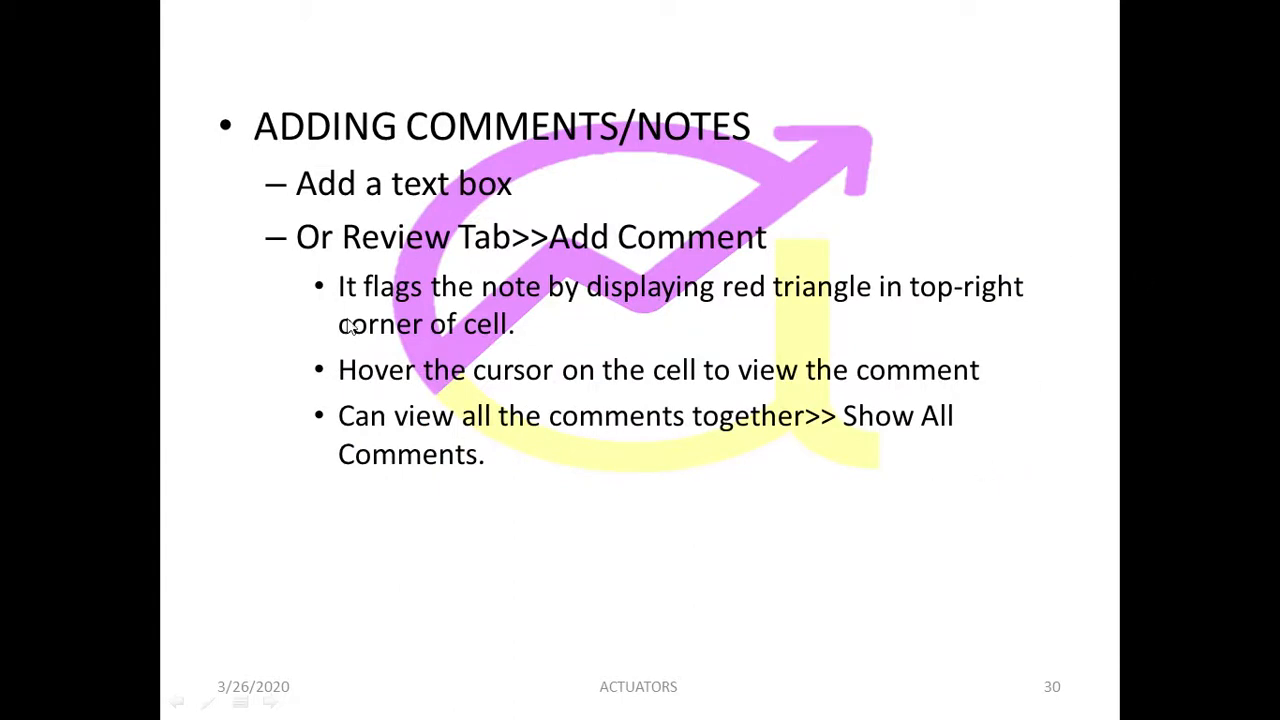
pyautogui.moveTo(508, 276)
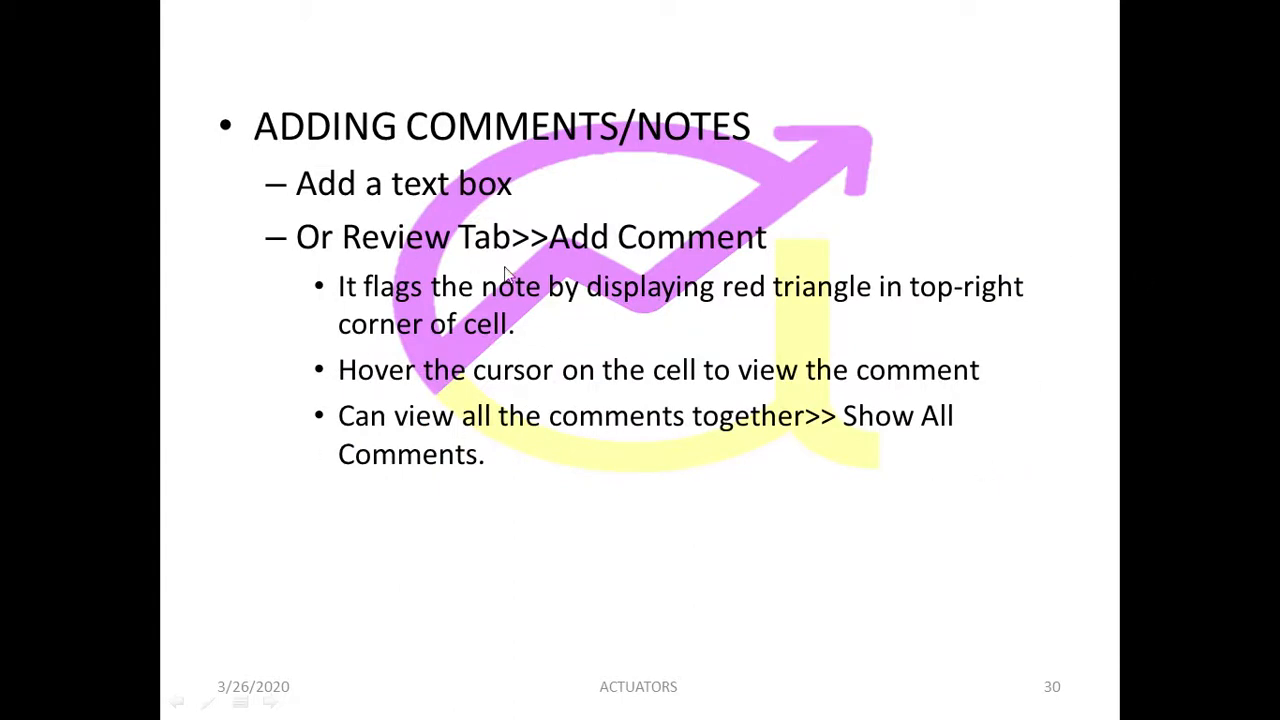